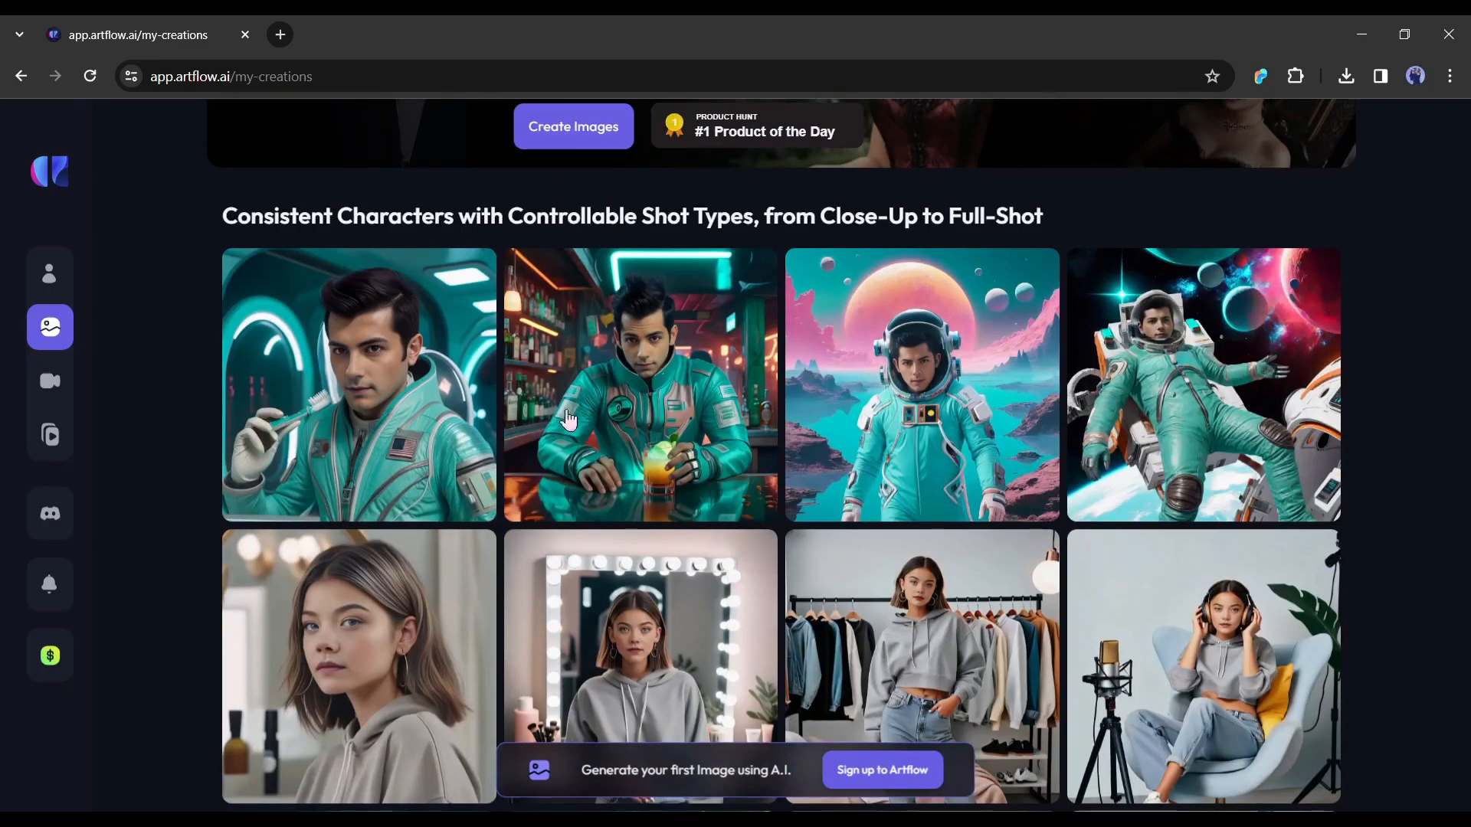
Step: Search 'Artflow ai' in a new browser tab and open the Artflow.ai site
scroll(up, 3)
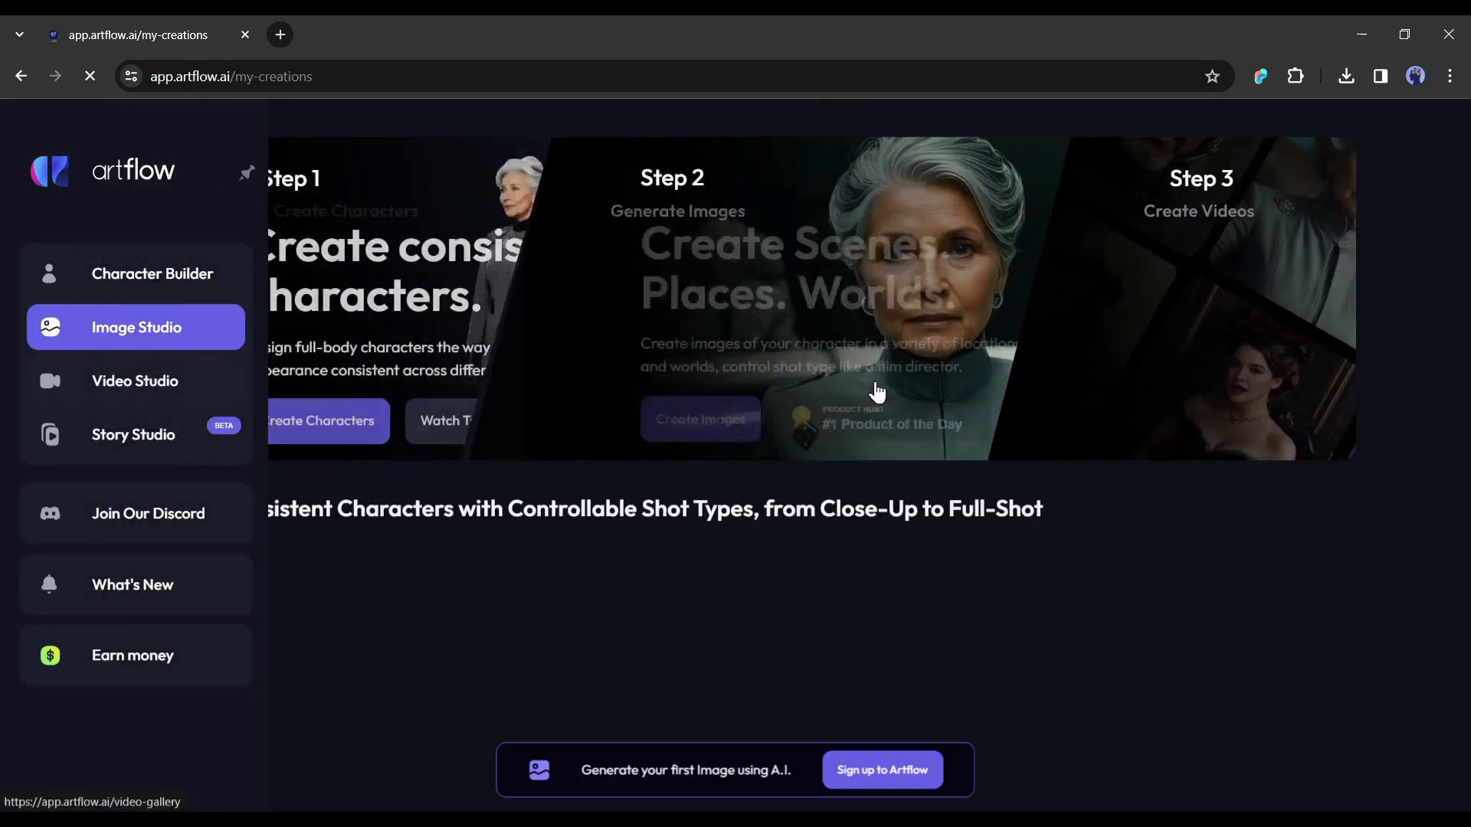
click(280, 34)
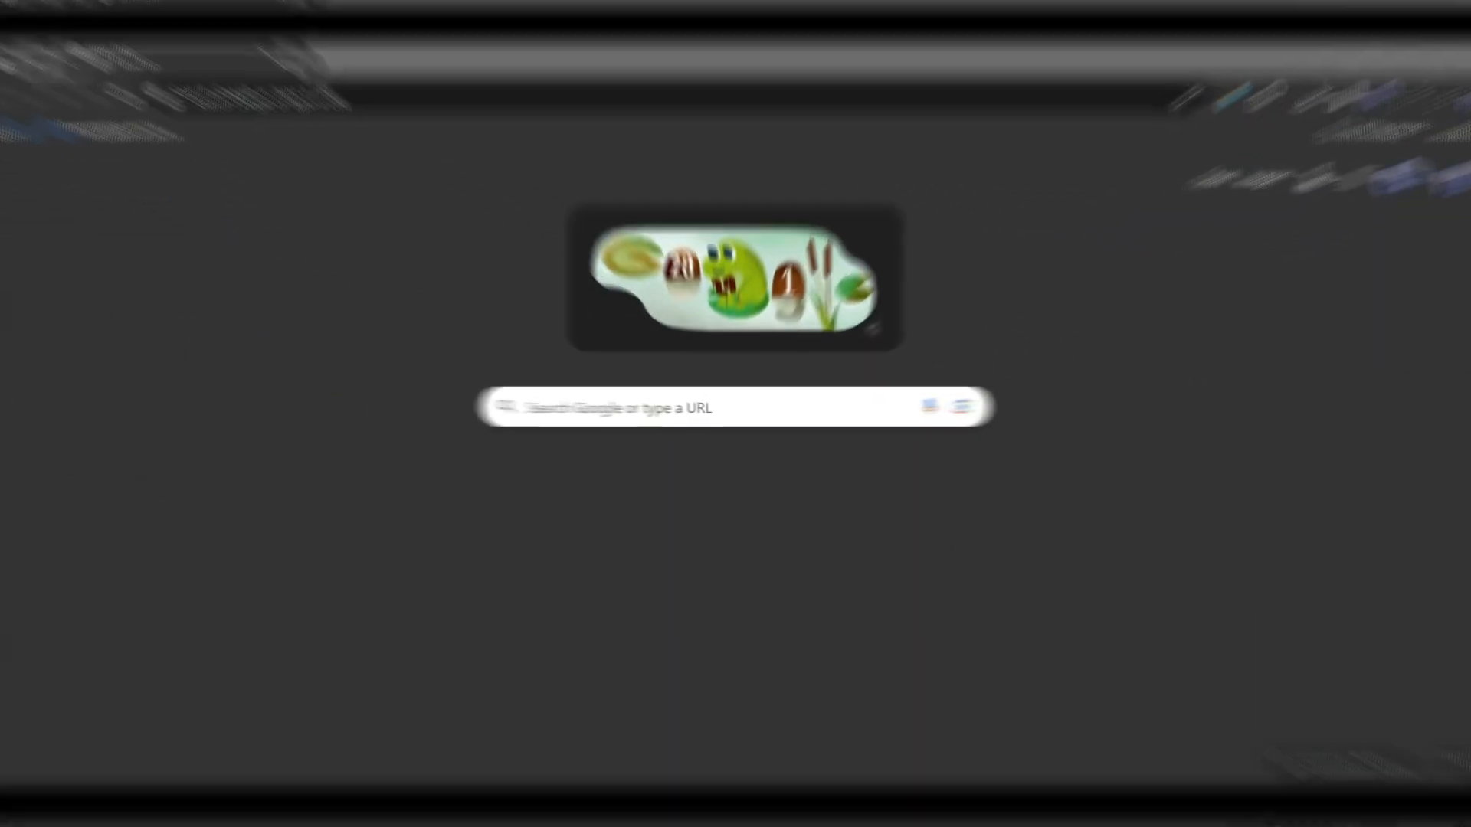
text(Artflow ai)
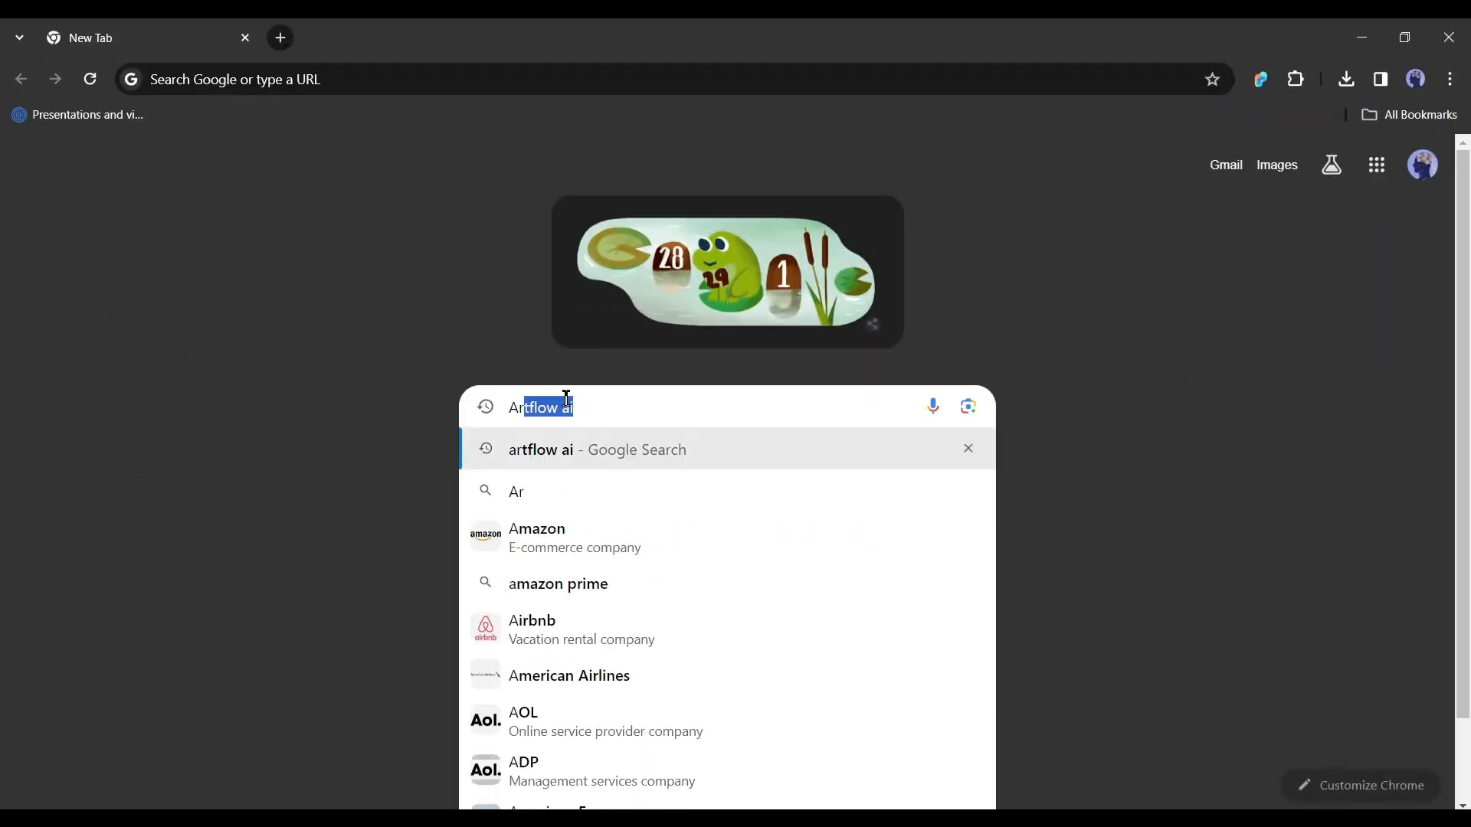
key(Return)
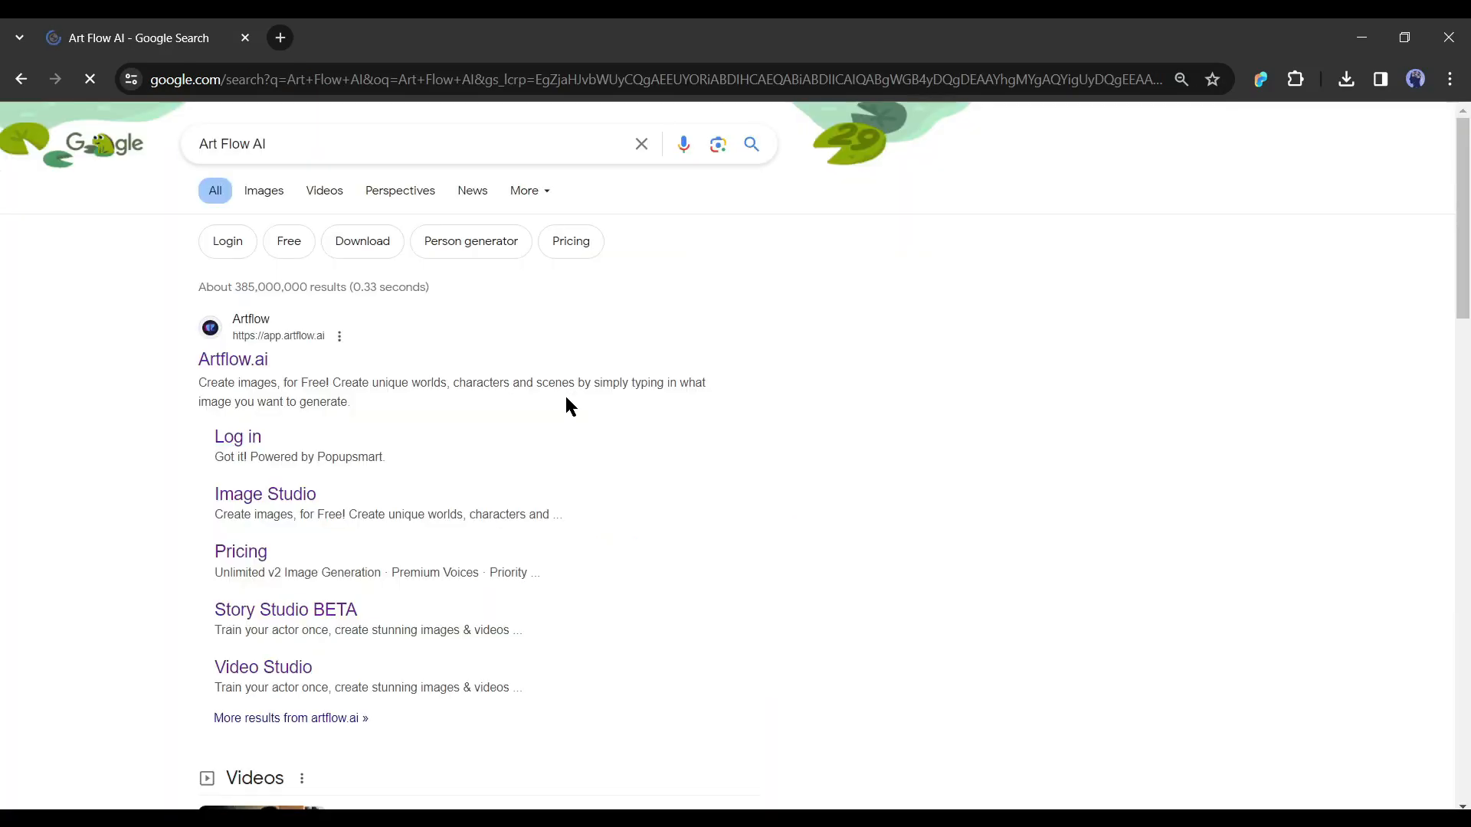
mouse_move(233, 359)
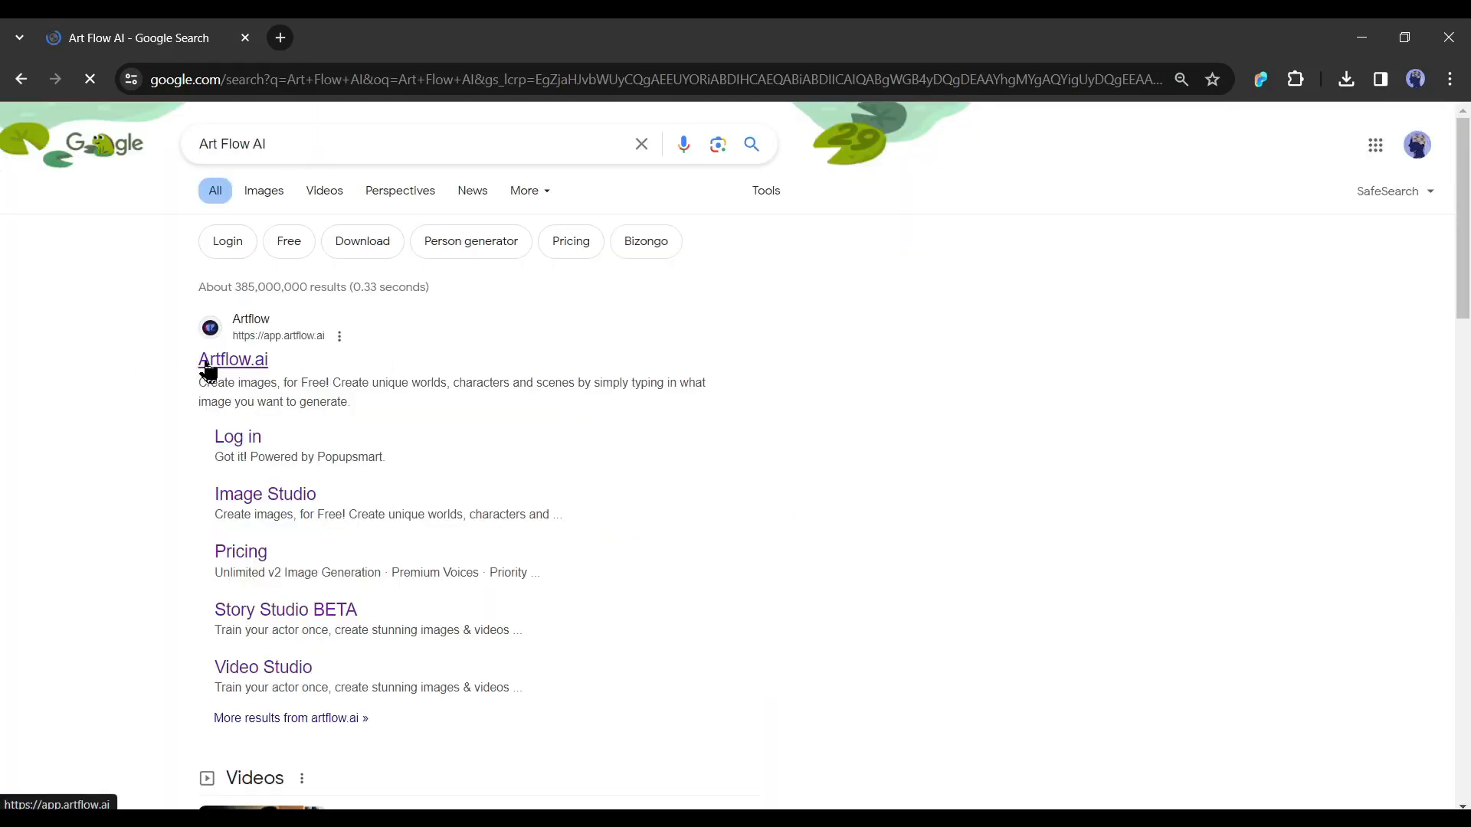
click(233, 359)
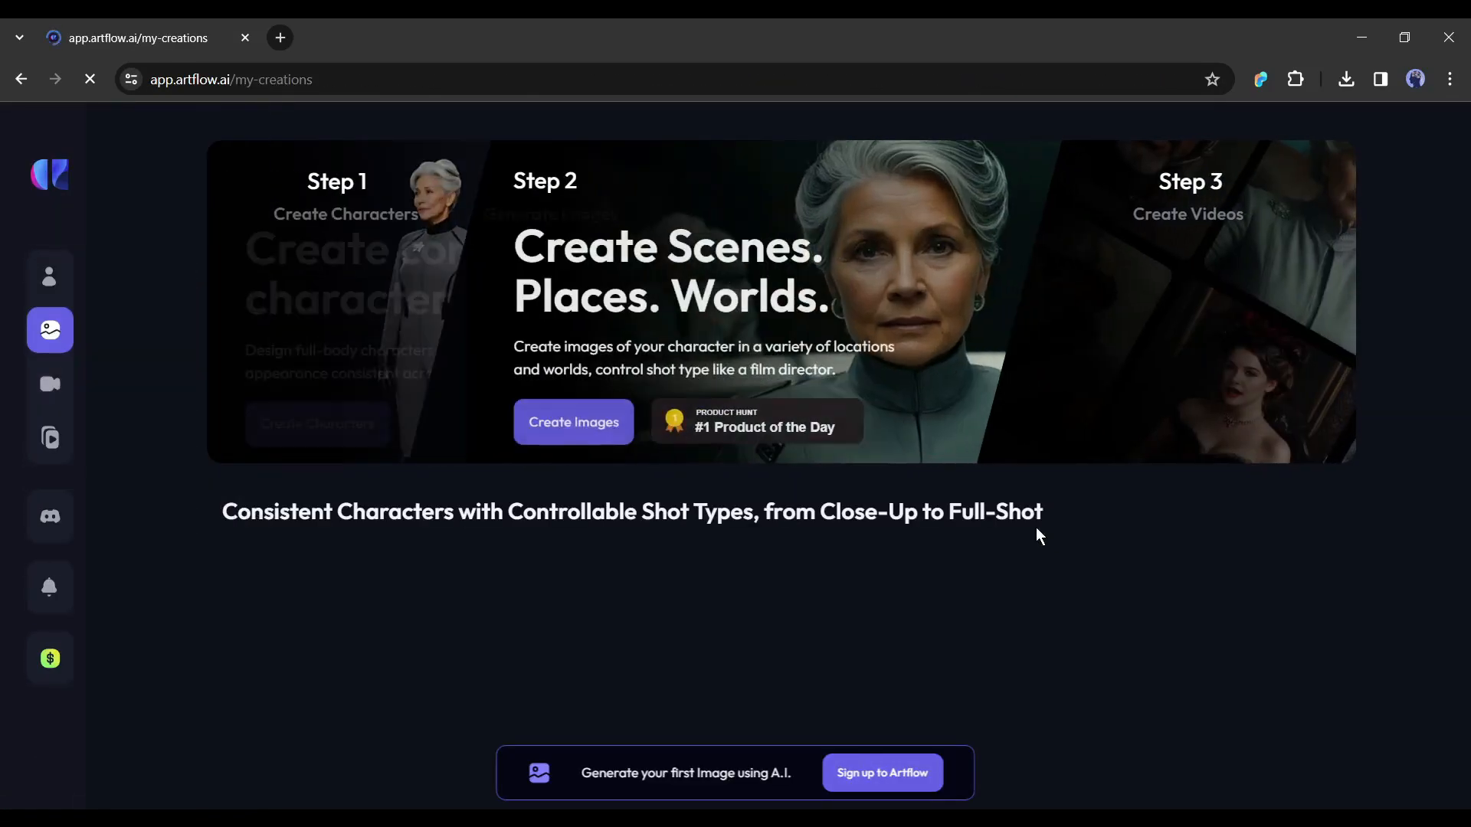
Step: Scroll through the gallery and sign up for an Artflow account
scroll(down, 3)
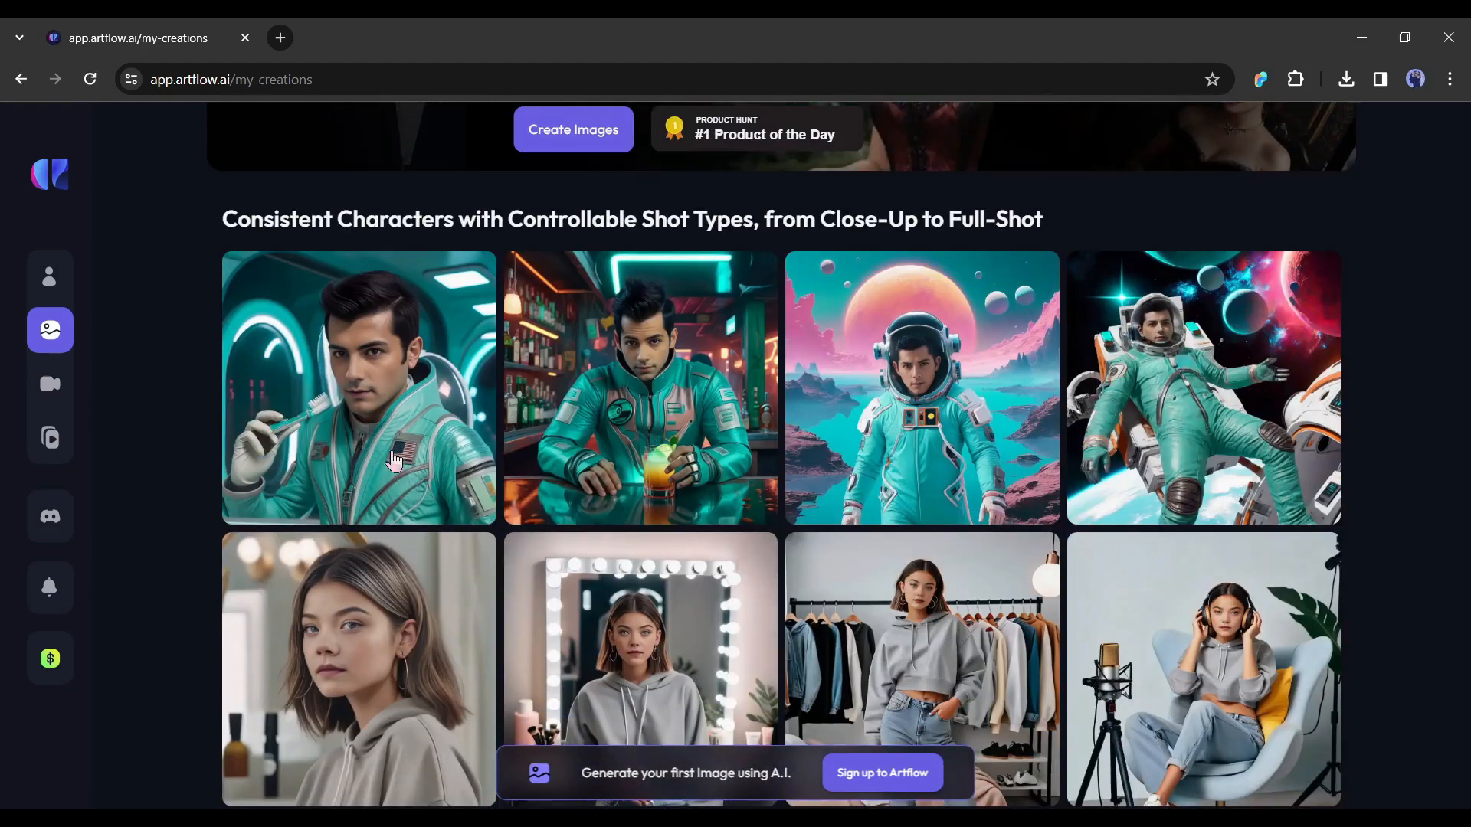
scroll(down, 3)
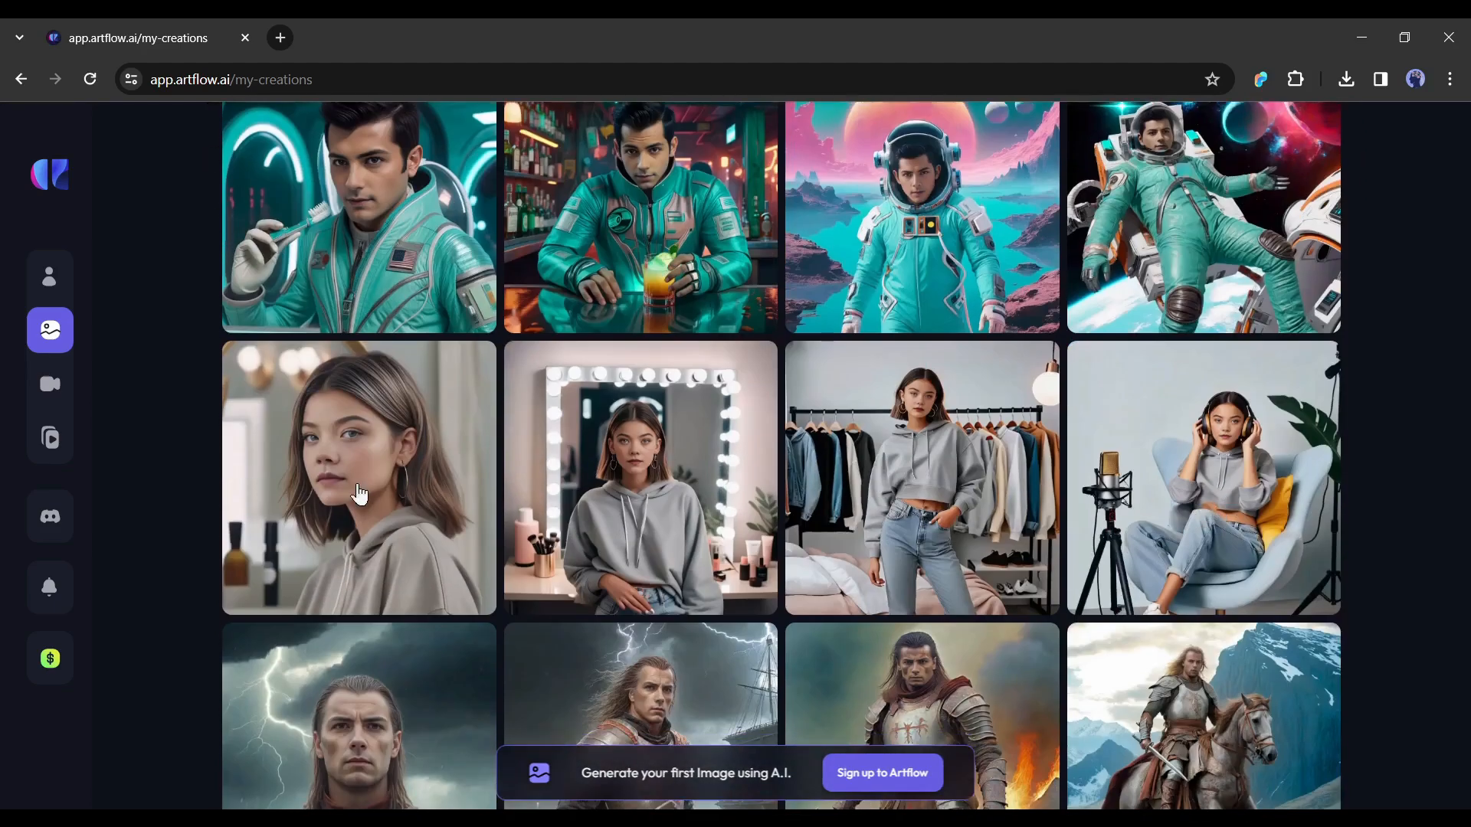
scroll(down, 3)
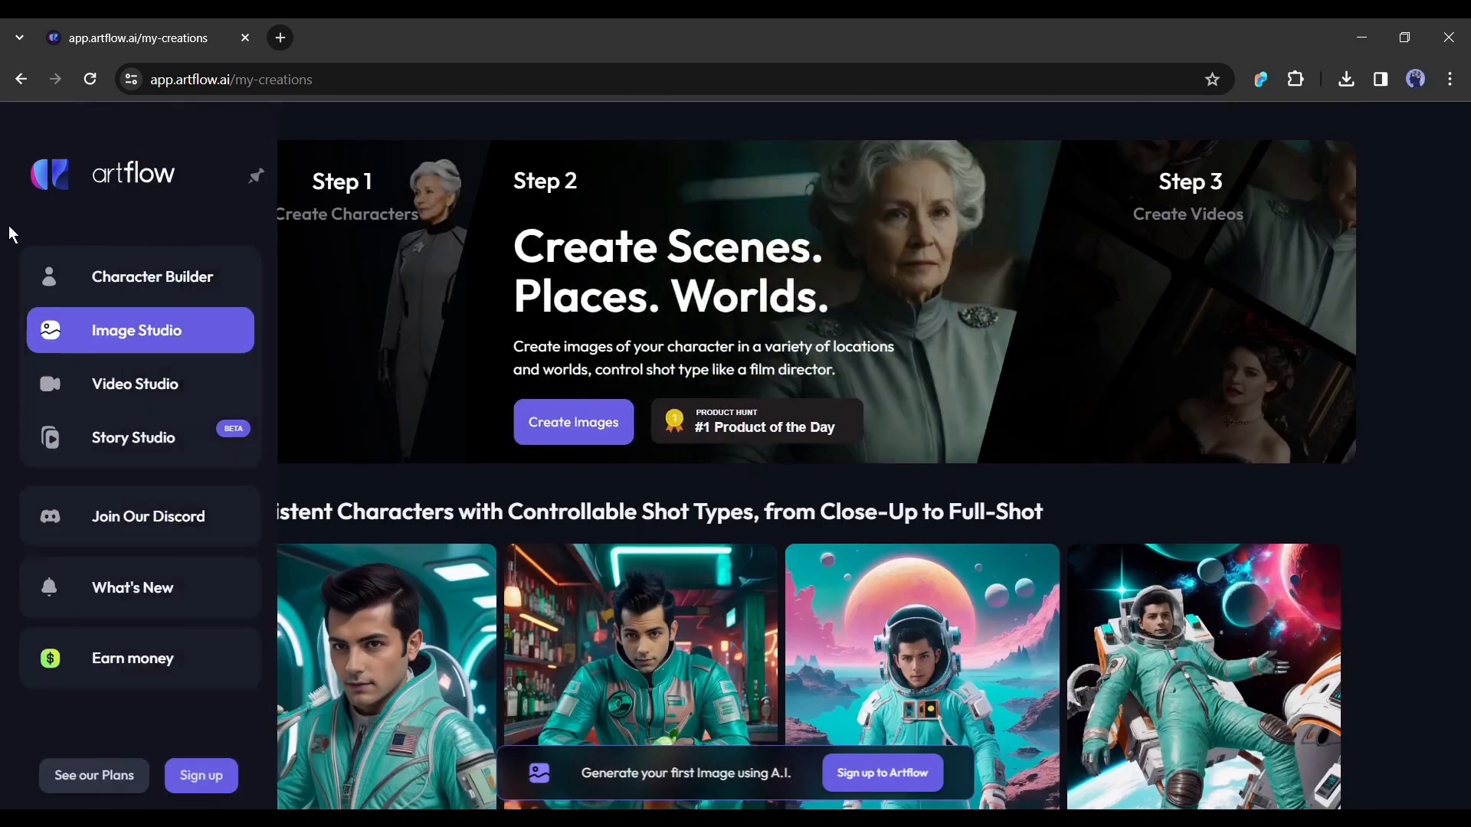
mouse_move(135, 384)
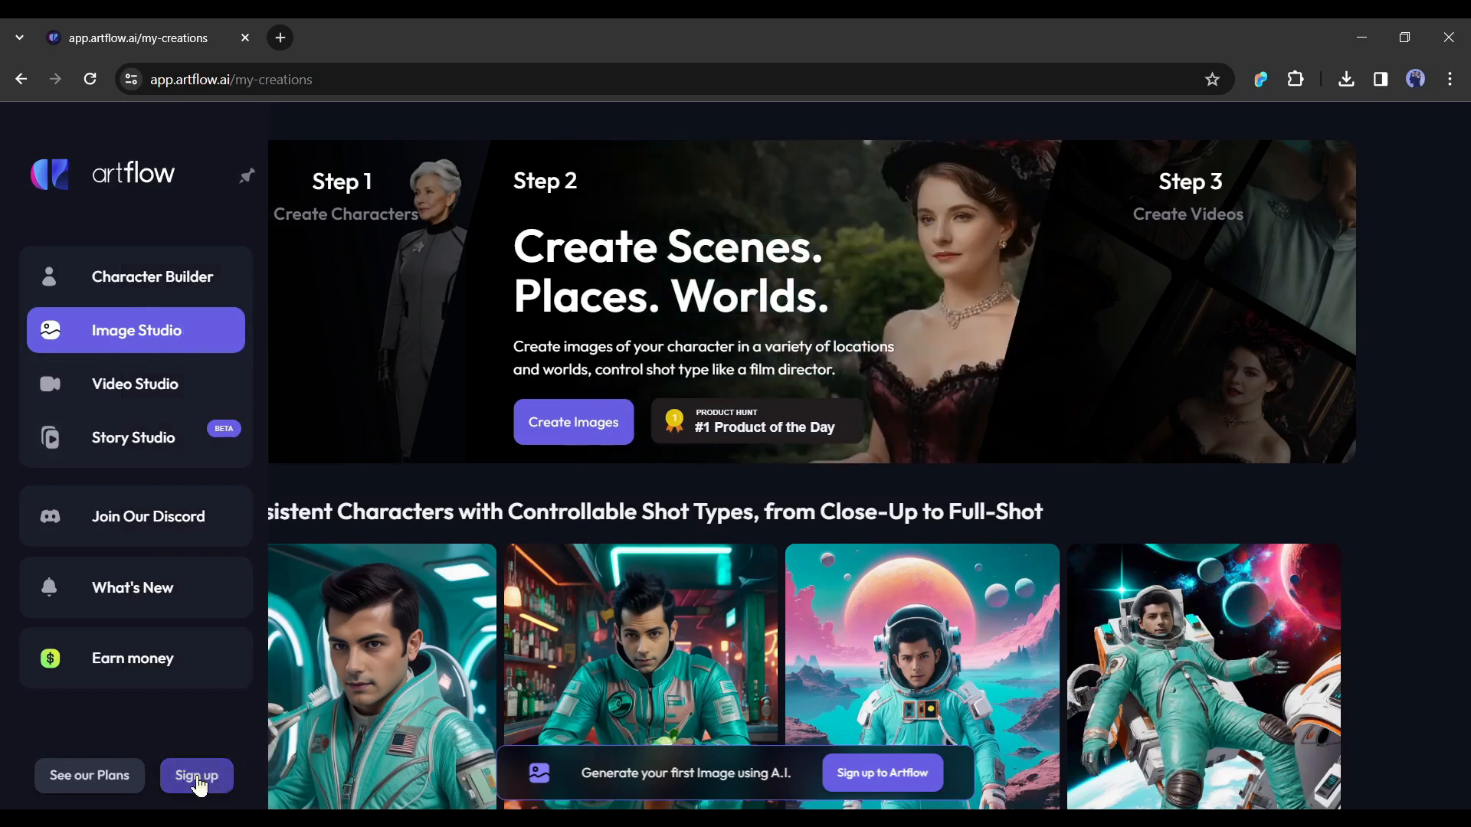
click(197, 774)
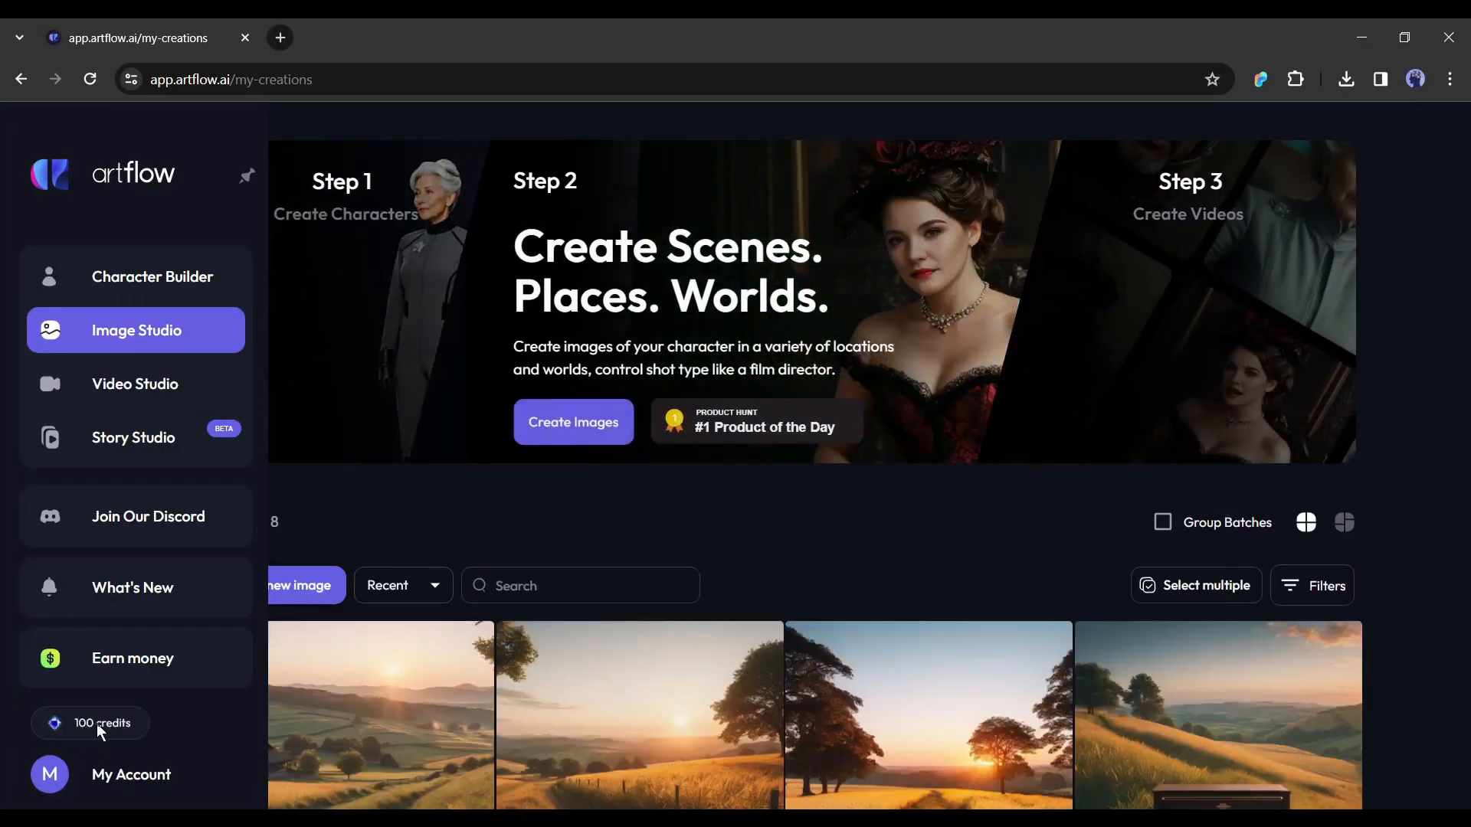
click(101, 722)
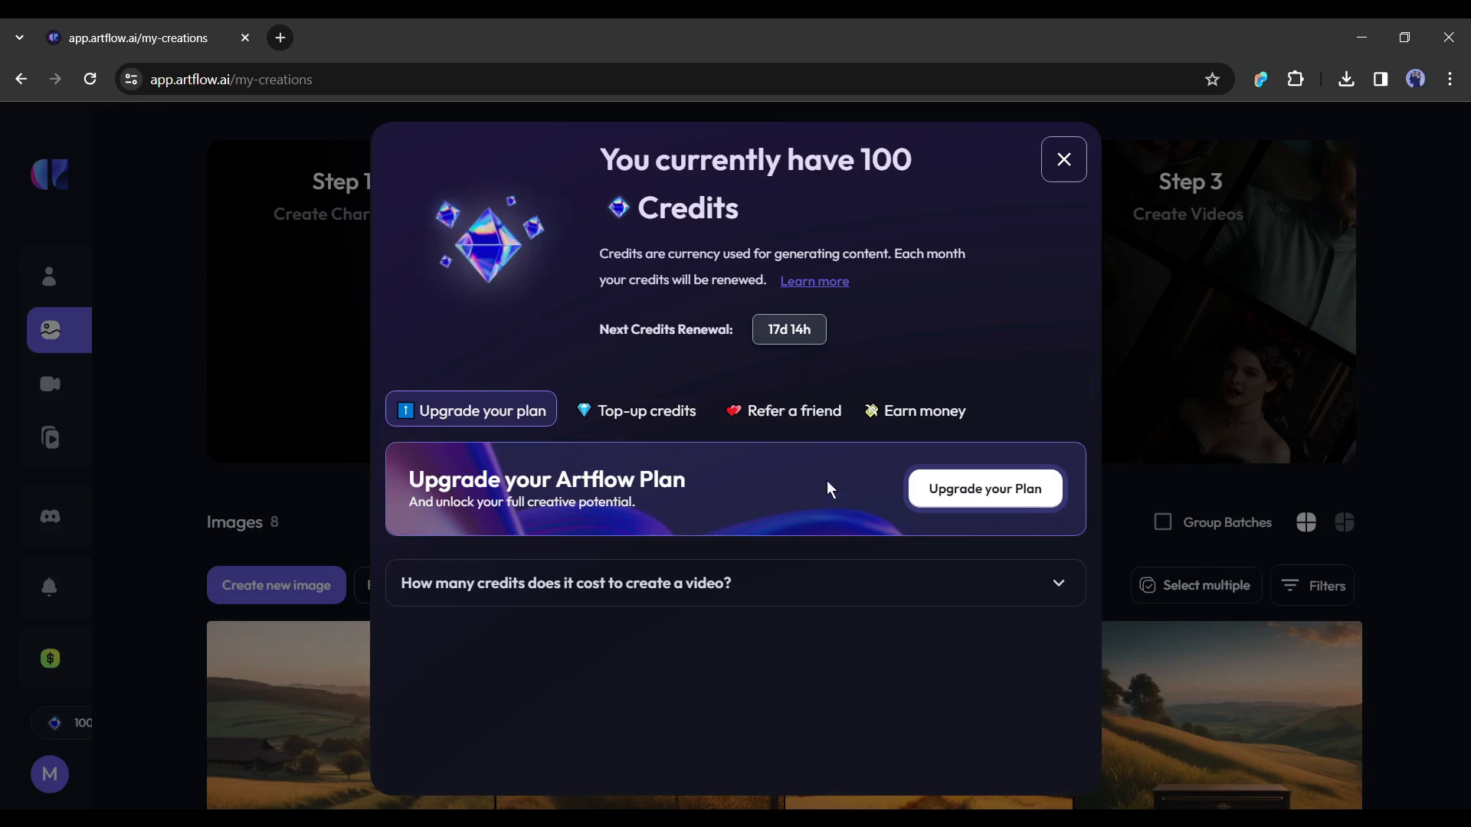
mouse_move(669, 421)
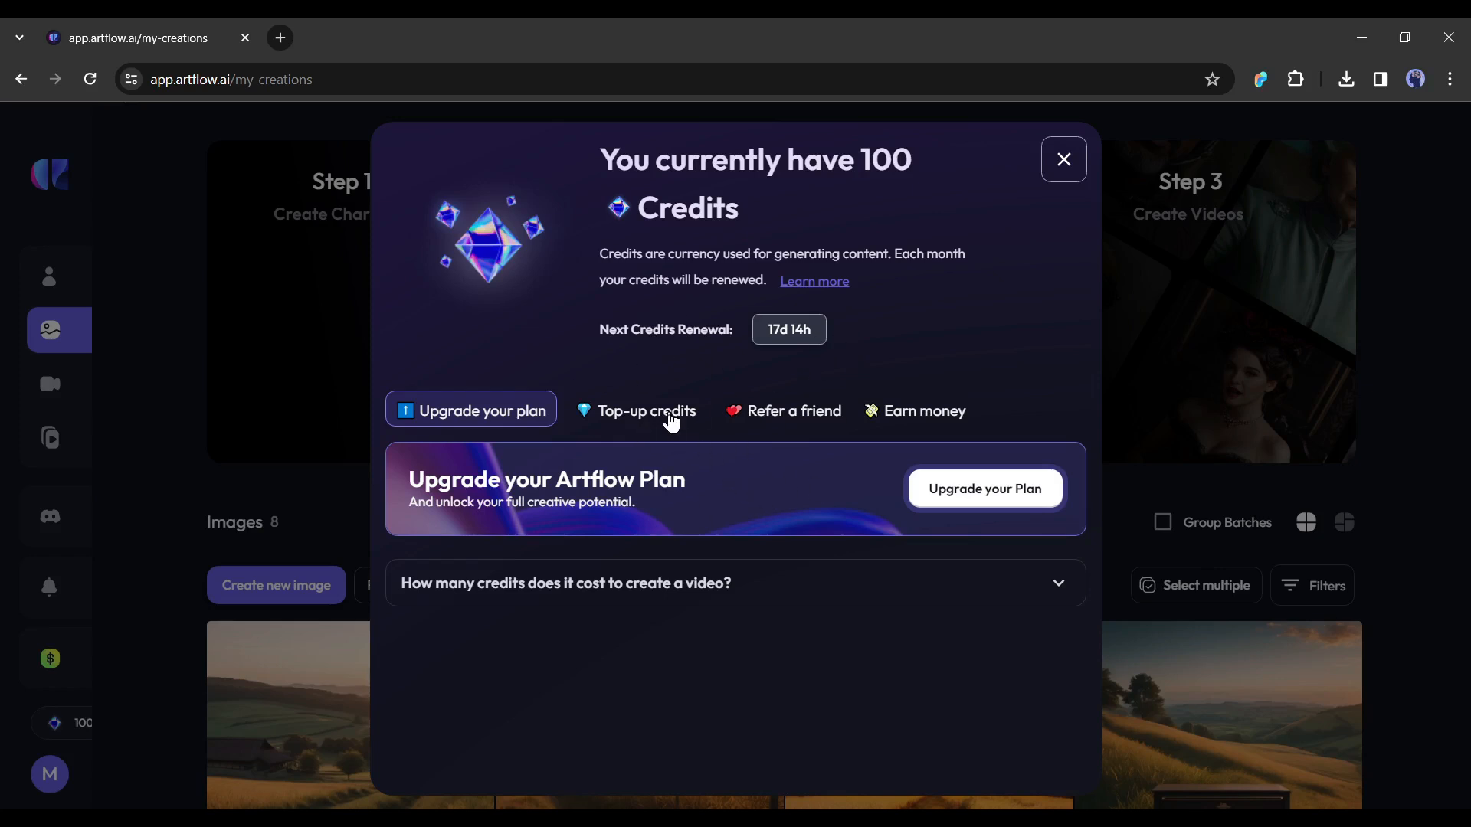
click(647, 410)
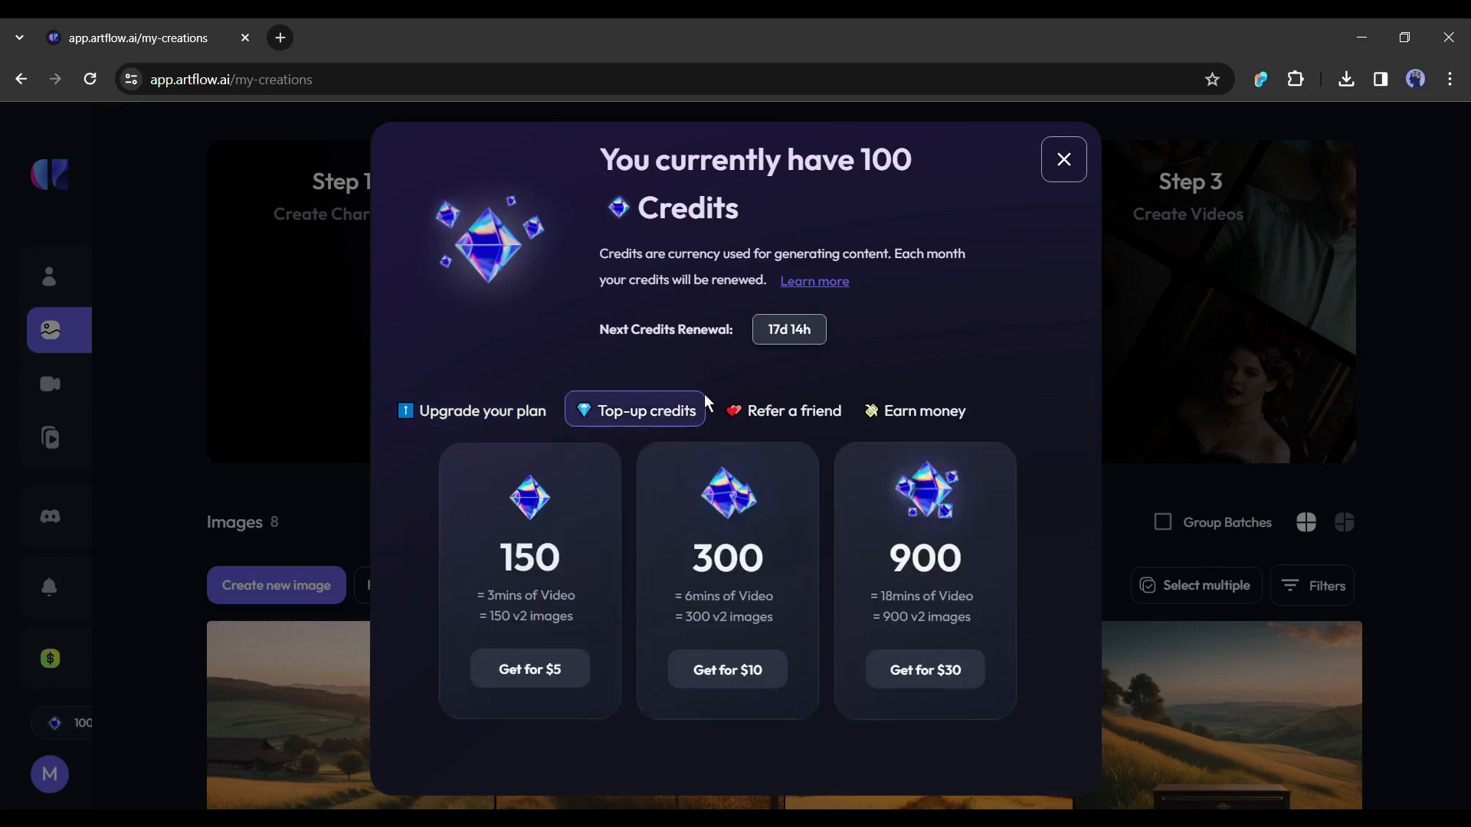
click(1063, 158)
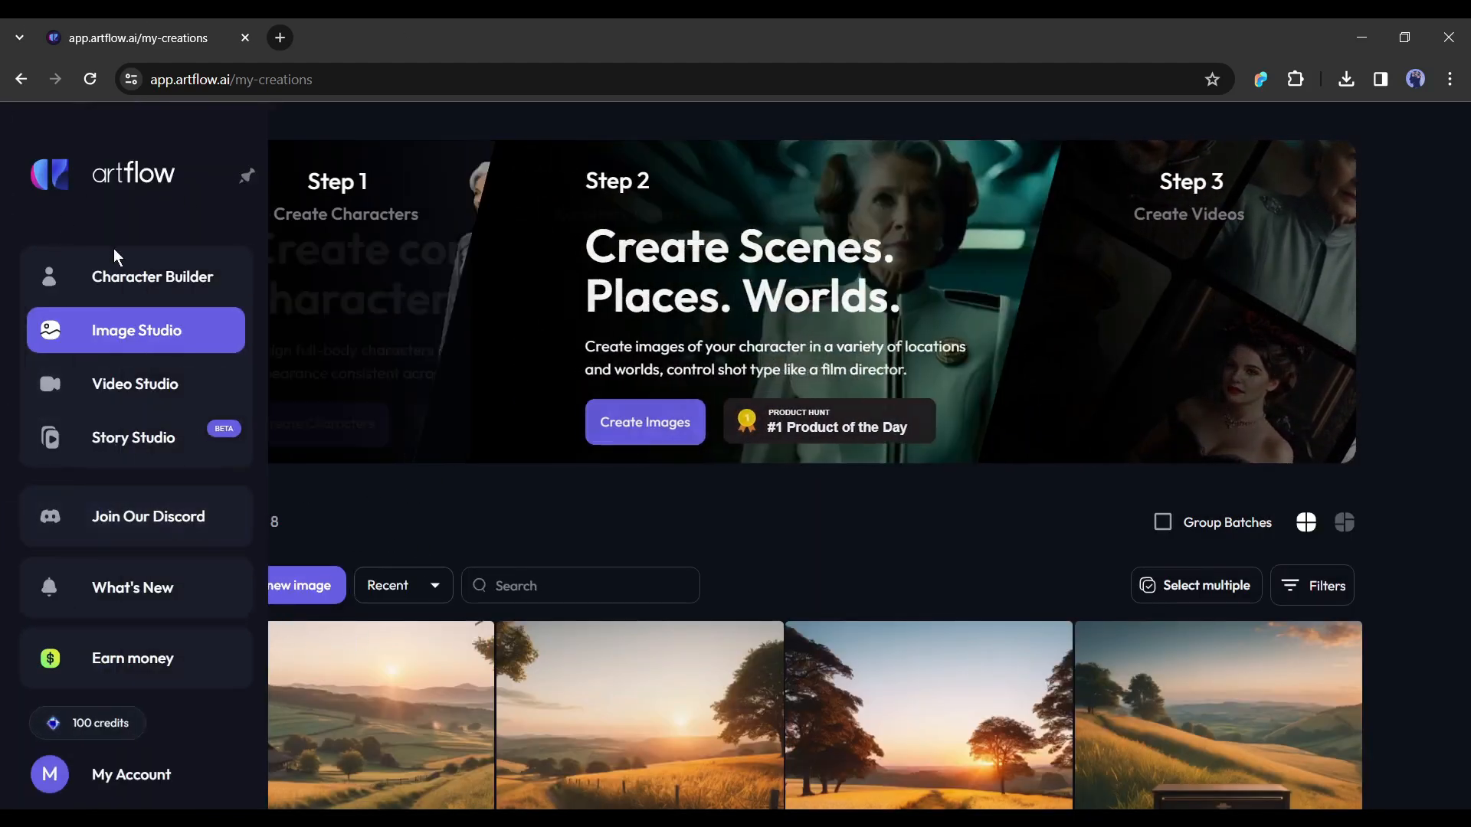
Step: In Character Builder, browse the actors, then choose Create your AI actor and Upload your photos
click(152, 276)
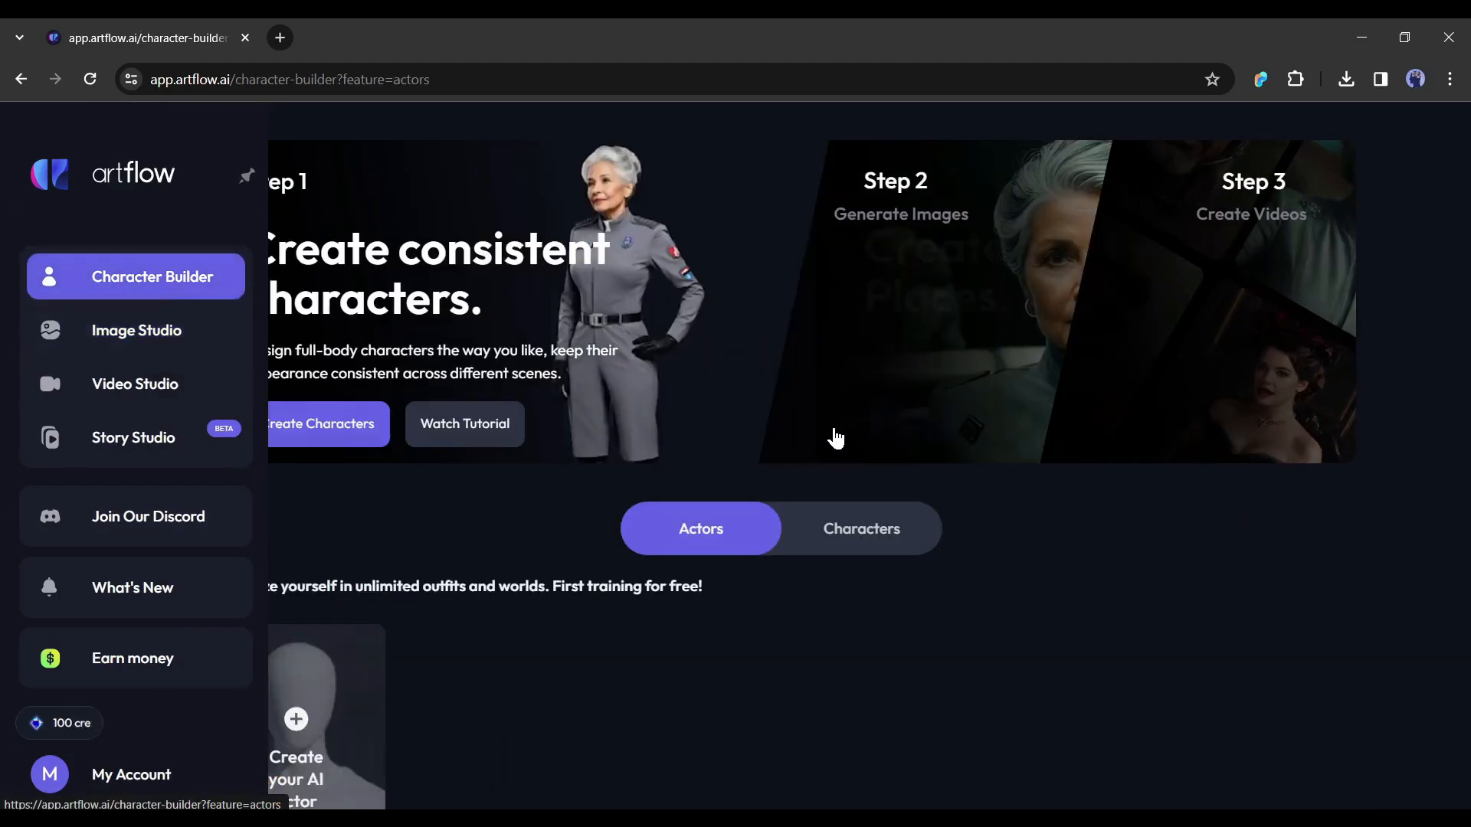
scroll(down, 3)
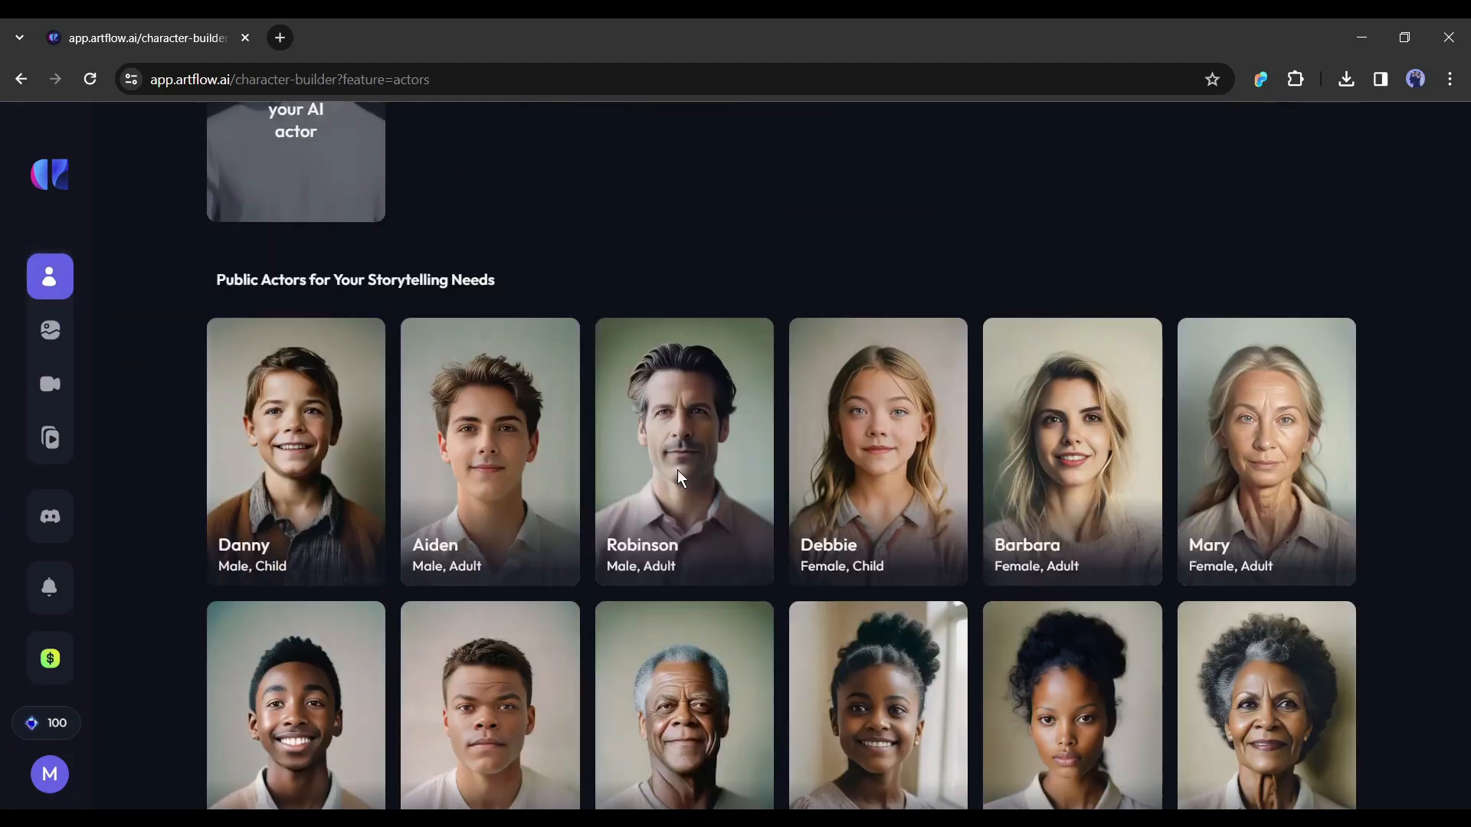
scroll(down, 3)
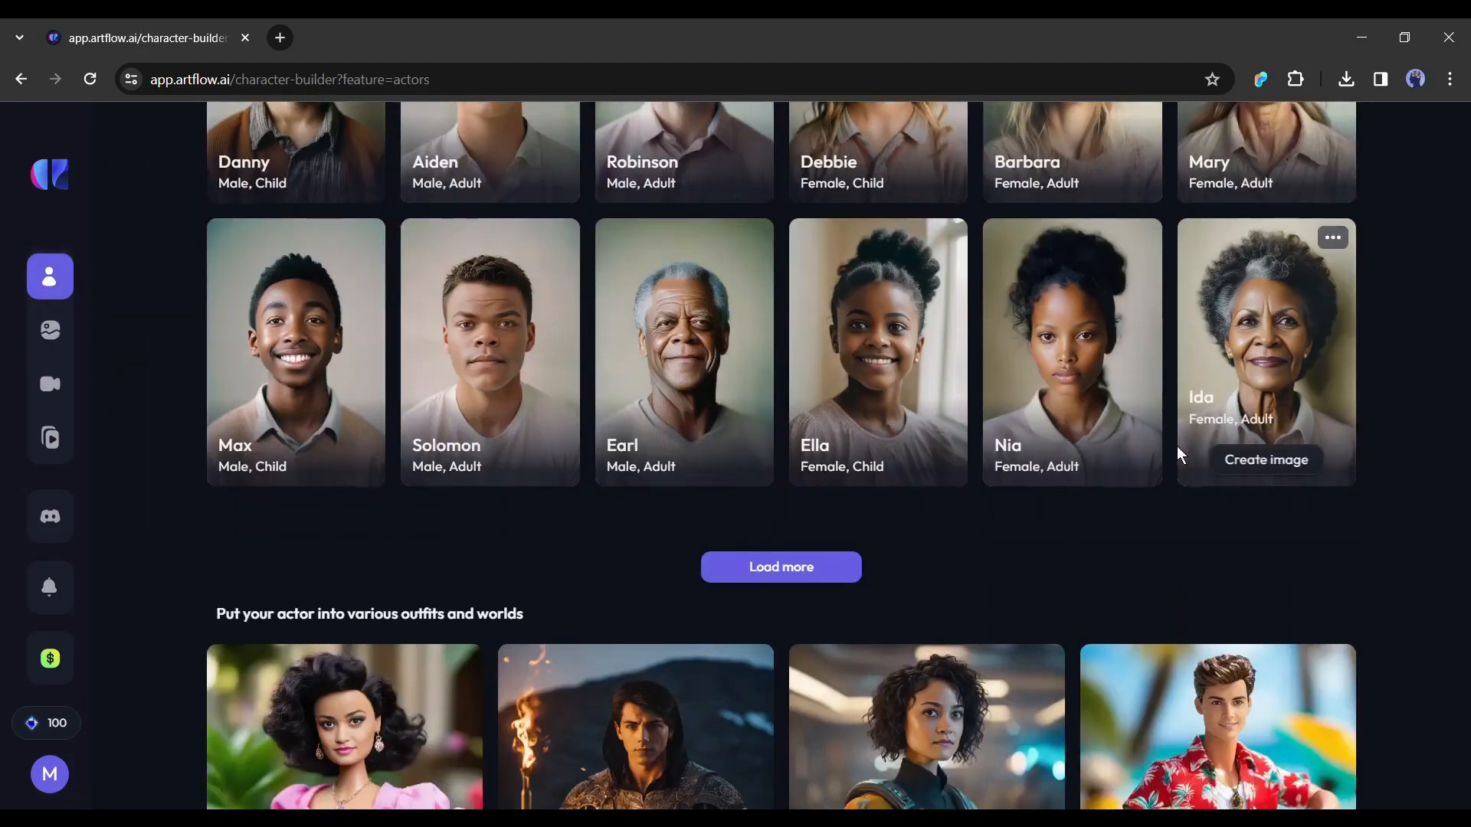
scroll(up, 3)
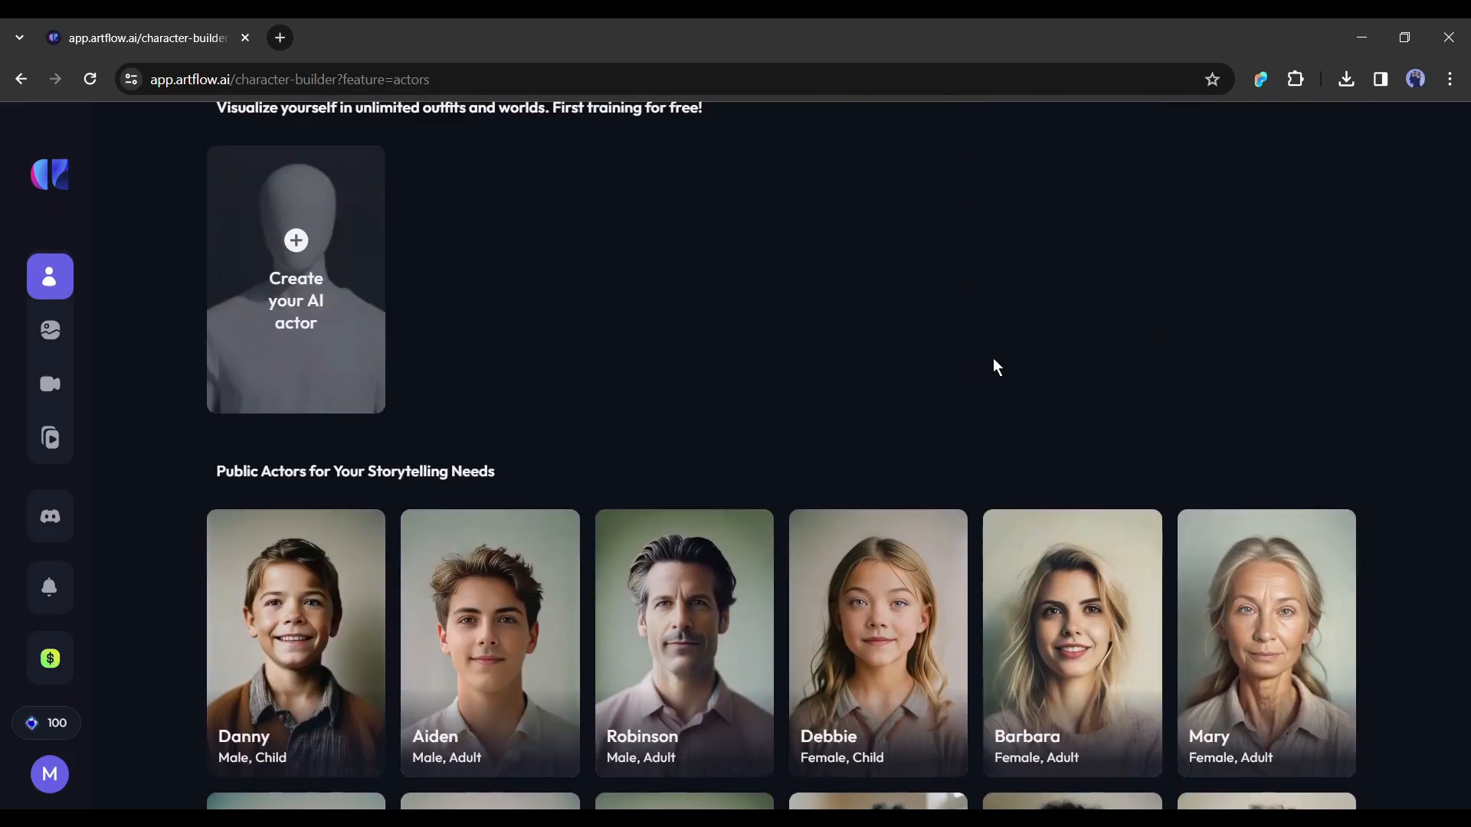
scroll(up, 3)
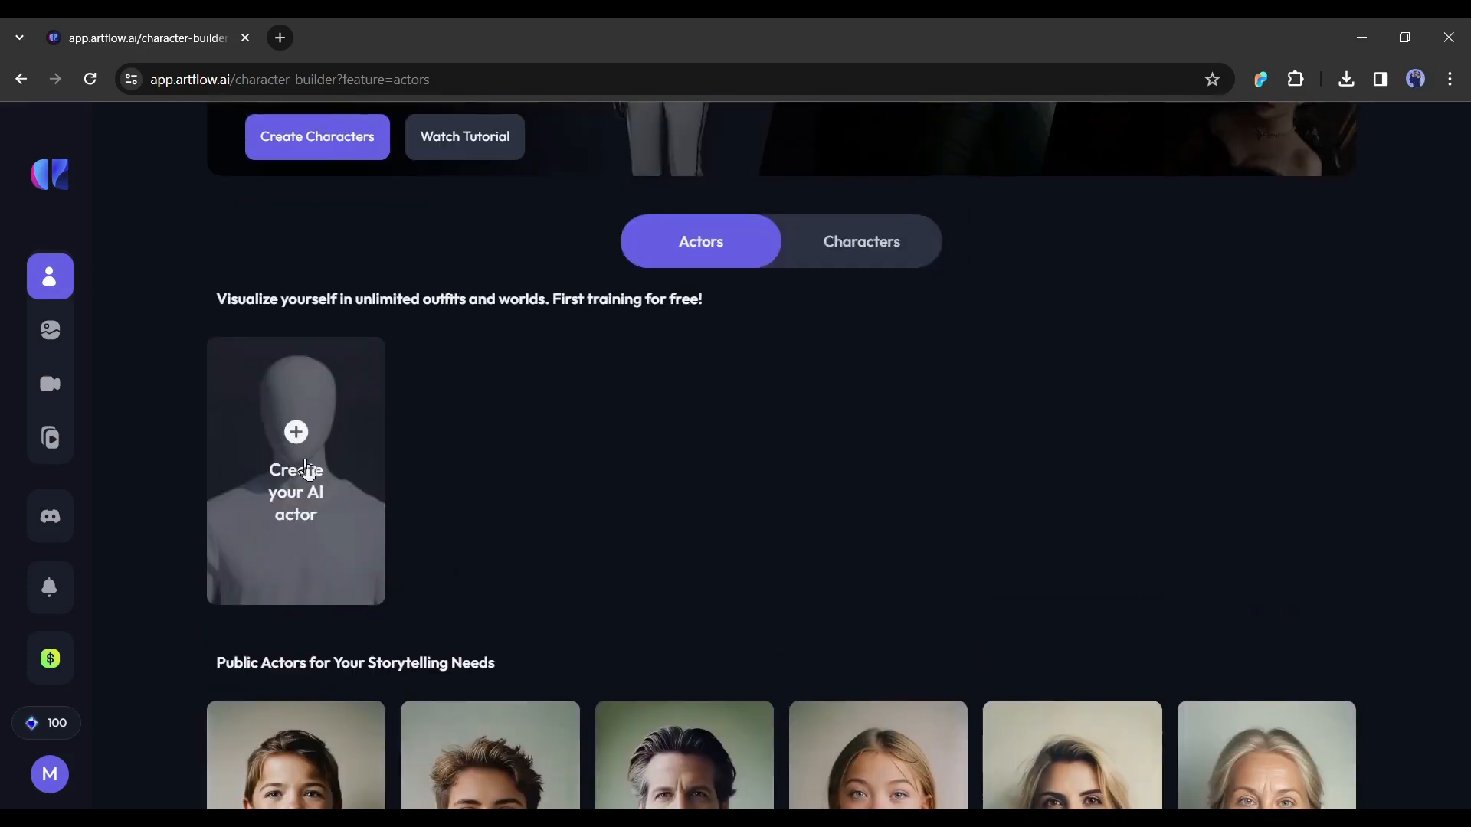
click(296, 468)
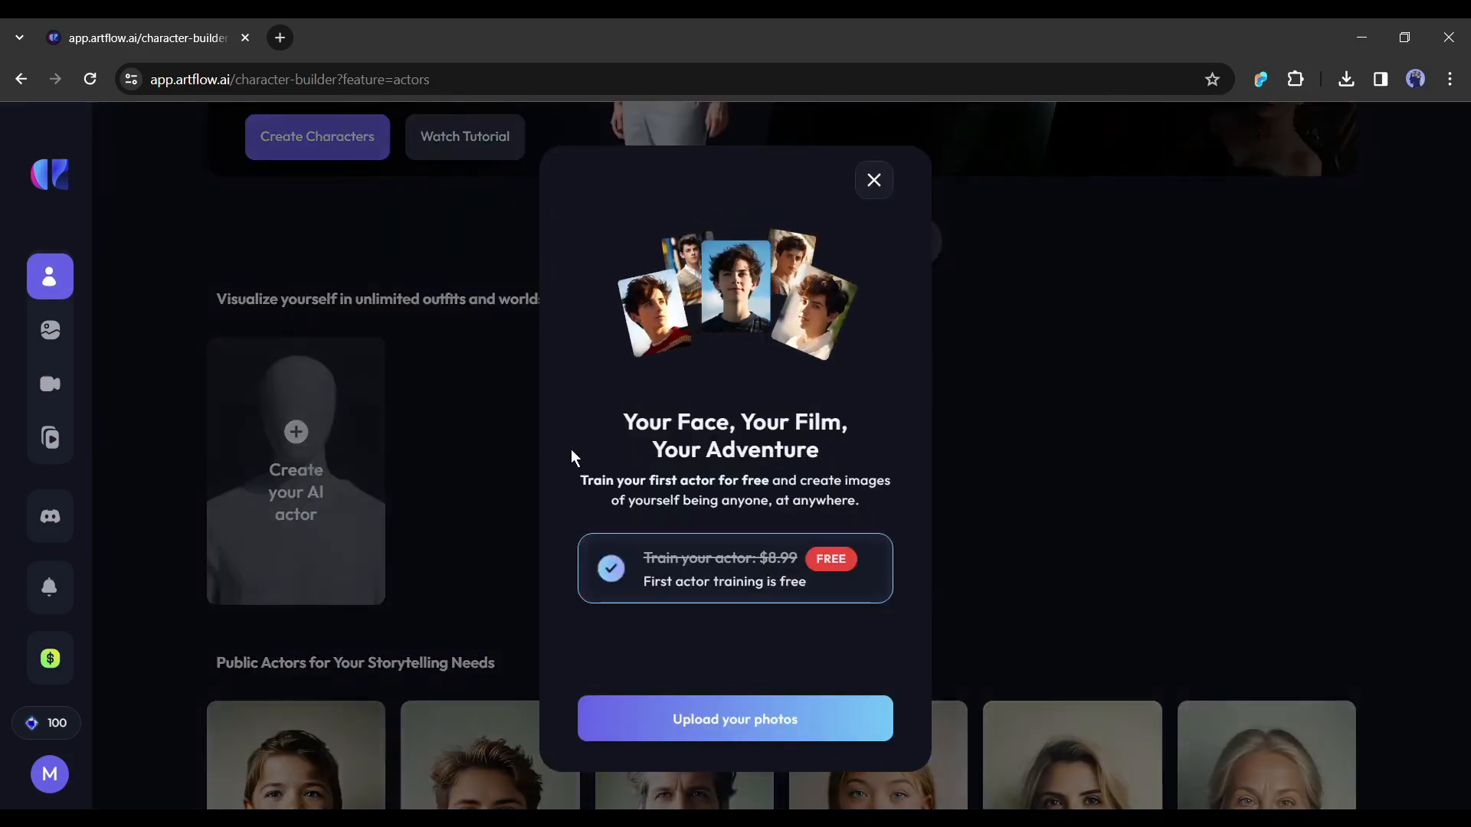
click(873, 179)
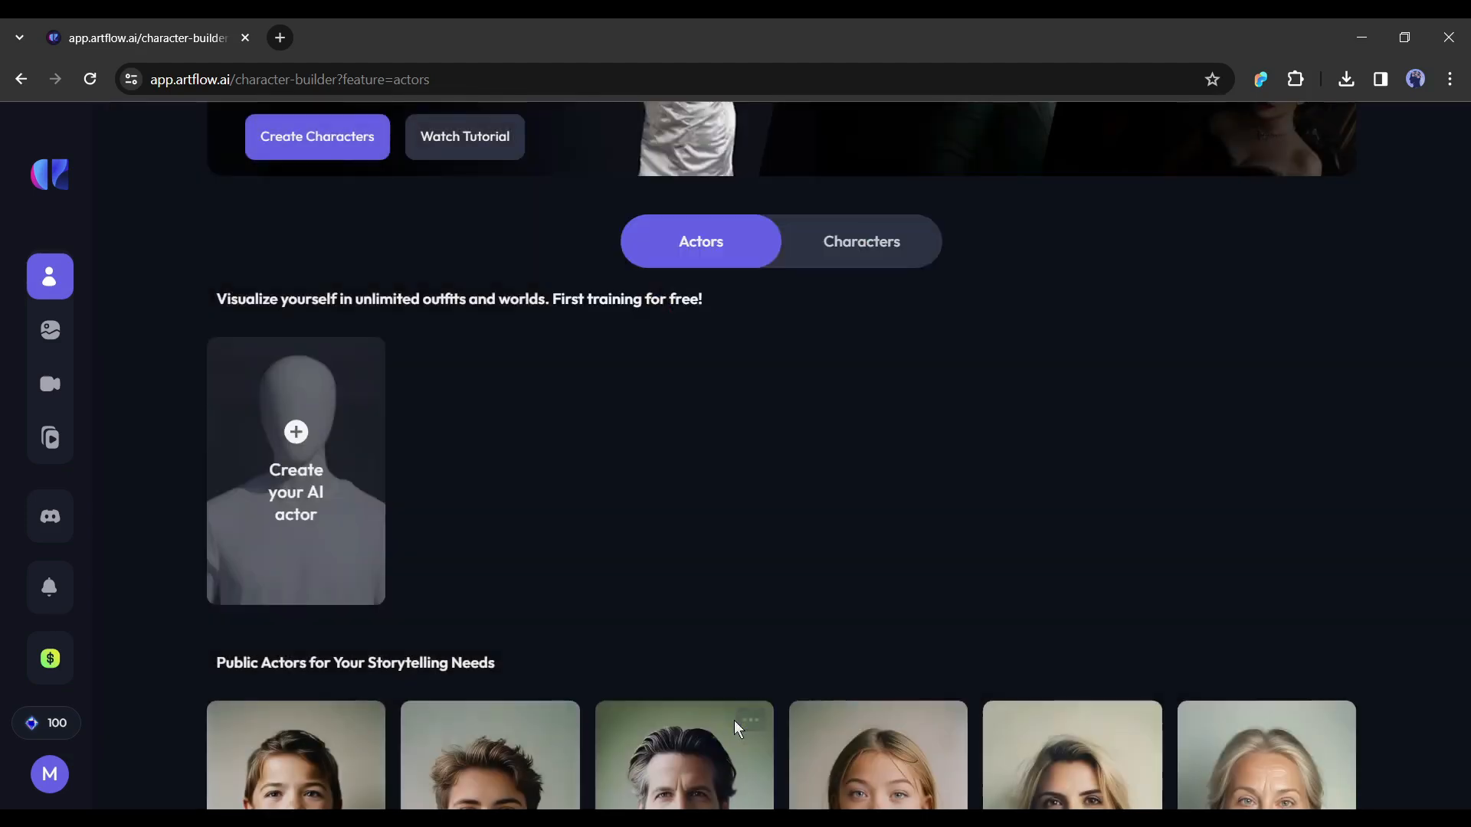
click(295, 469)
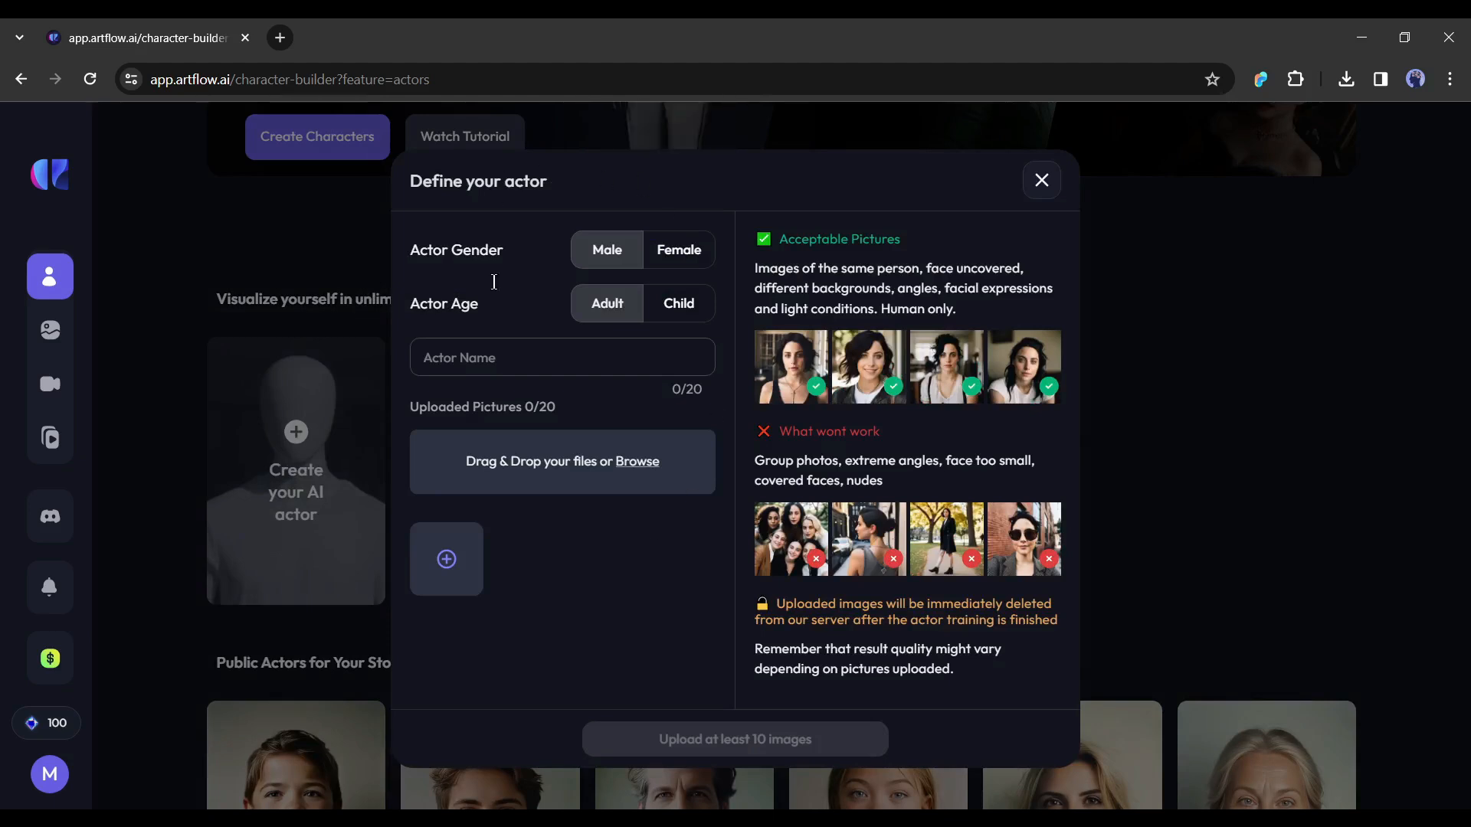
Step: Set the actor's gender to Female and enter the name 'Maria'
click(677, 250)
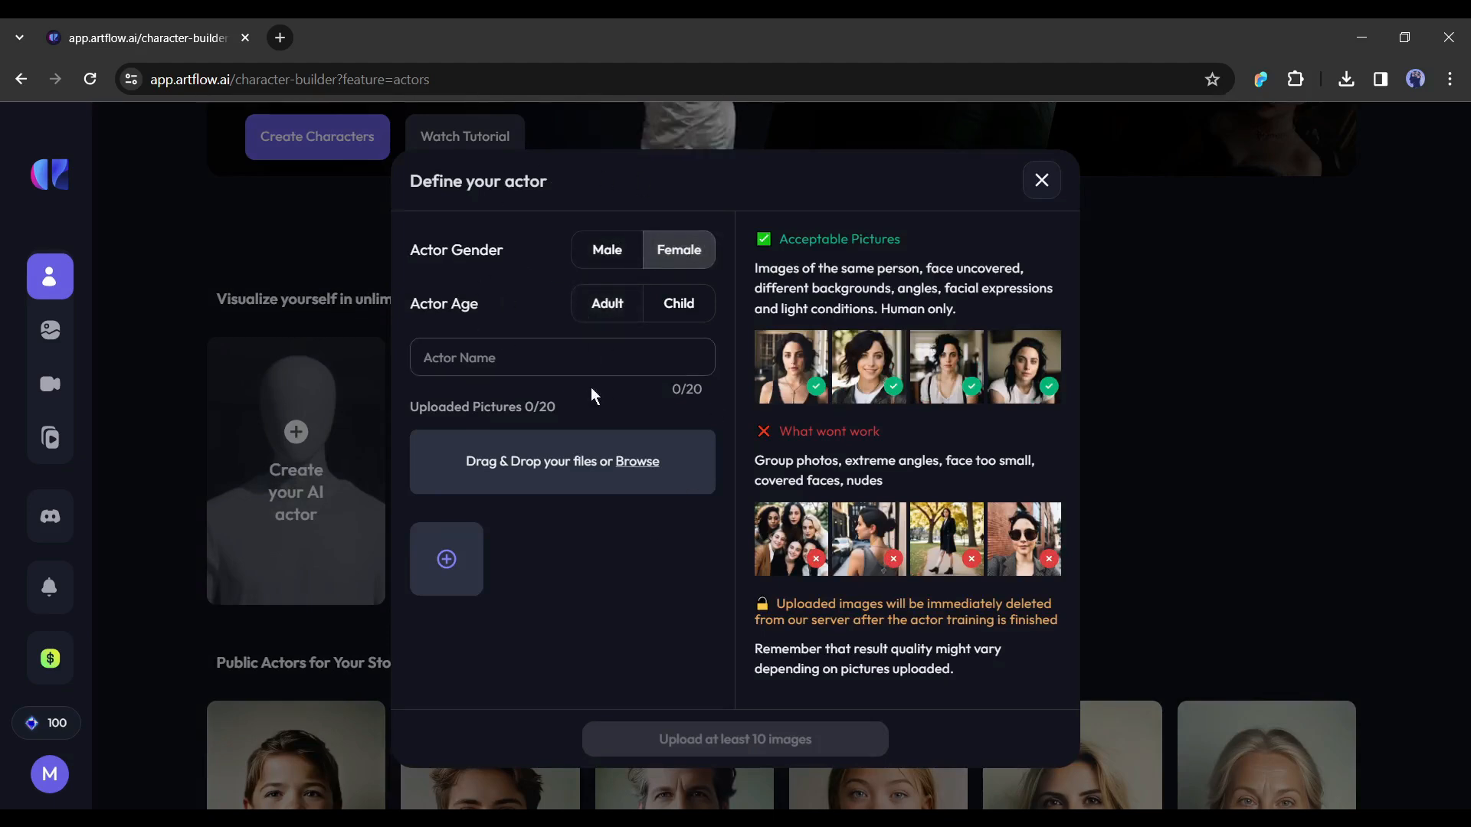
text(Maria)
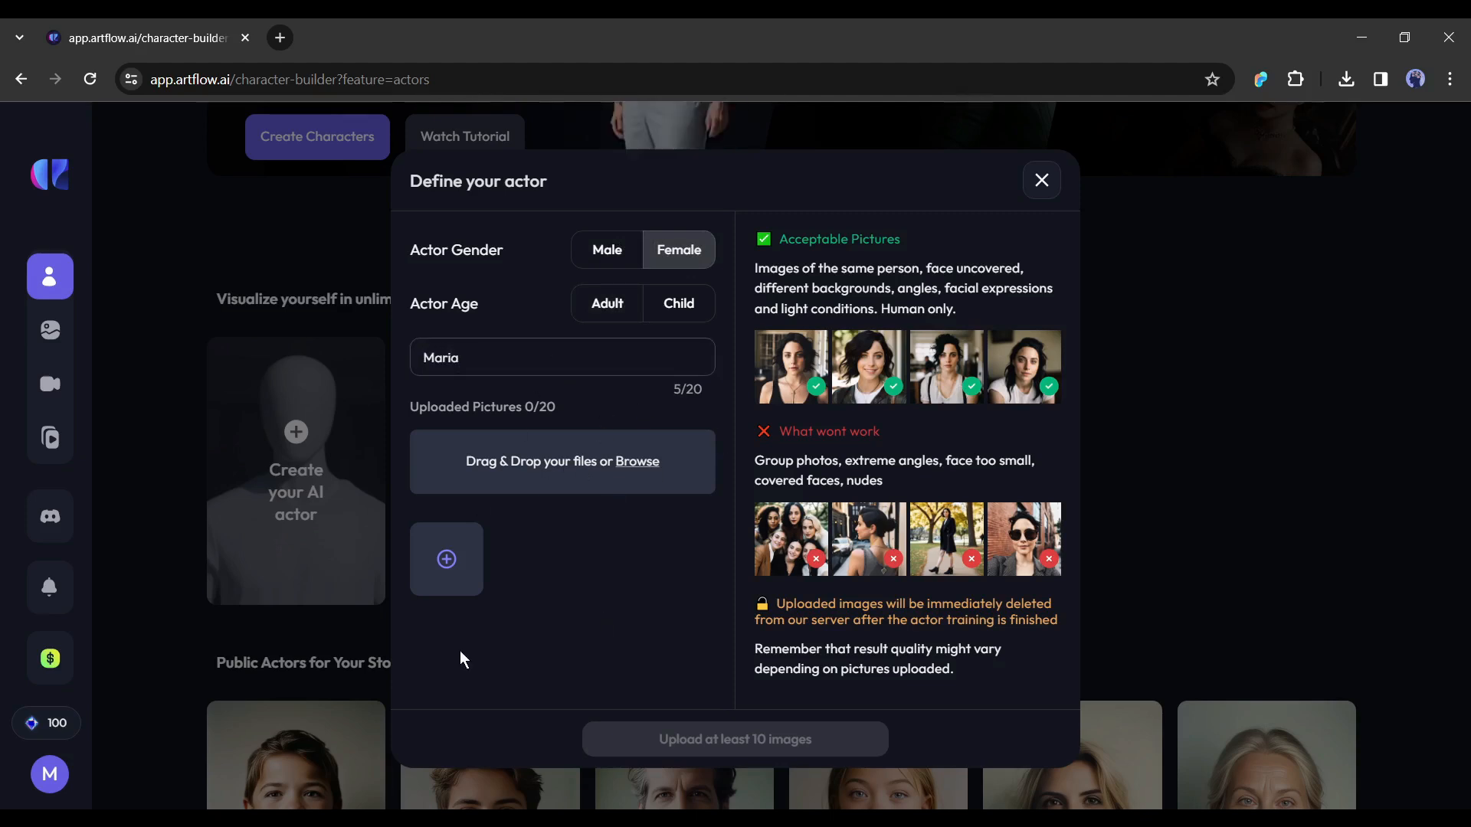
mouse_move(591, 501)
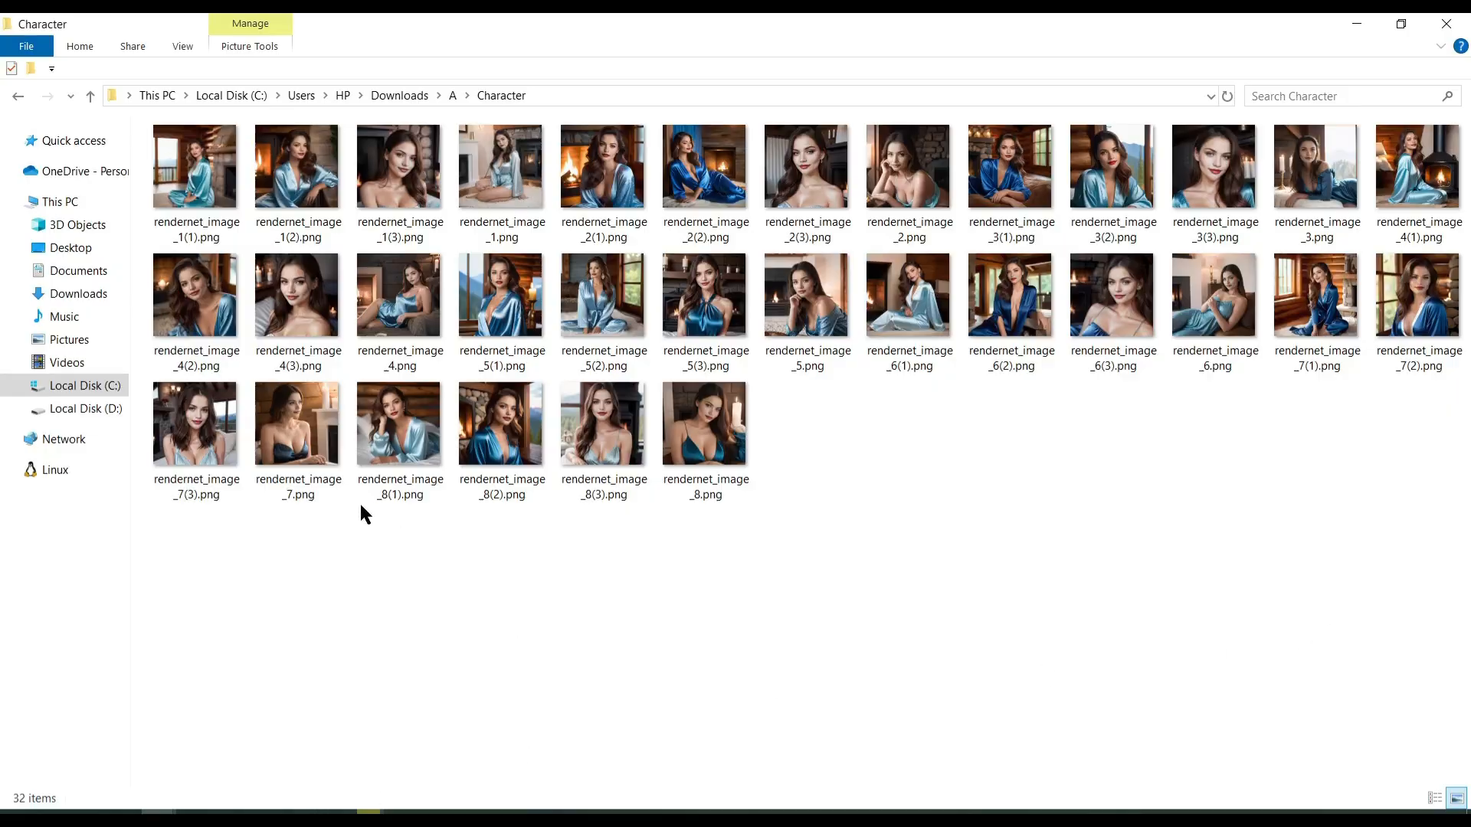
mouse_move(194, 591)
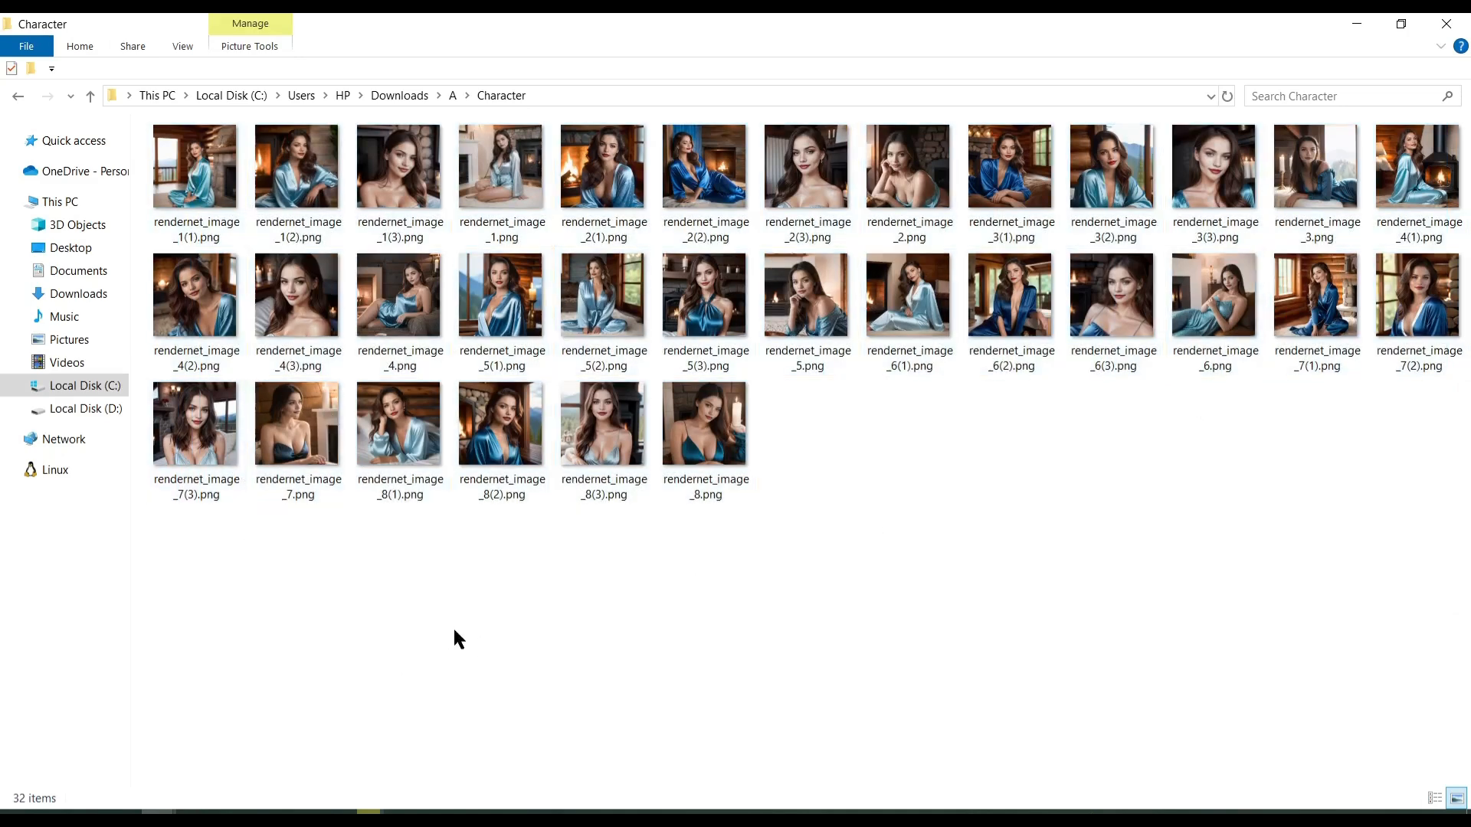
mouse_move(664, 242)
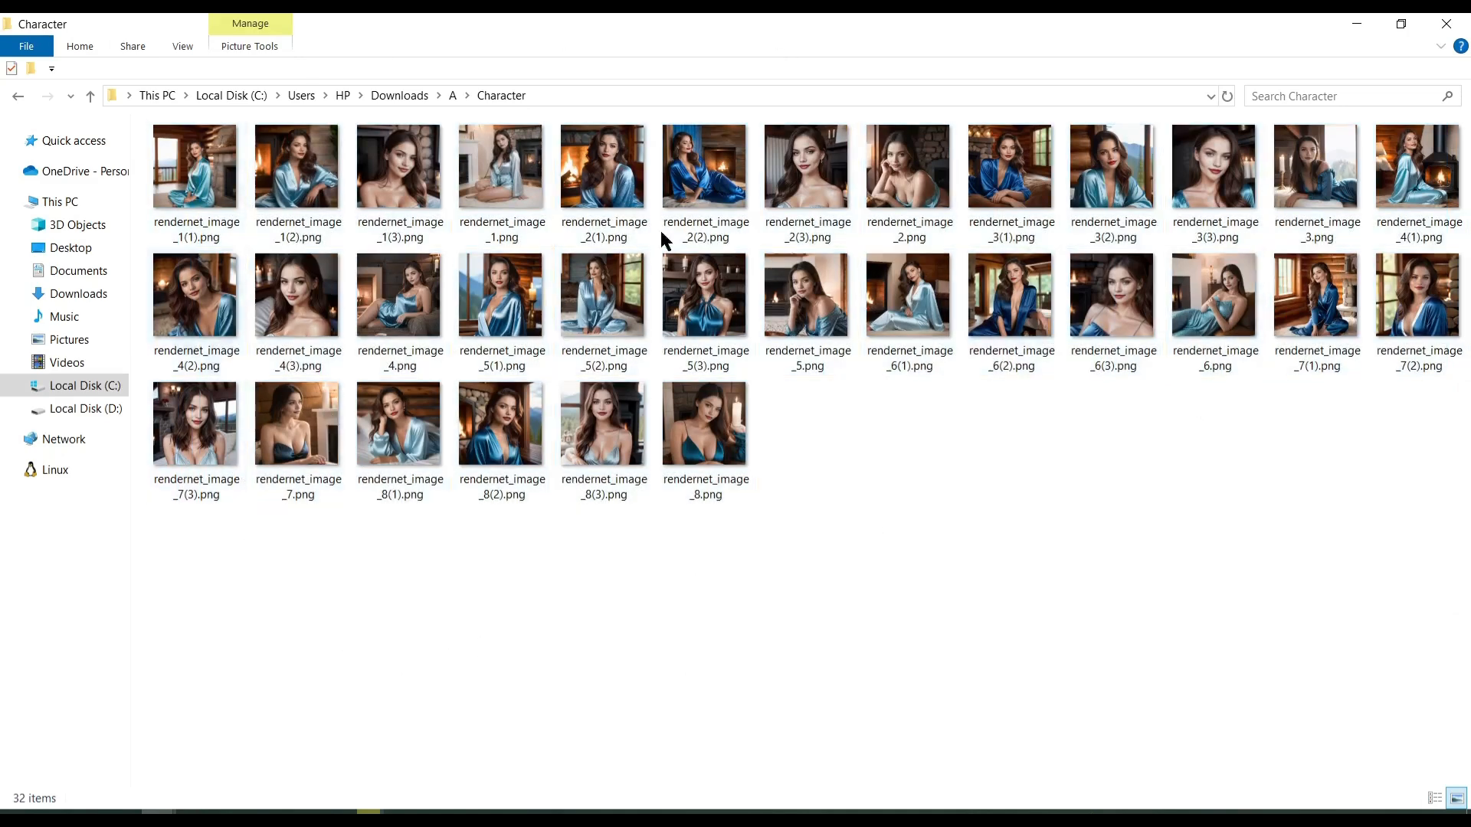
mouse_move(653, 589)
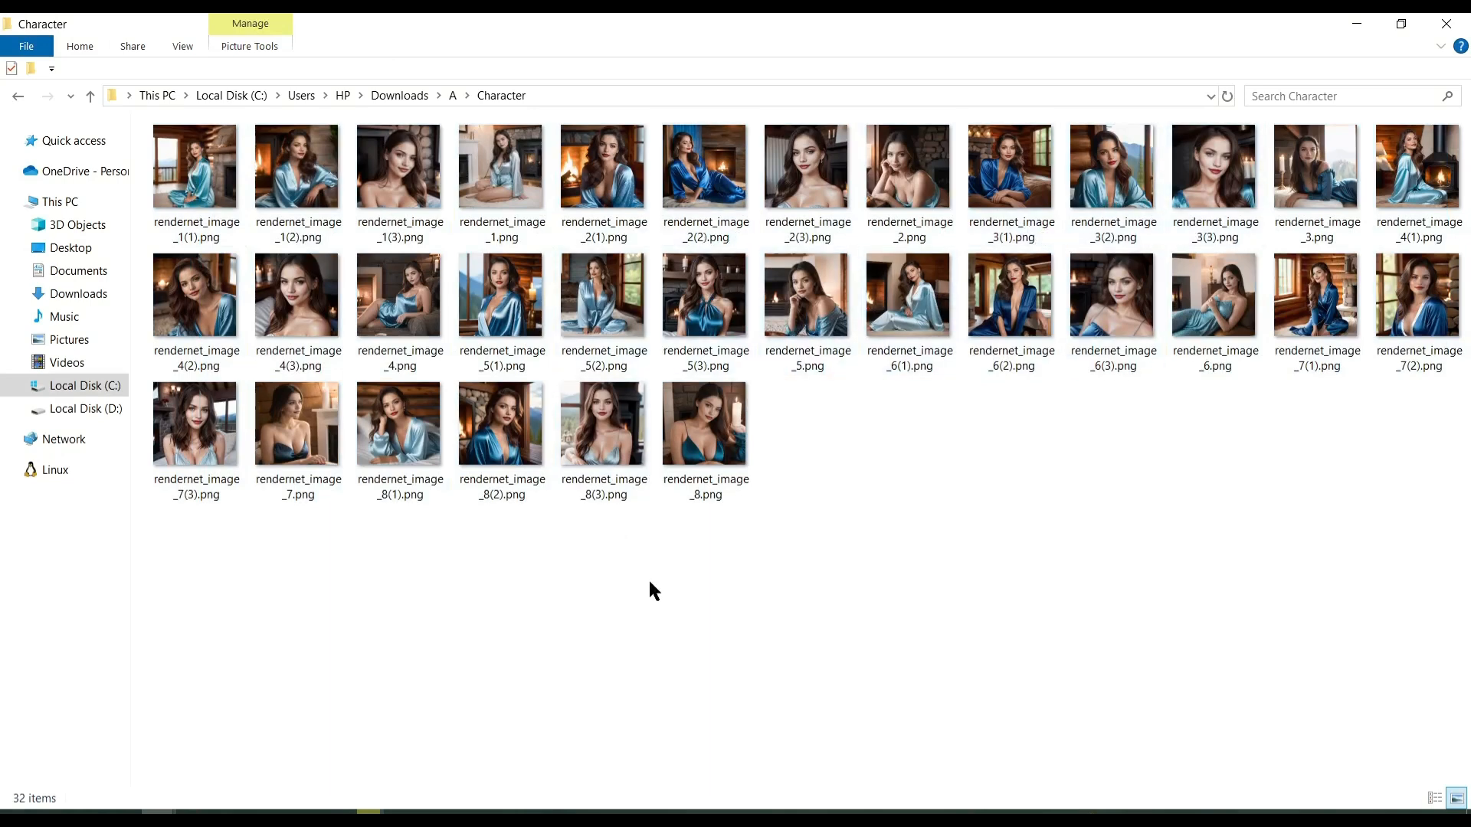
mouse_move(512, 630)
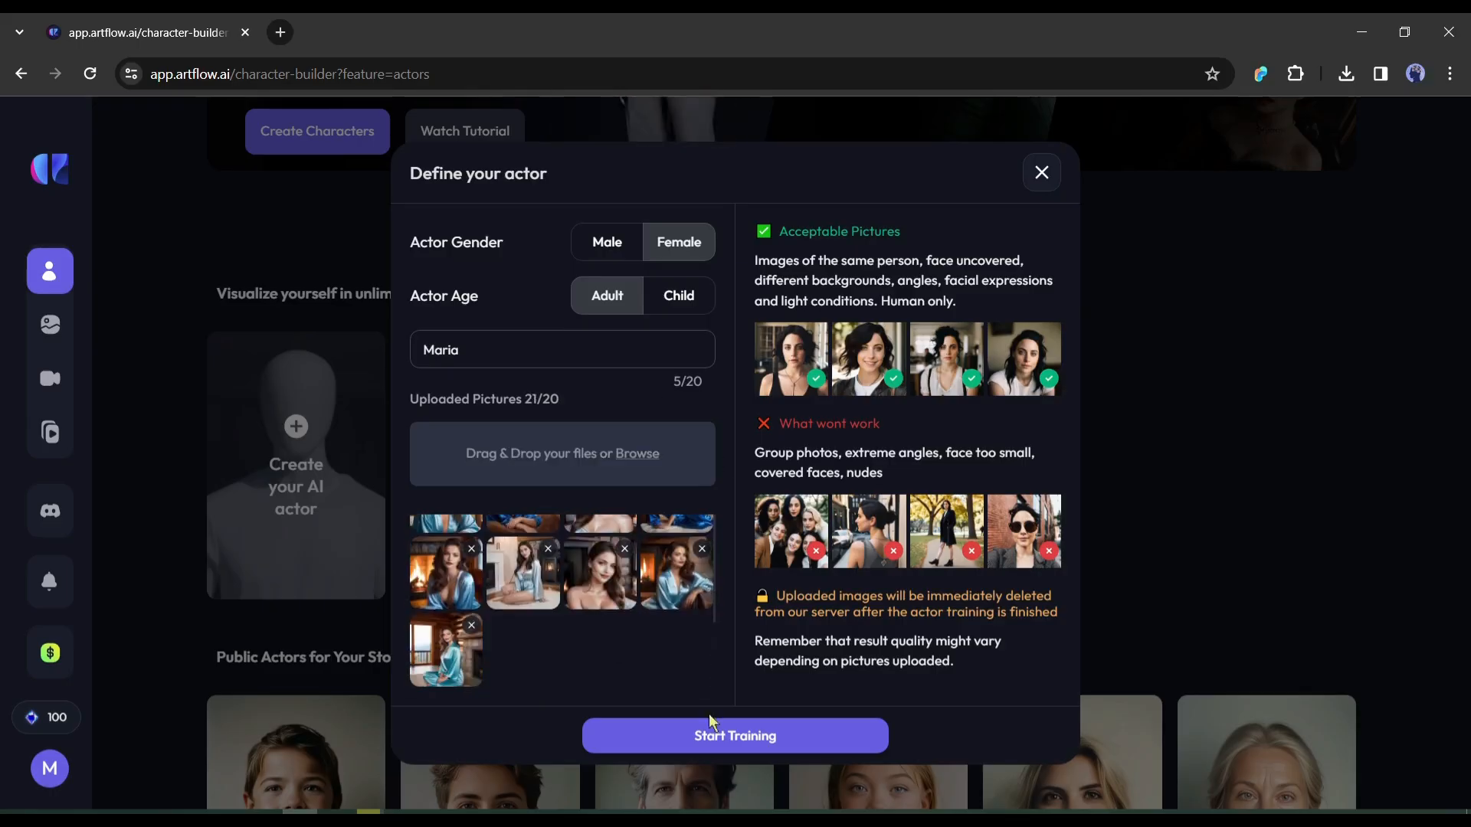
Step: Start training Maria's actor, then scroll down to the Public Actors
click(735, 735)
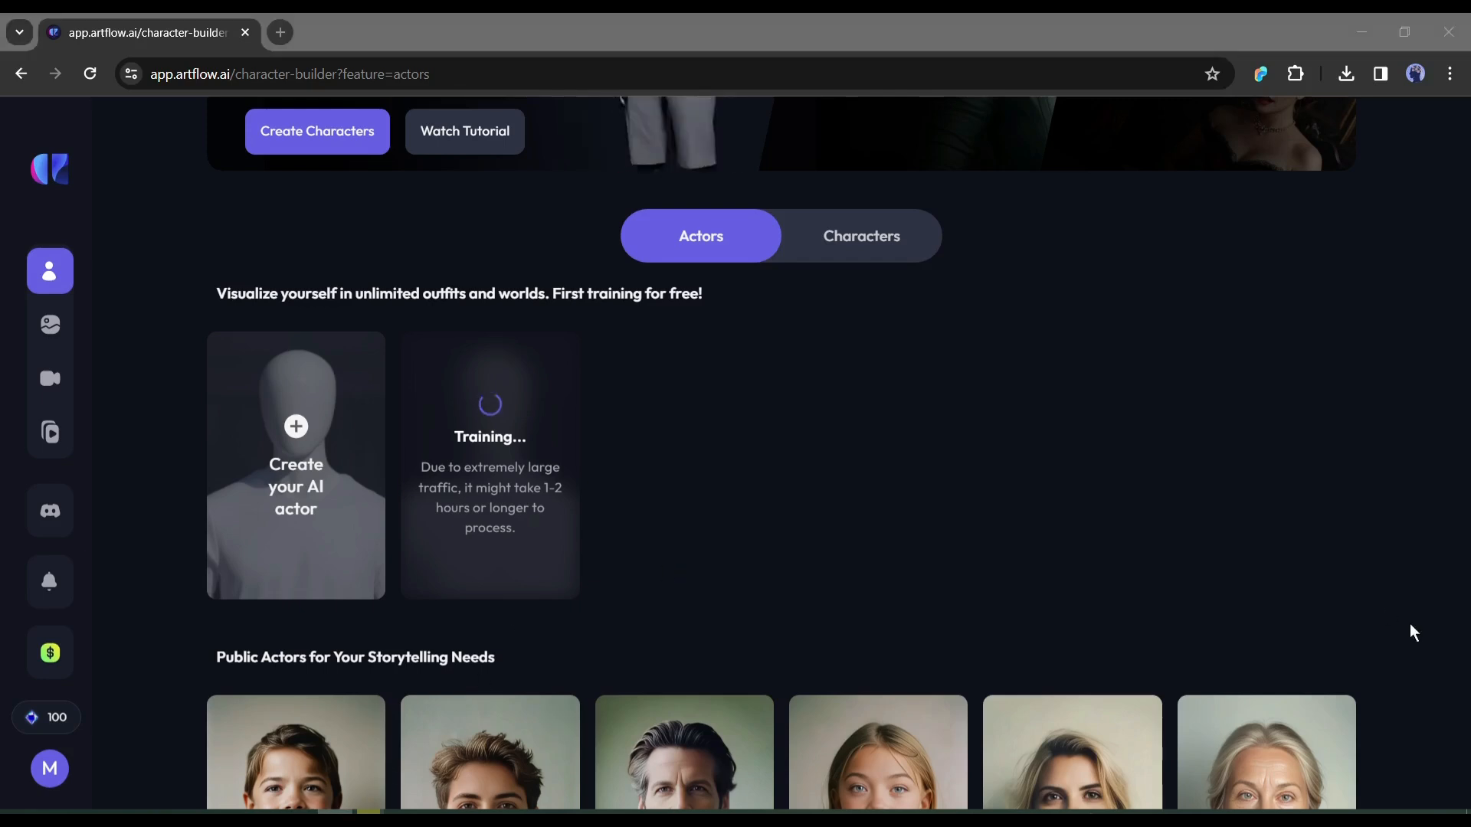
mouse_move(1405, 630)
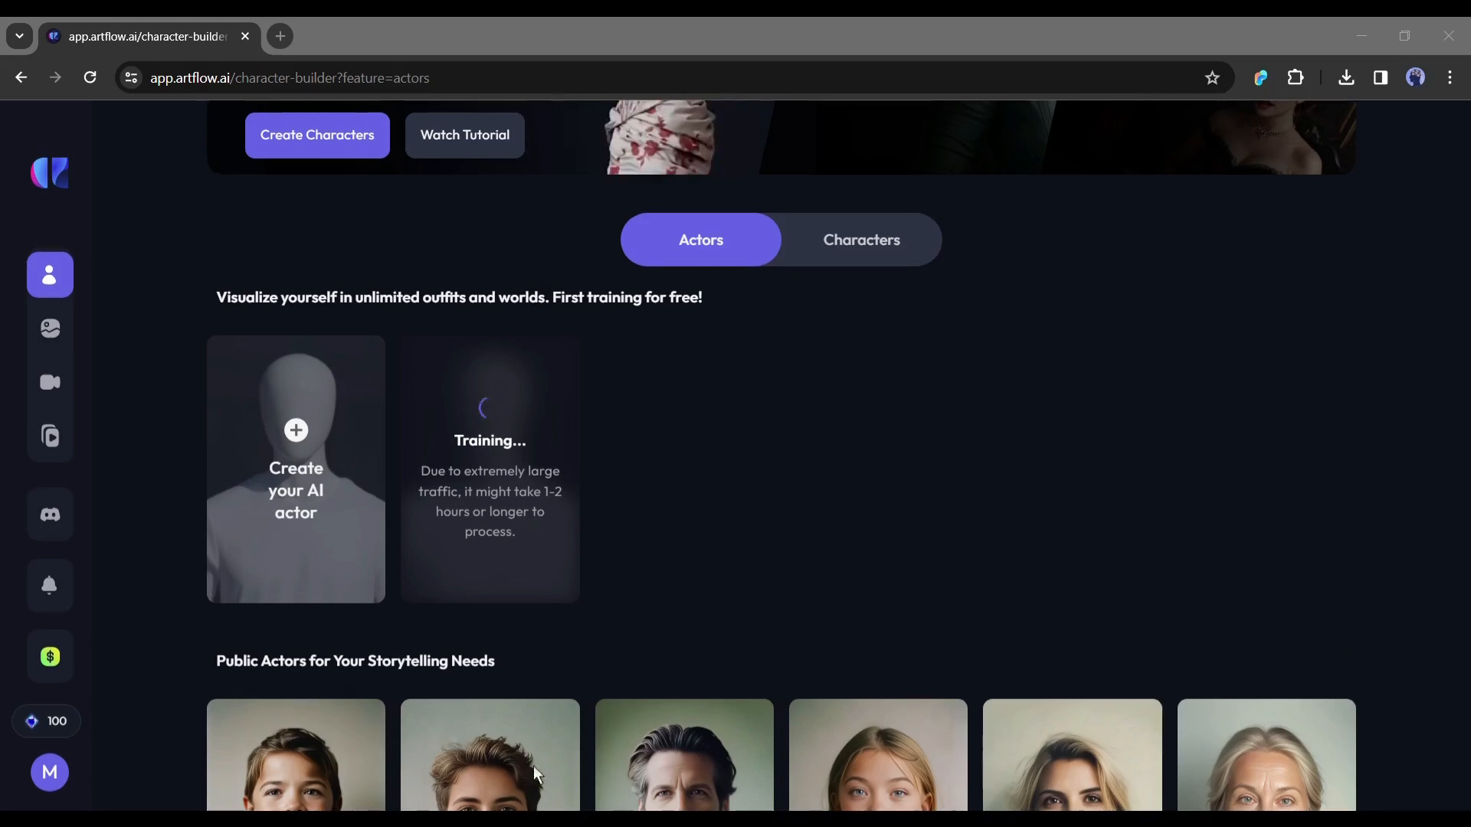
scroll(down, 3)
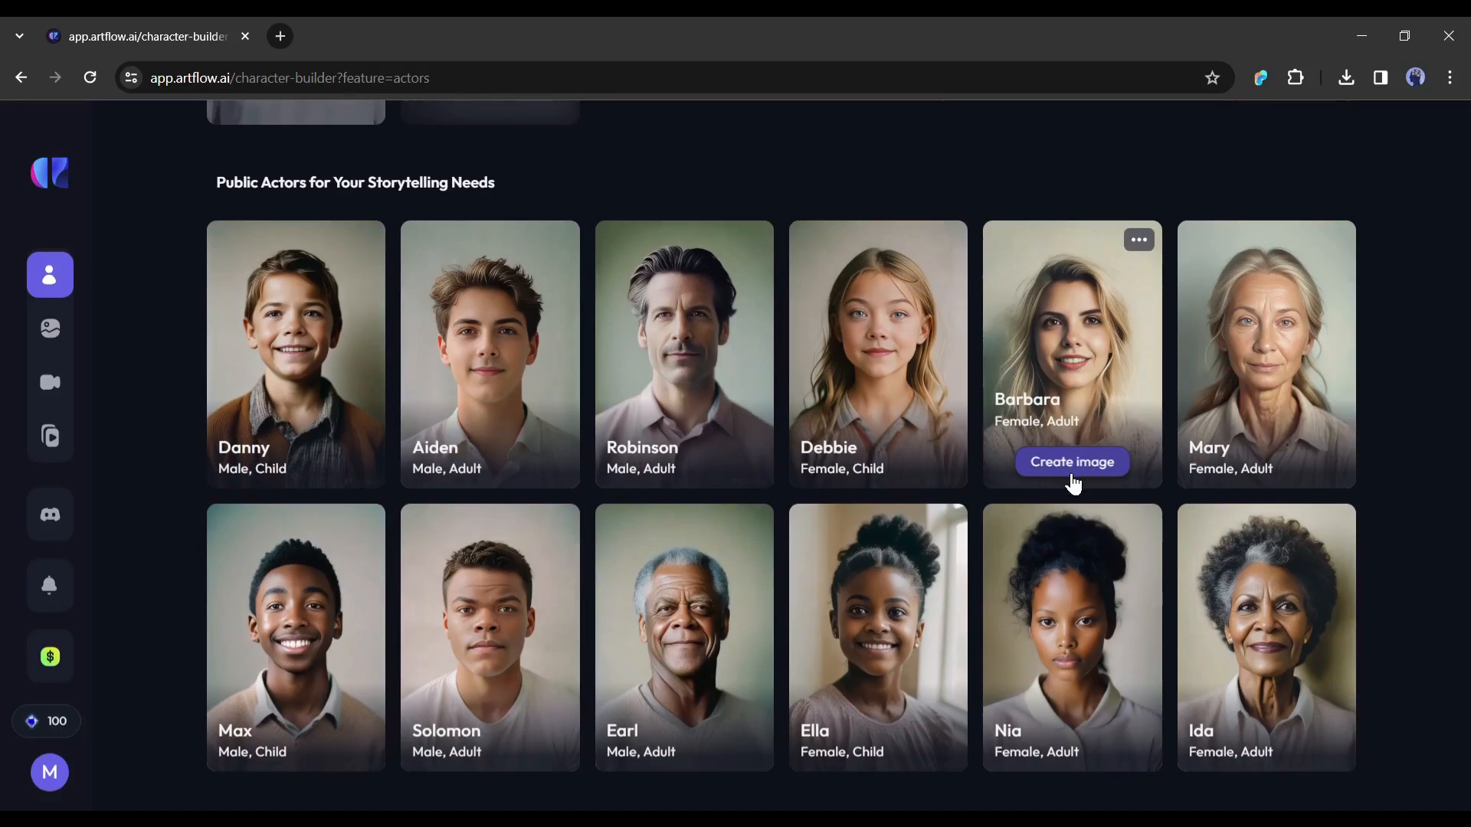
Step: Create images of Barbara, checking the General image type and 3:2 aspect ratio
click(1070, 462)
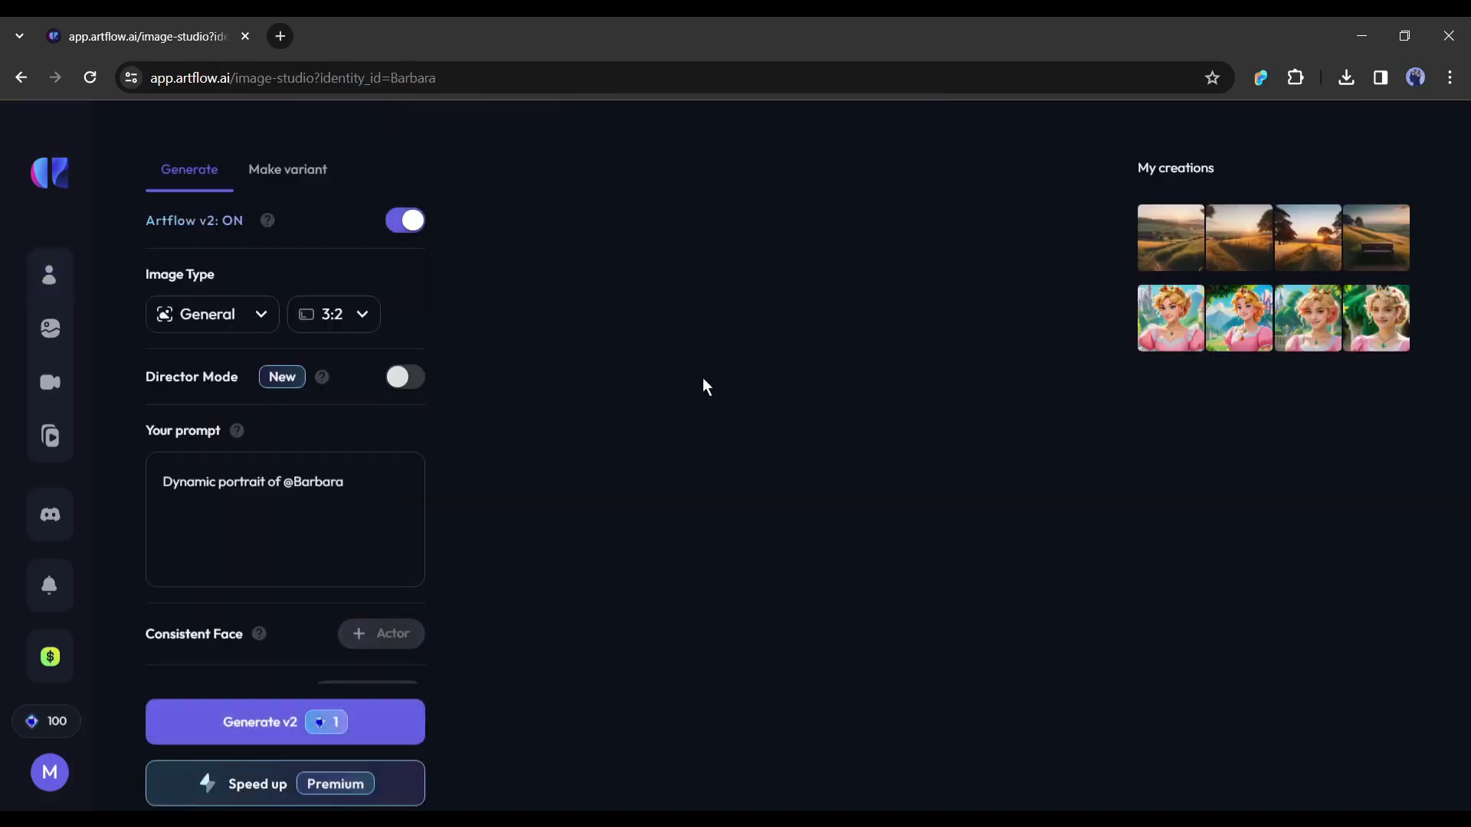
click(284, 520)
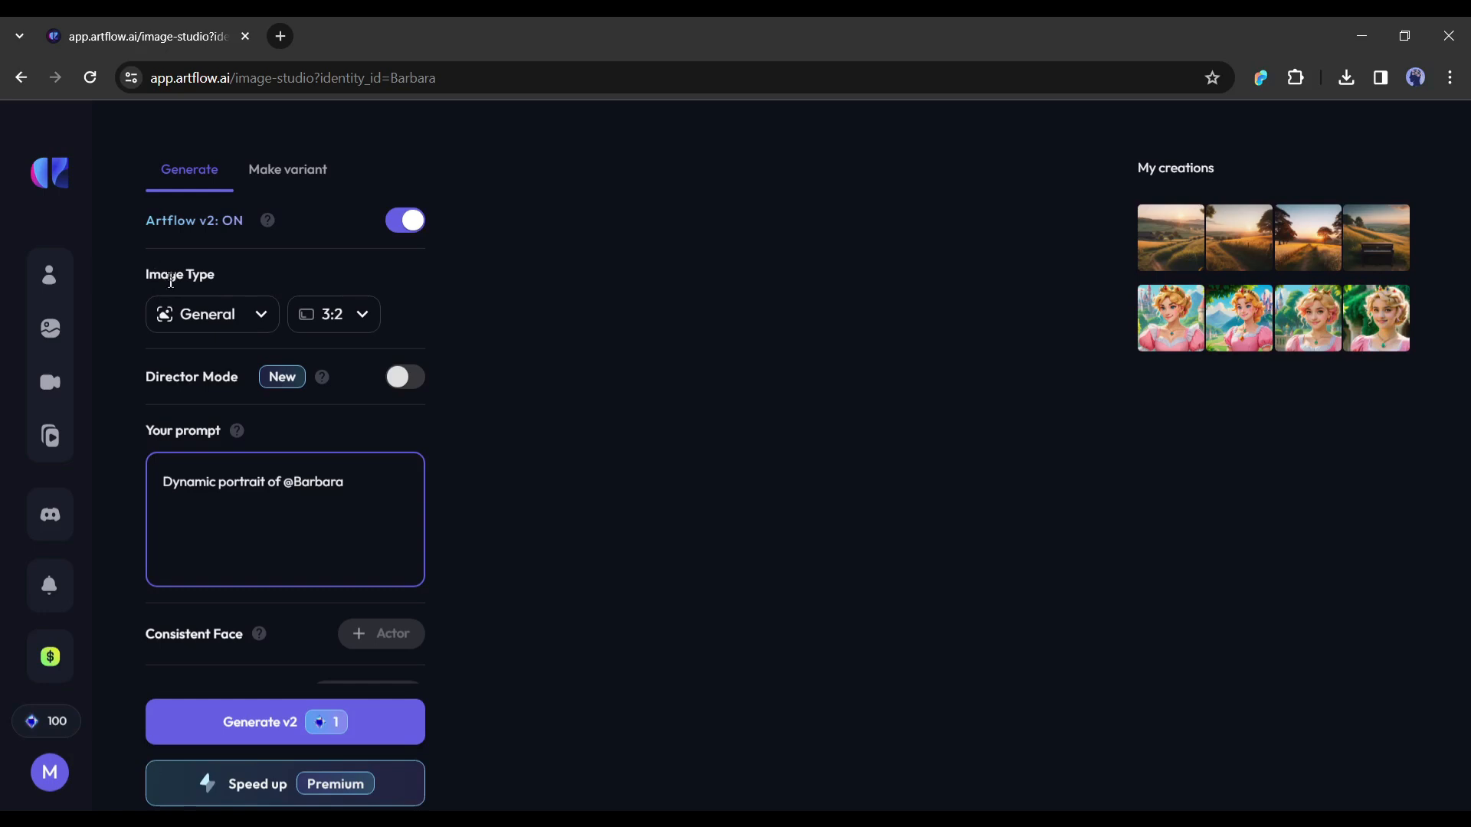
click(211, 313)
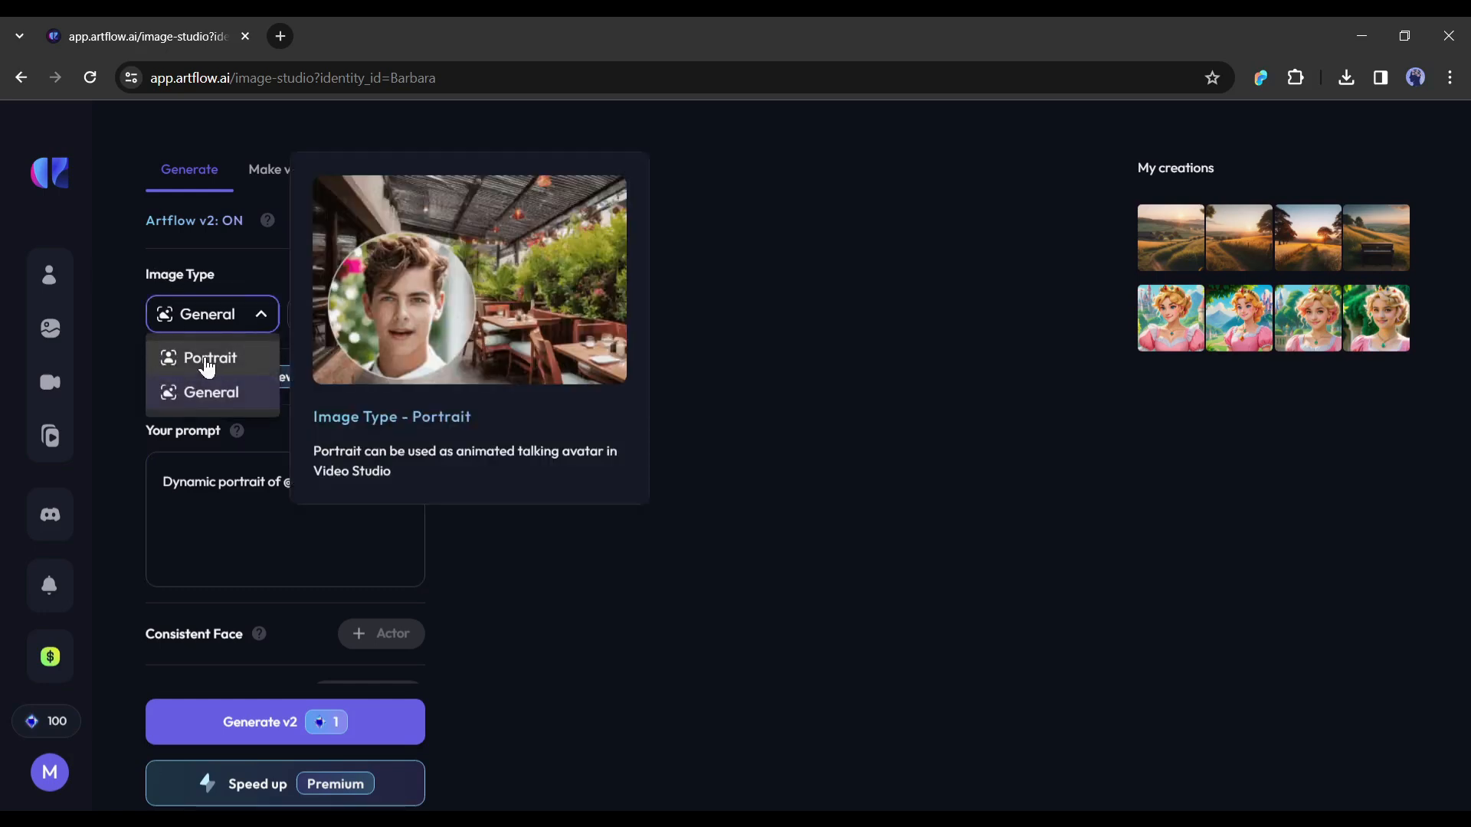
mouse_move(210, 392)
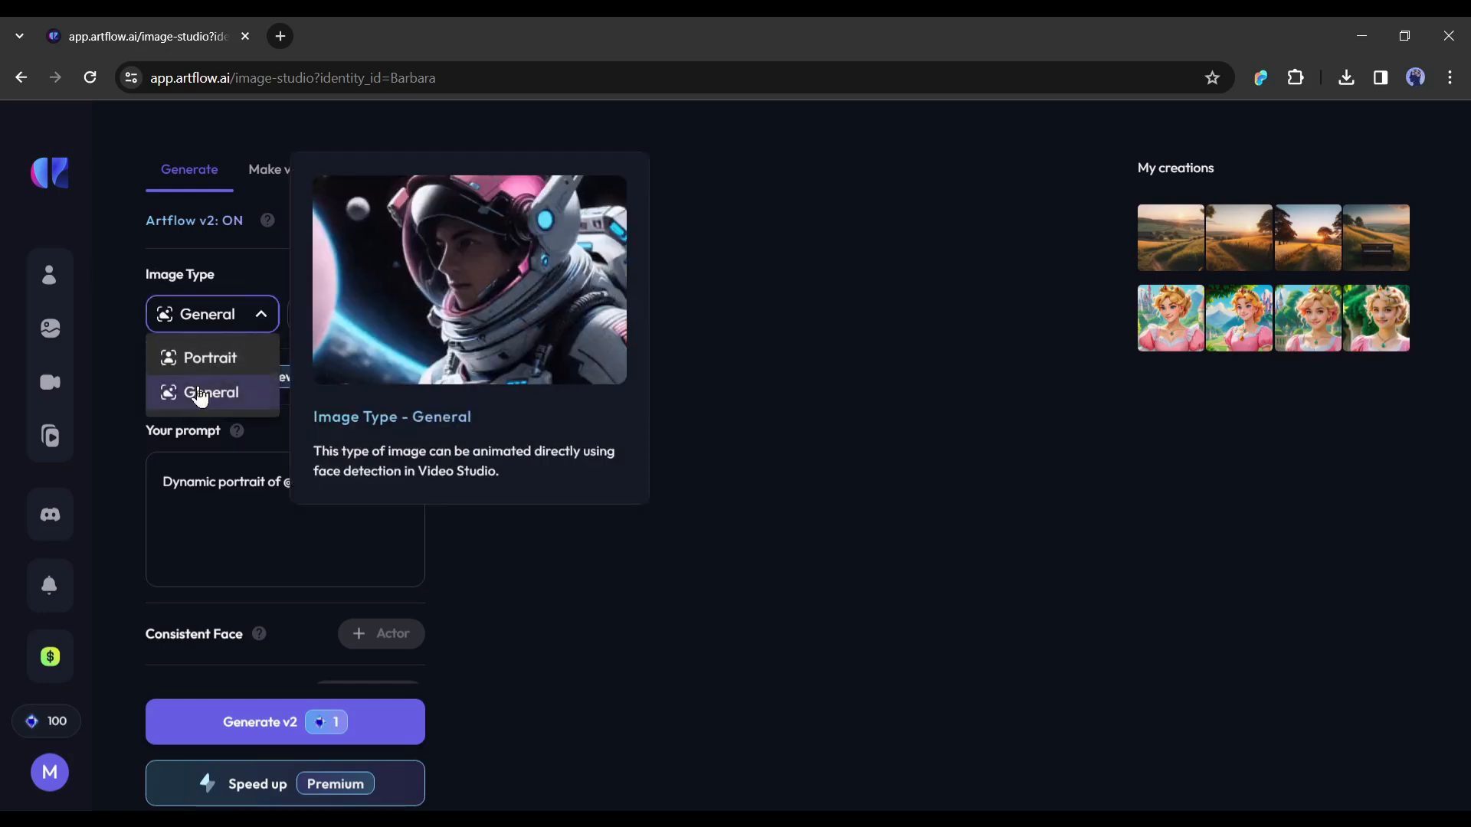
mouse_move(210, 358)
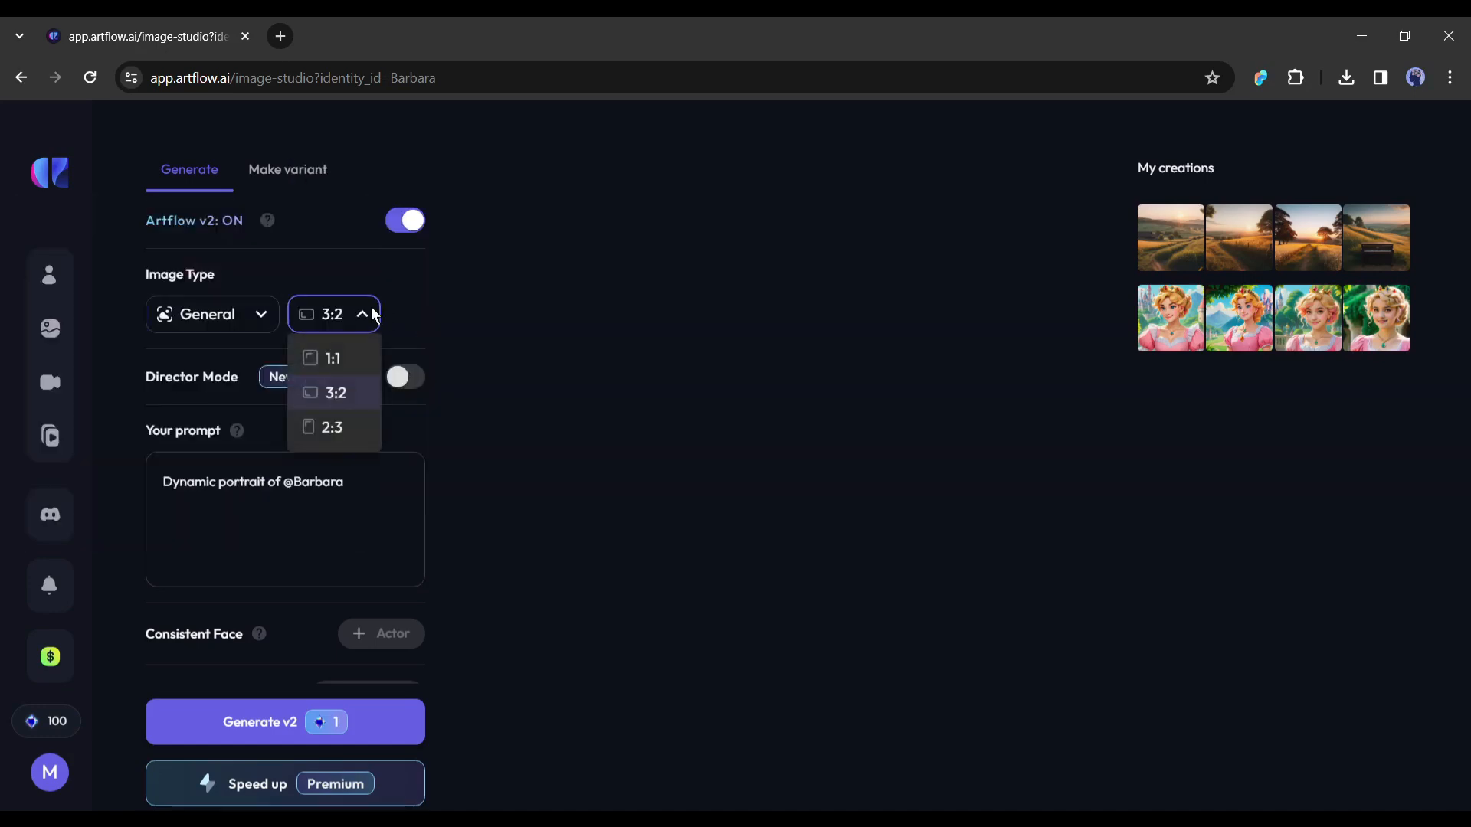
click(335, 392)
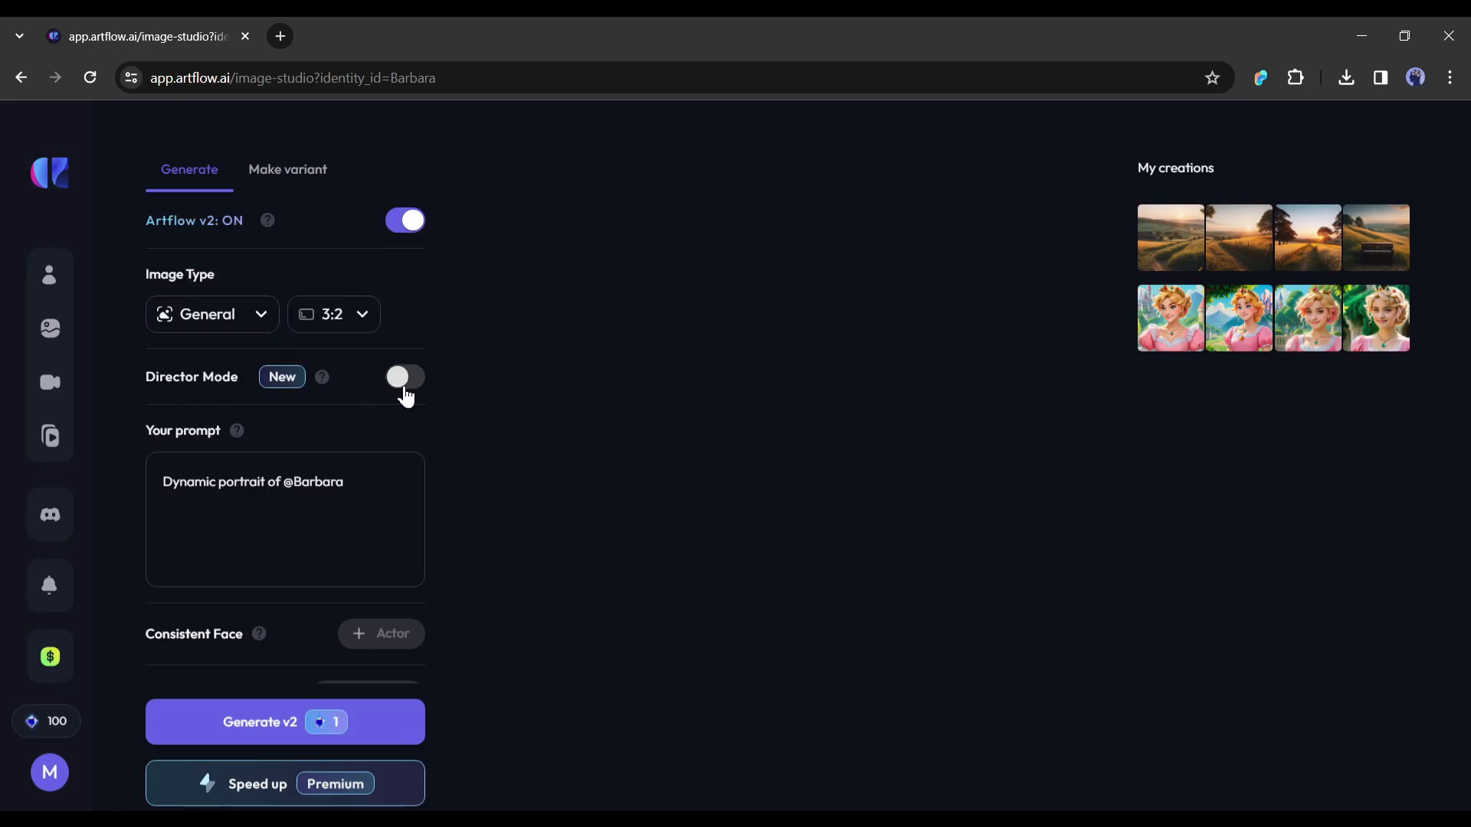
Step: Switch on Director Mode to show the posable figure and shot framing
click(405, 376)
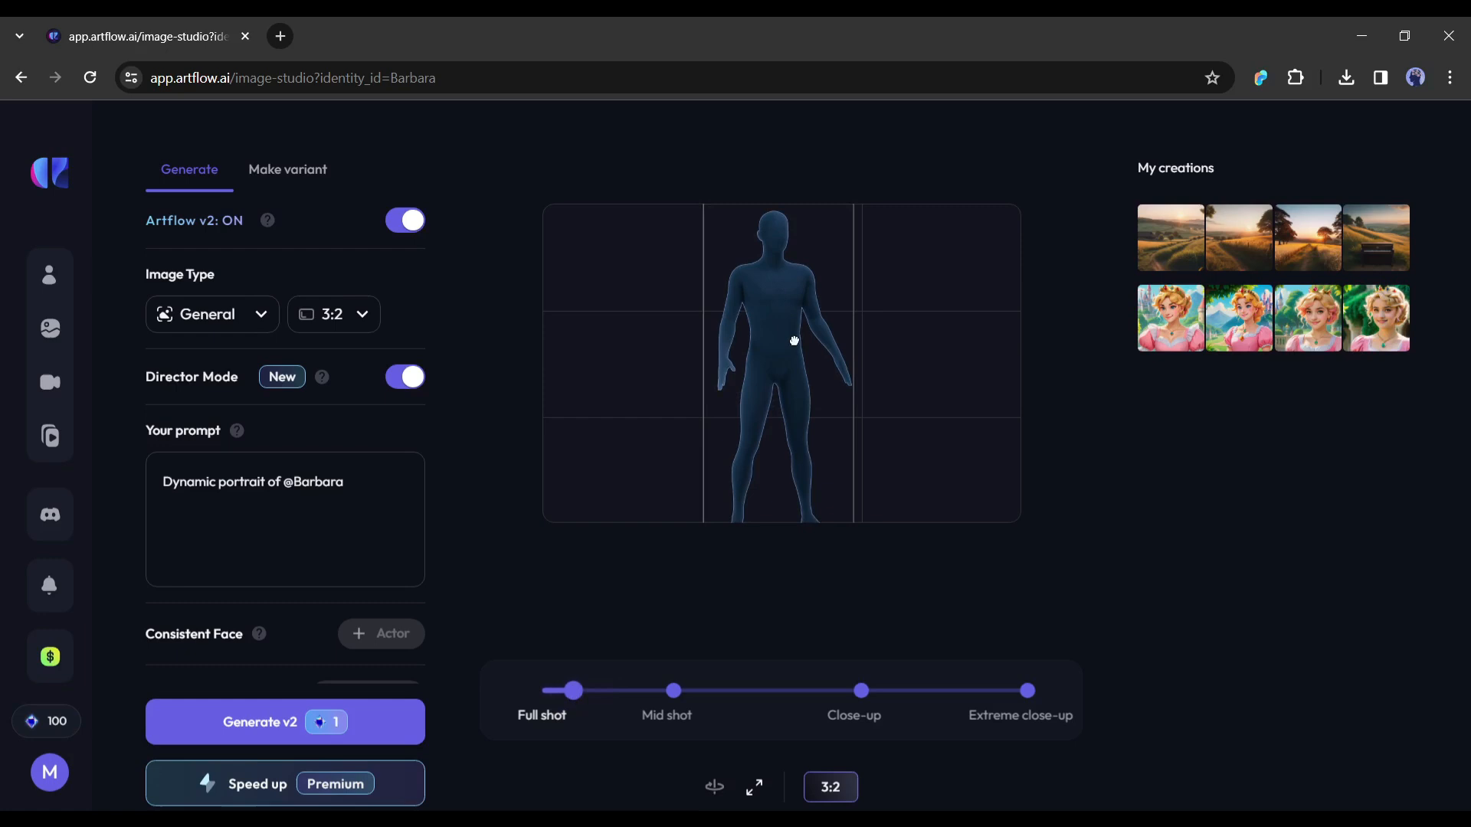
mouse_move(781, 313)
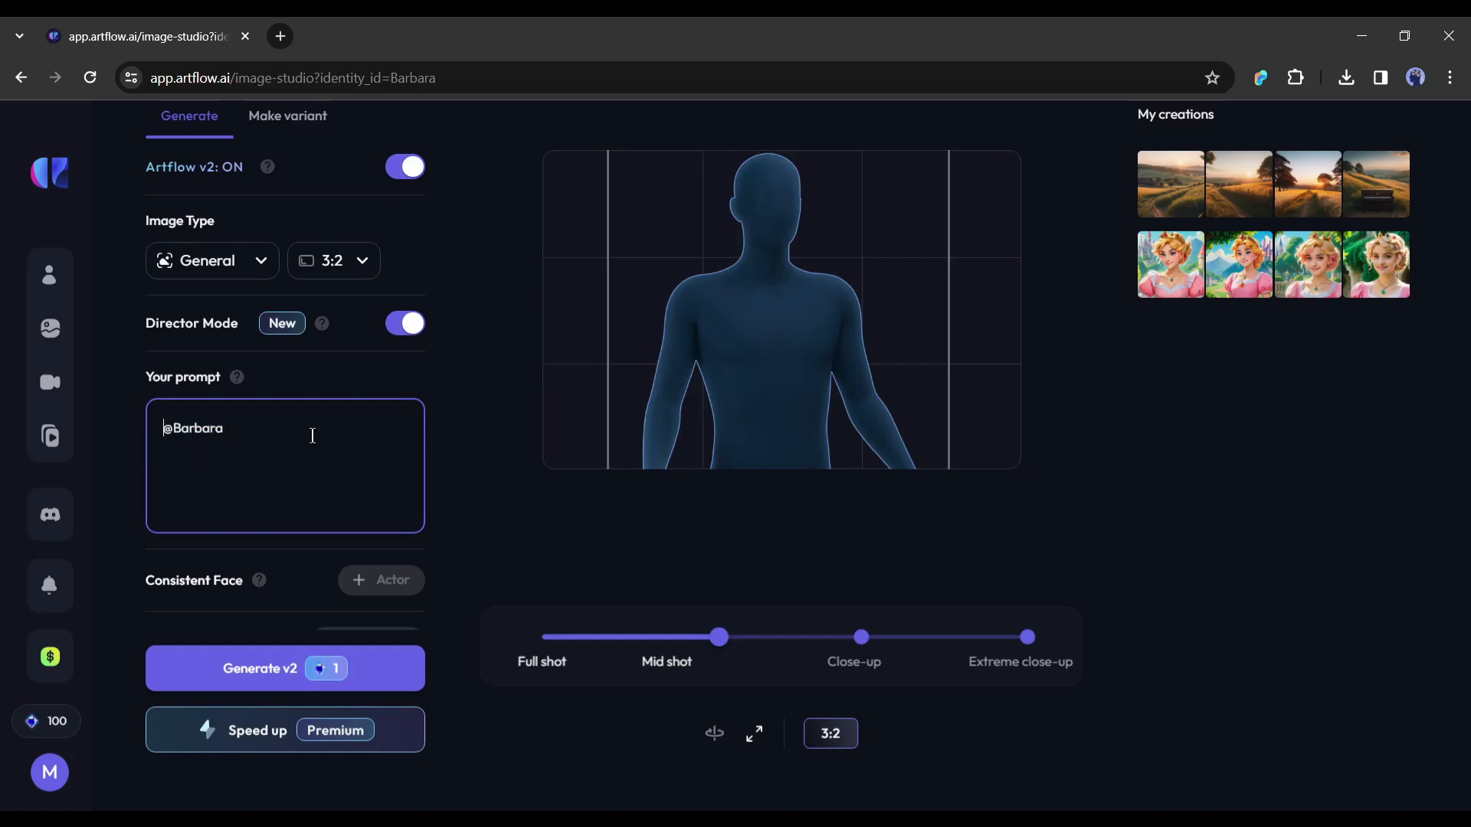
text(is)
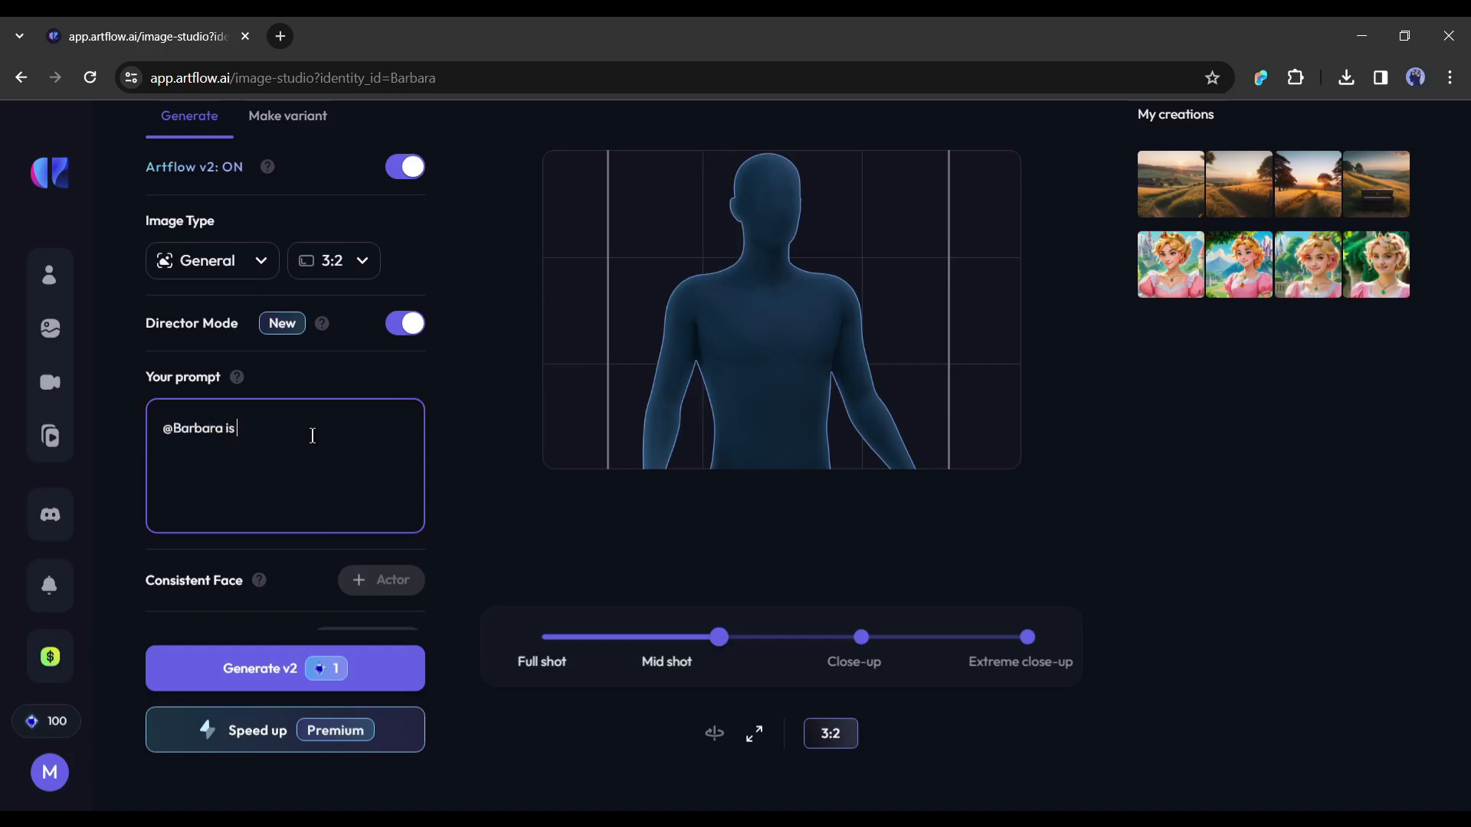
text(a)
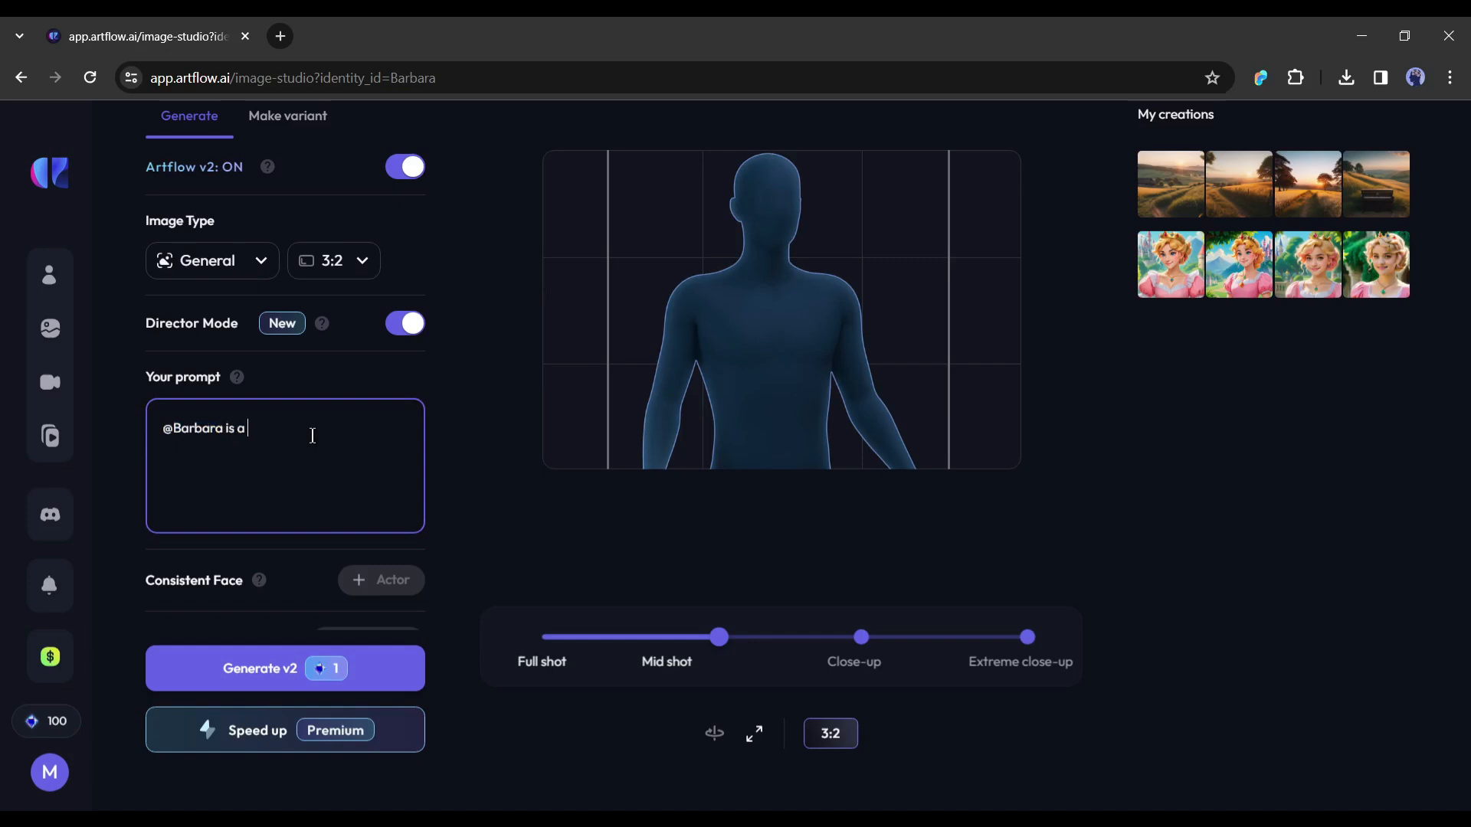
text(bed)
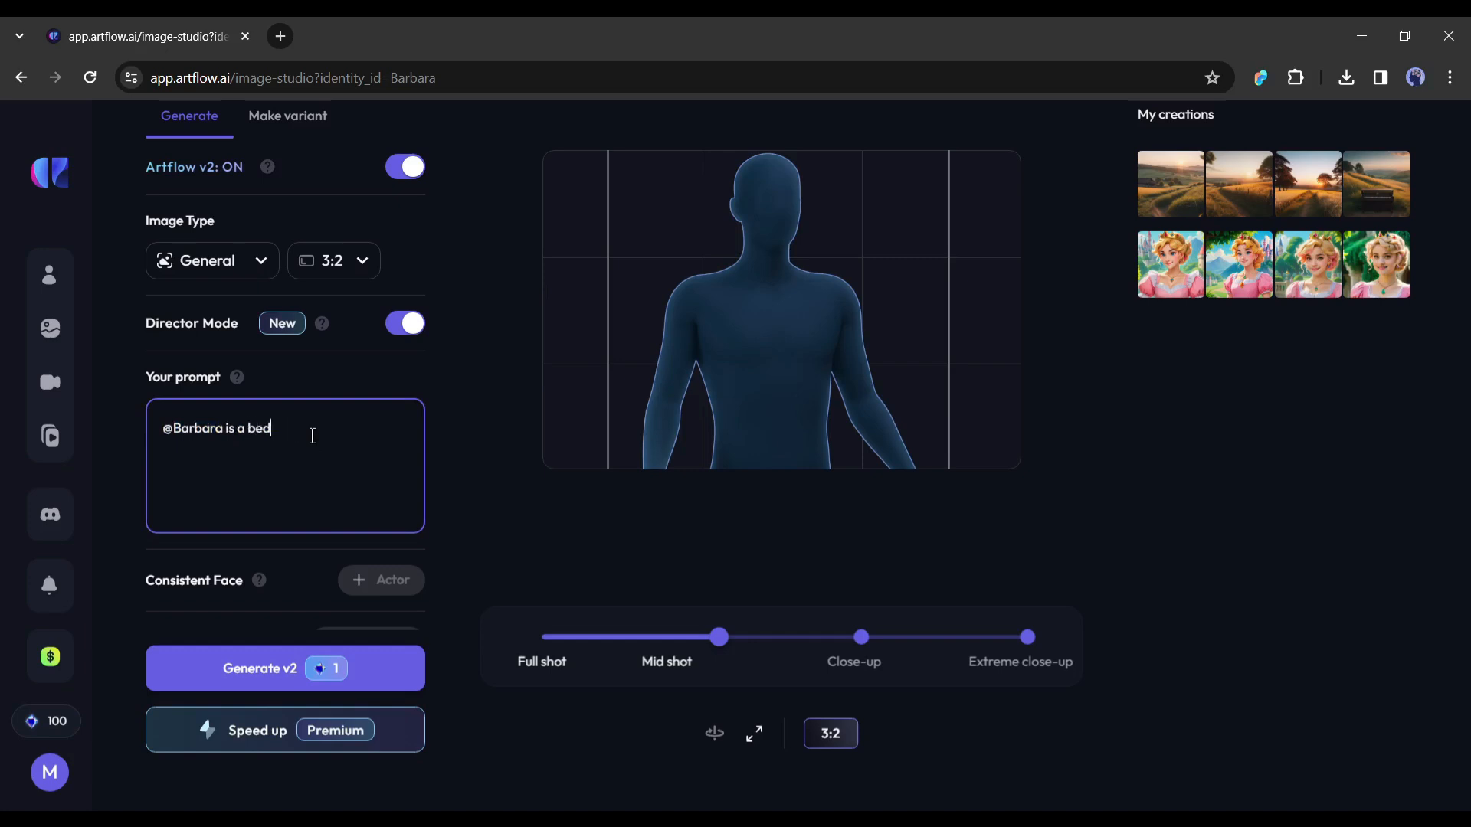
text(room)
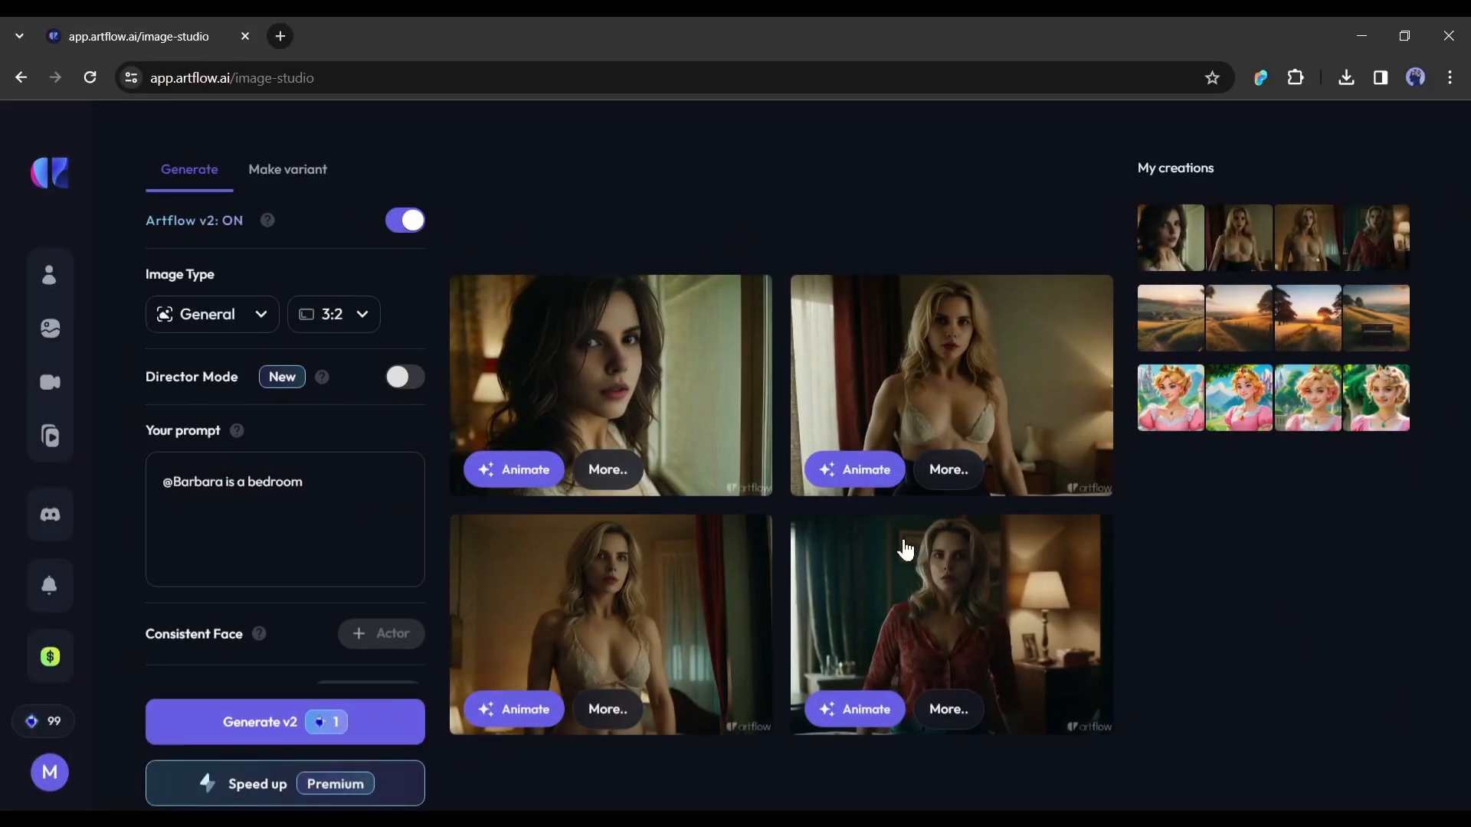
Step: Browse the generated bedroom images, including lace top and red shirt, then close
click(610, 385)
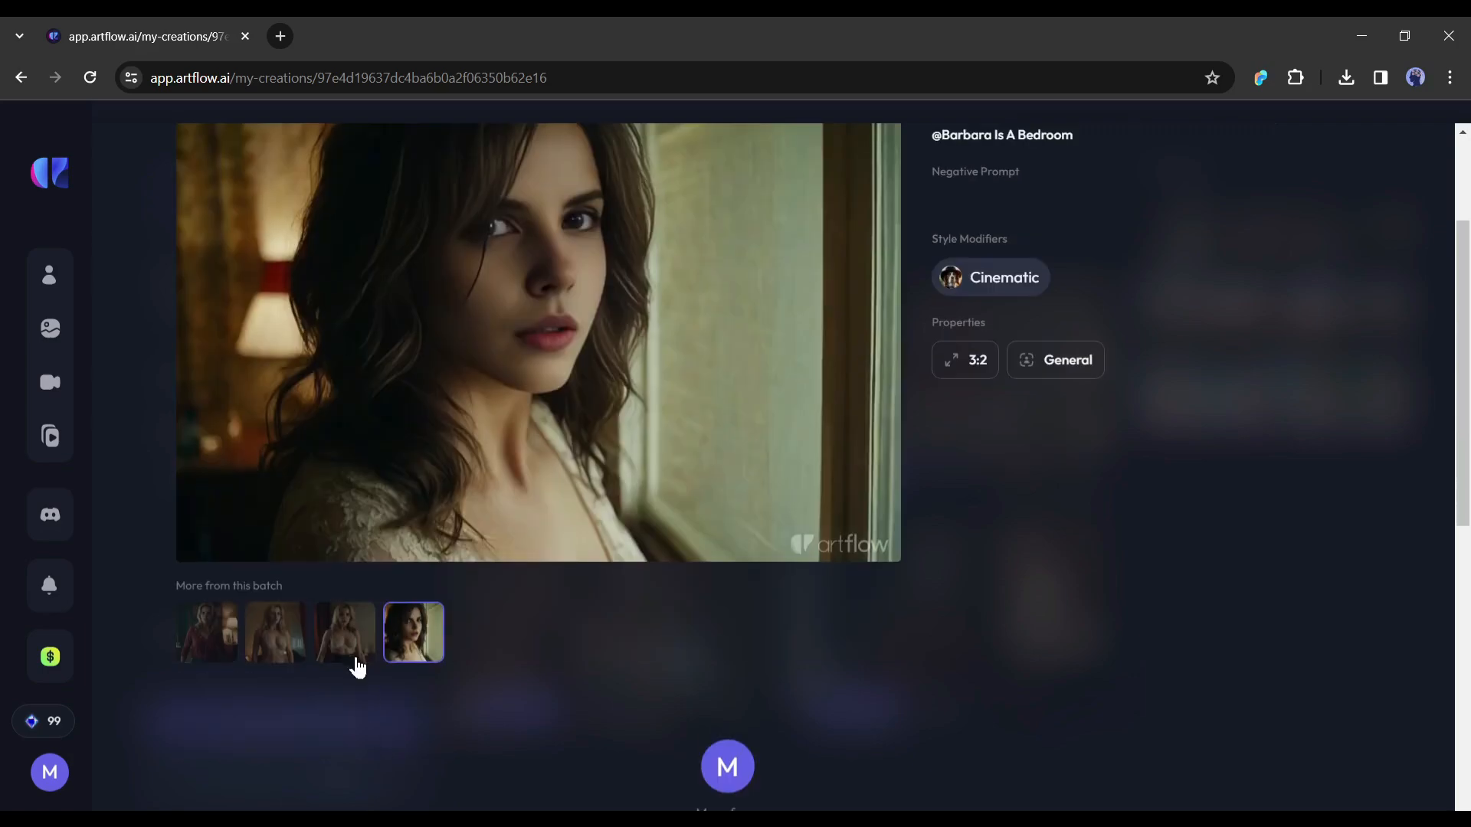
click(274, 632)
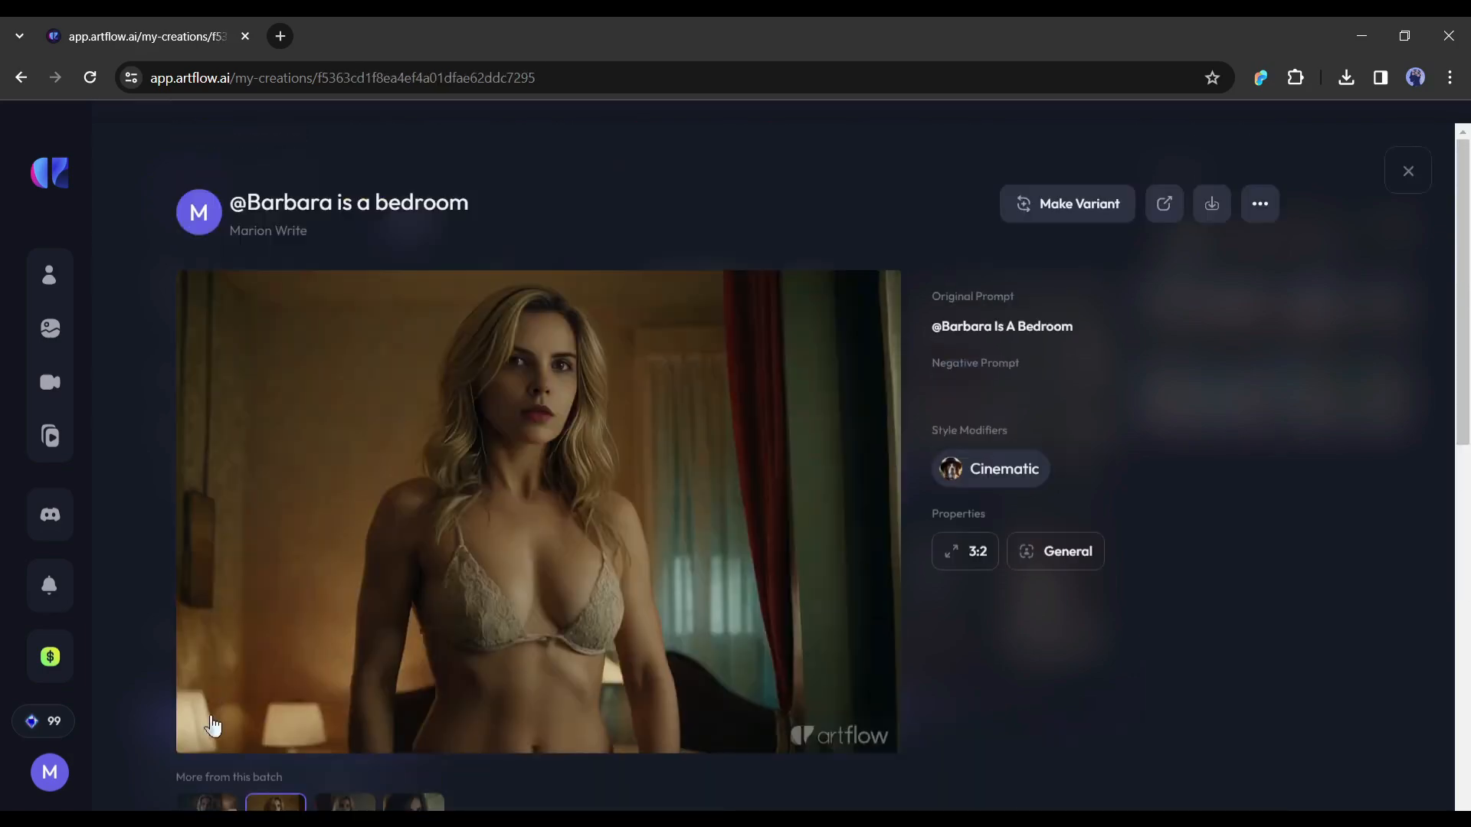
click(205, 802)
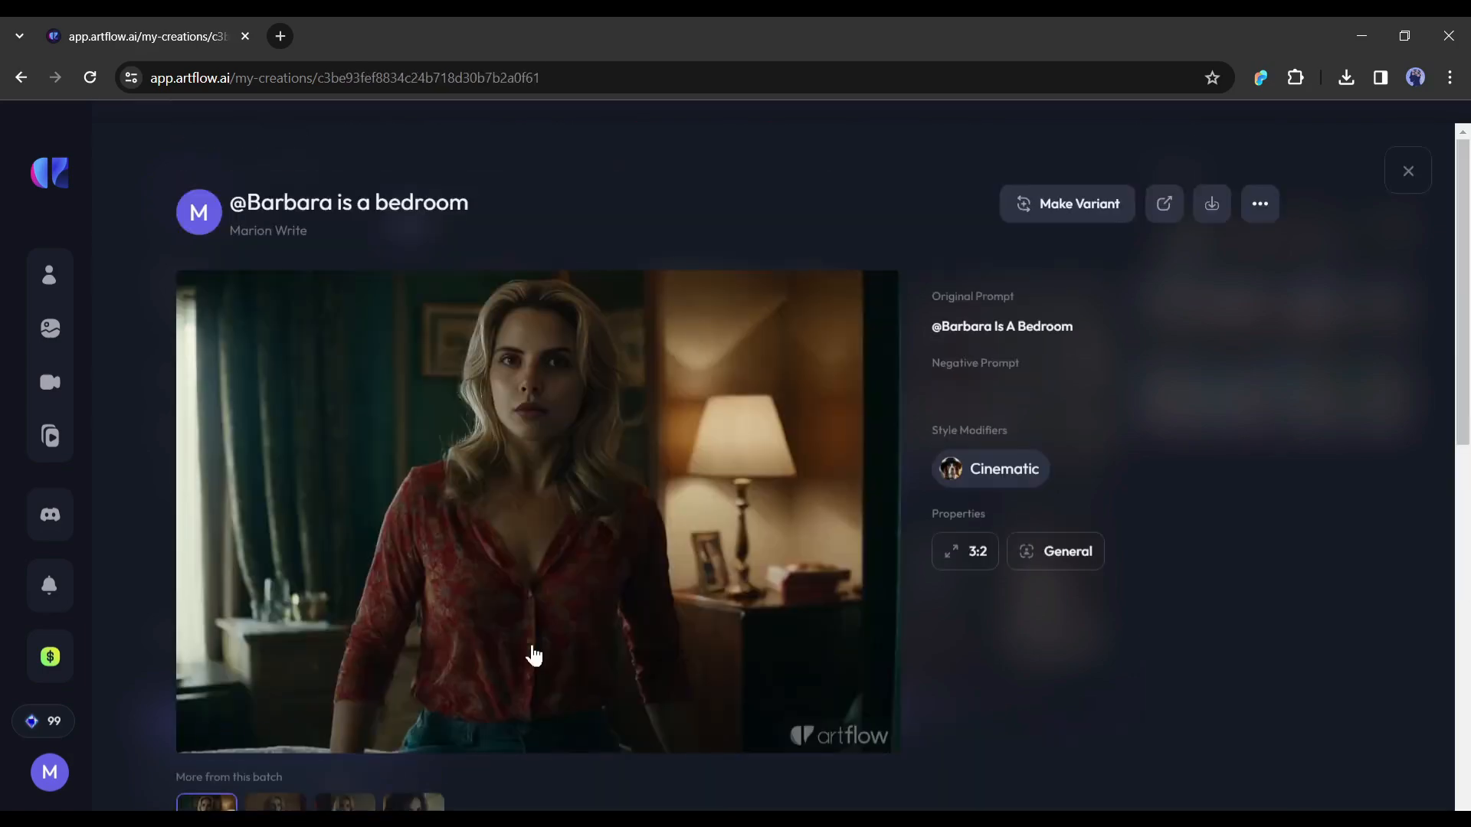
click(1066, 203)
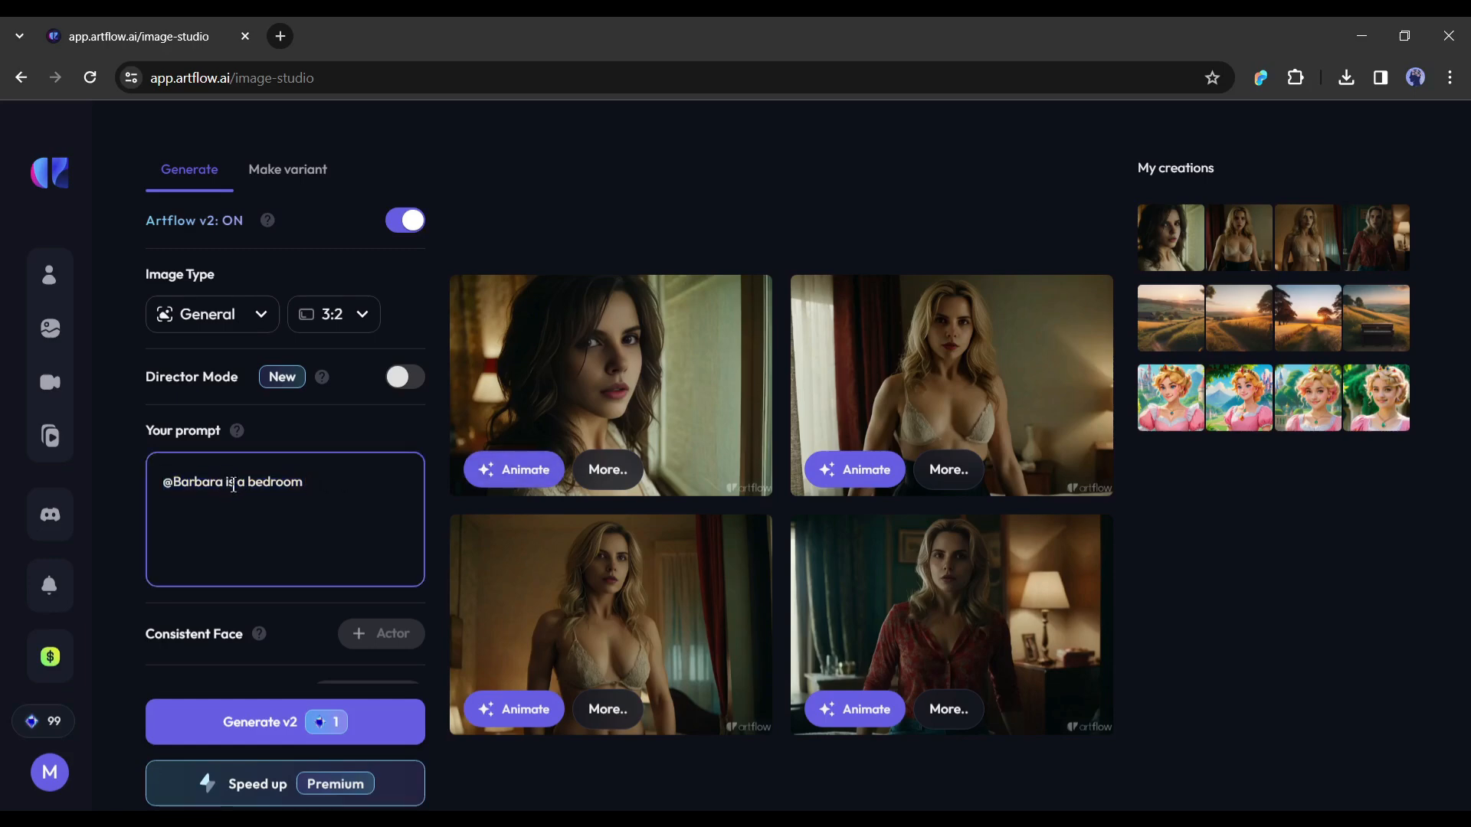
click(405, 376)
text(s walking)
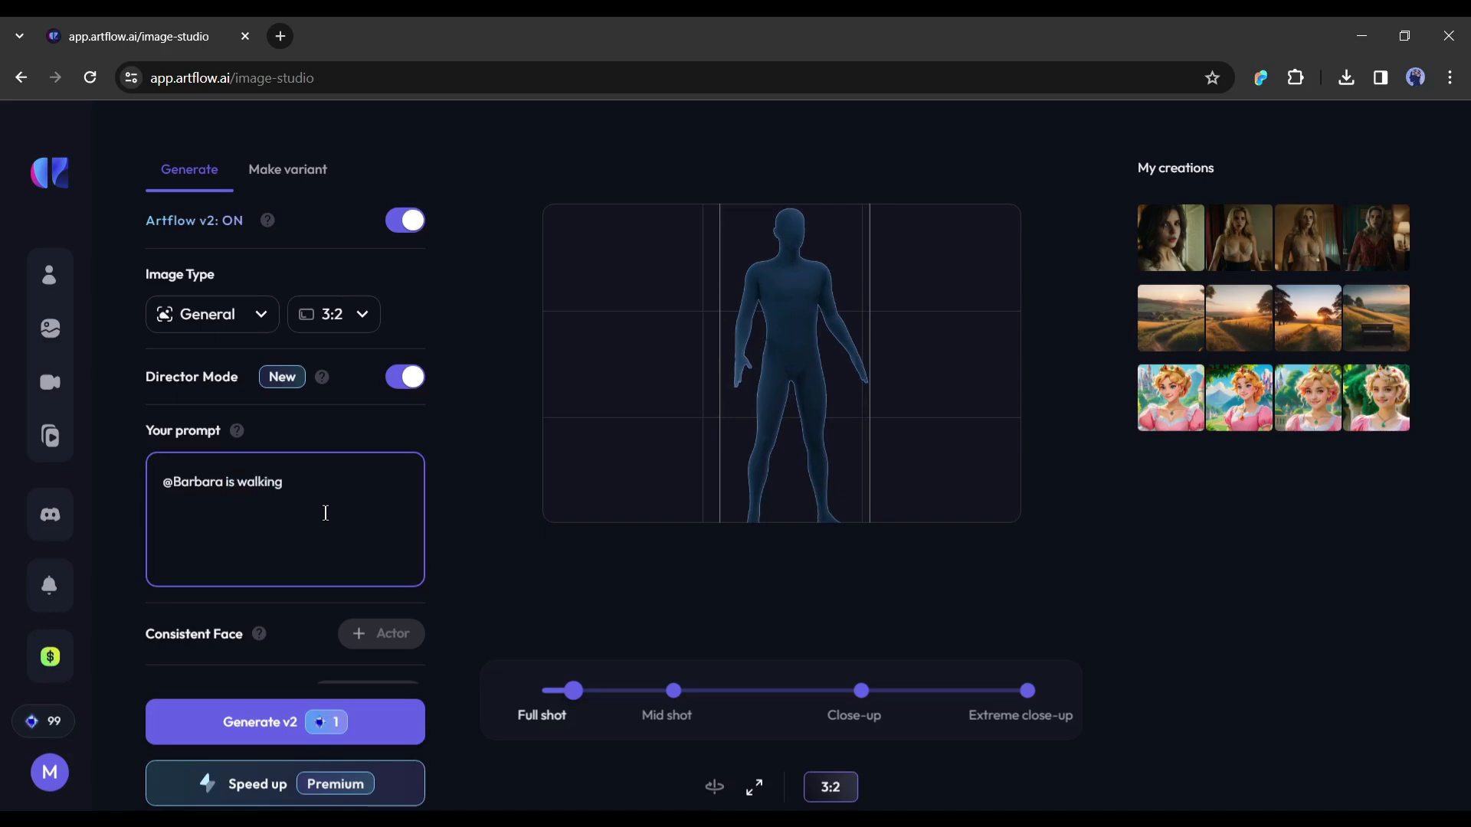
text(on a busy street)
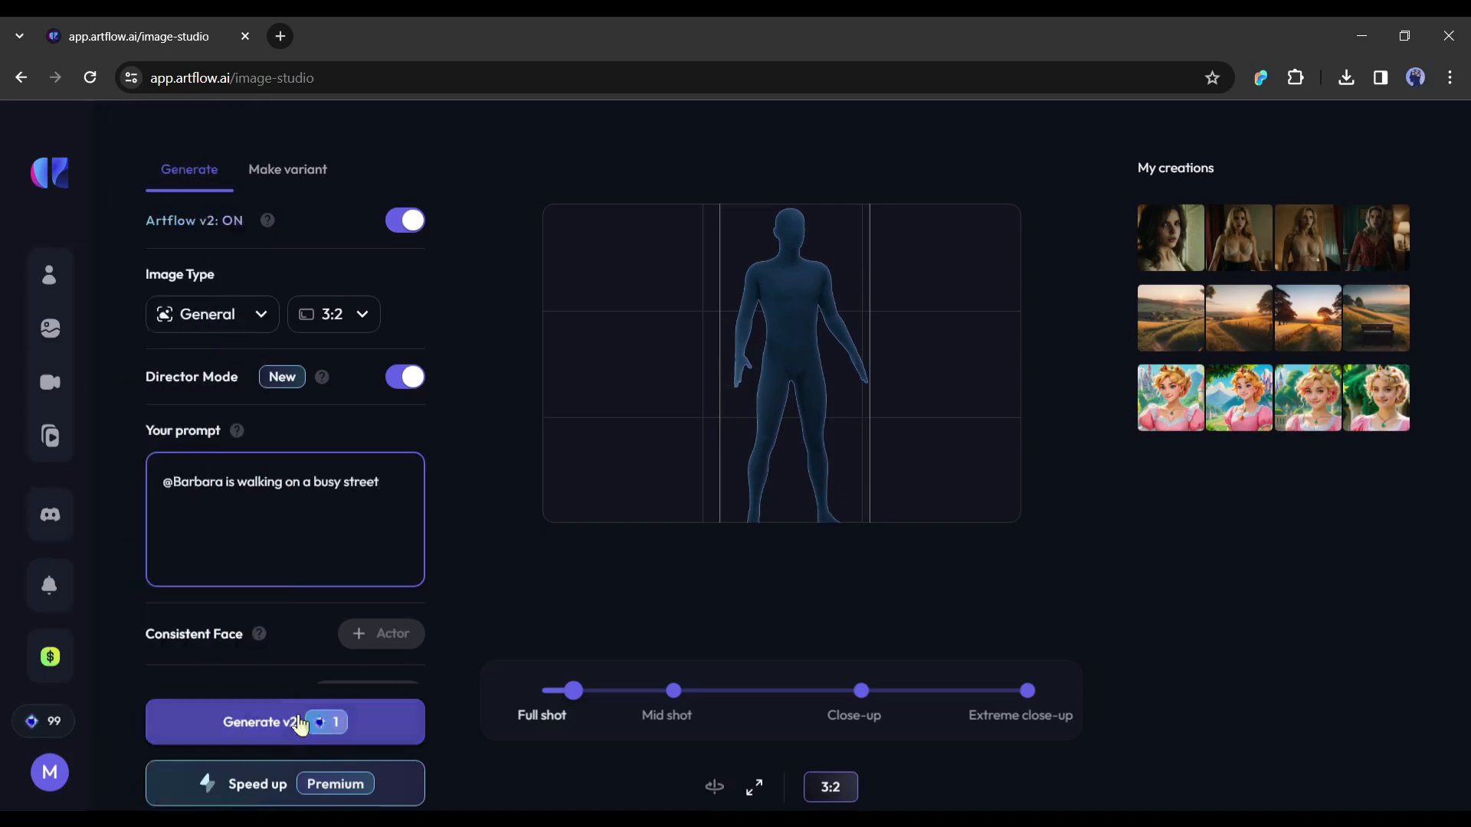
click(284, 722)
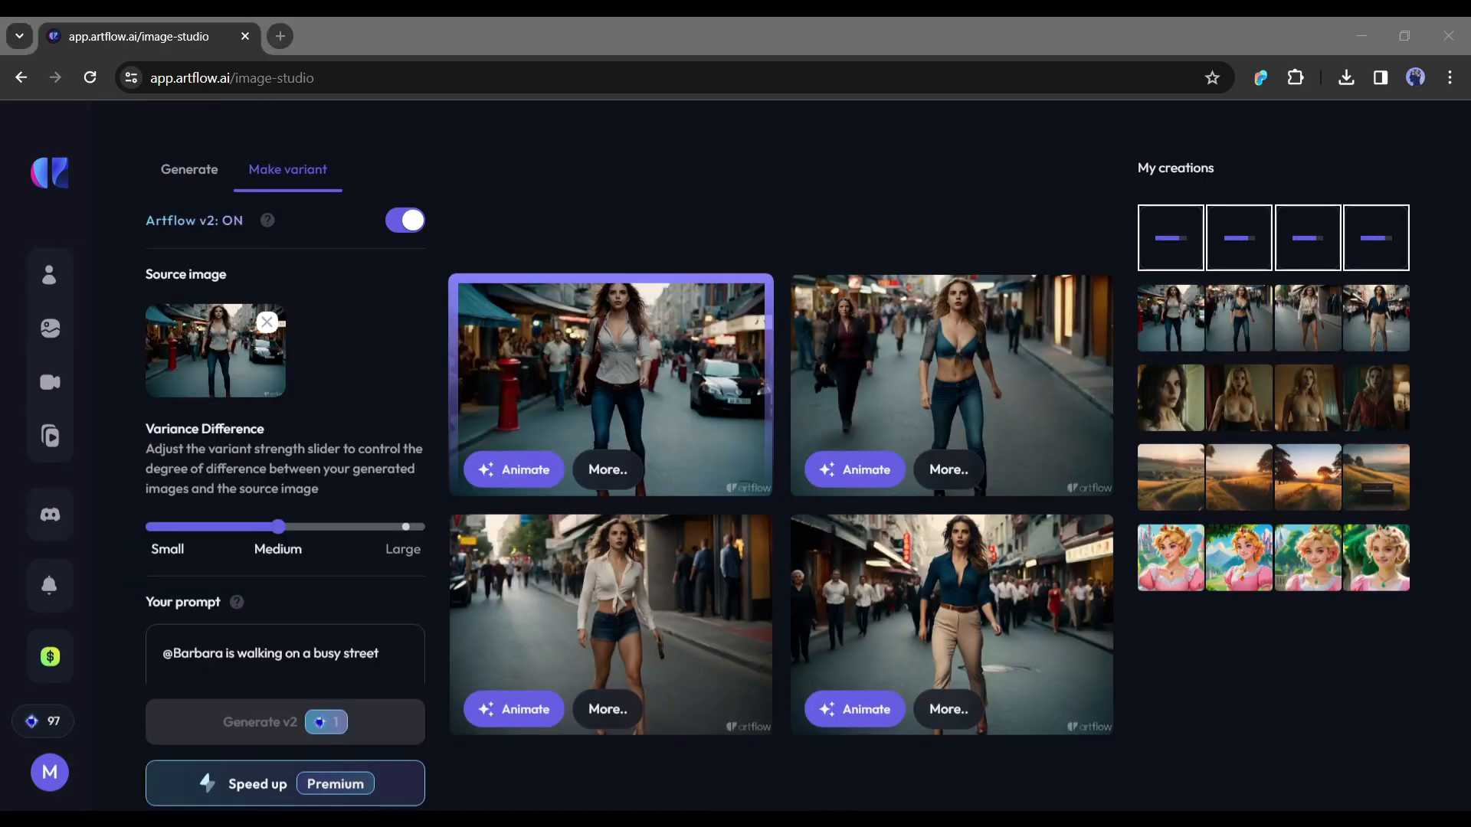
Step: Review the street images, including denim shorts and jeans, then close the viewer
click(609, 385)
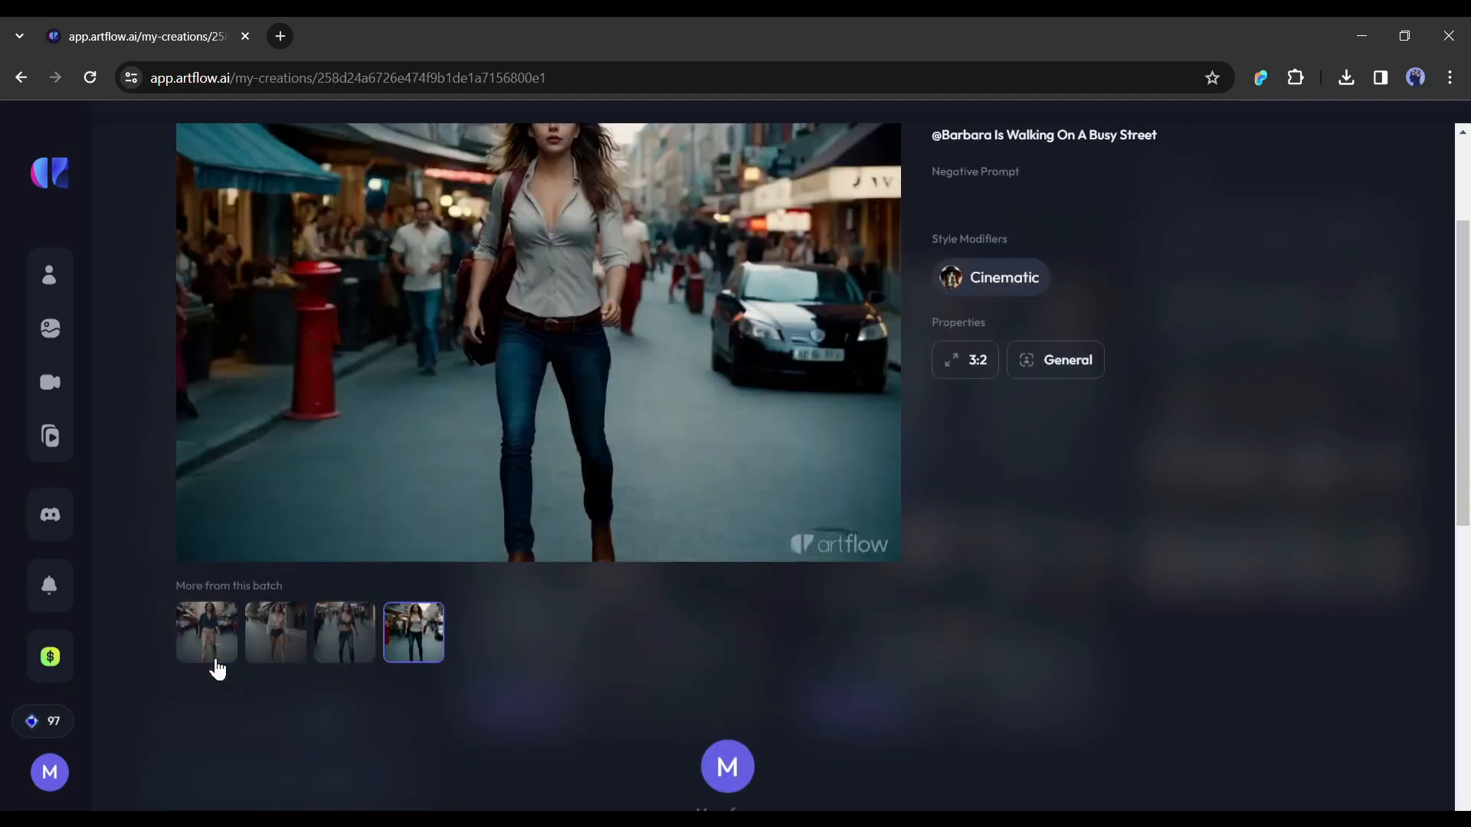
click(275, 634)
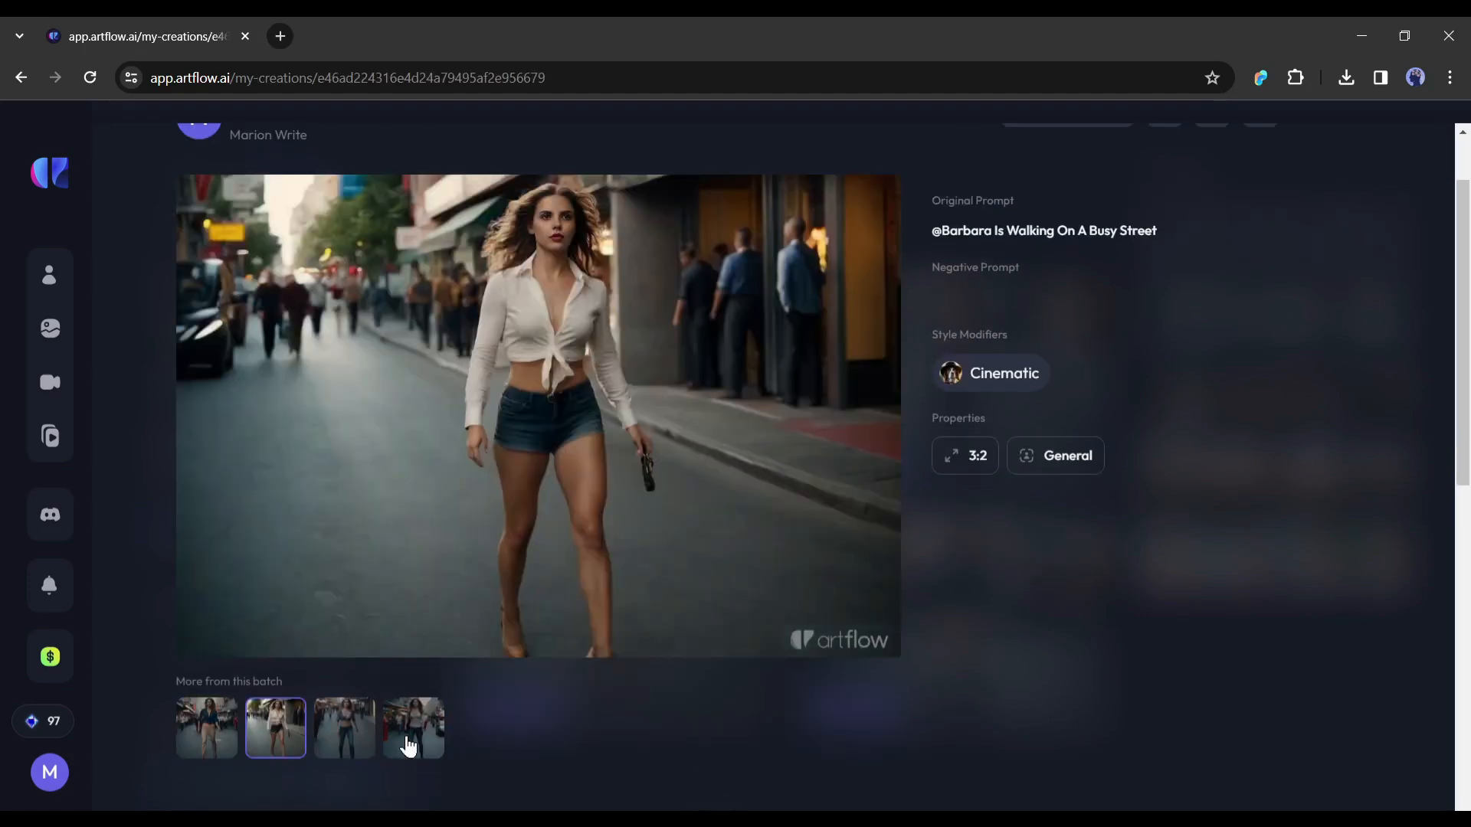
click(412, 728)
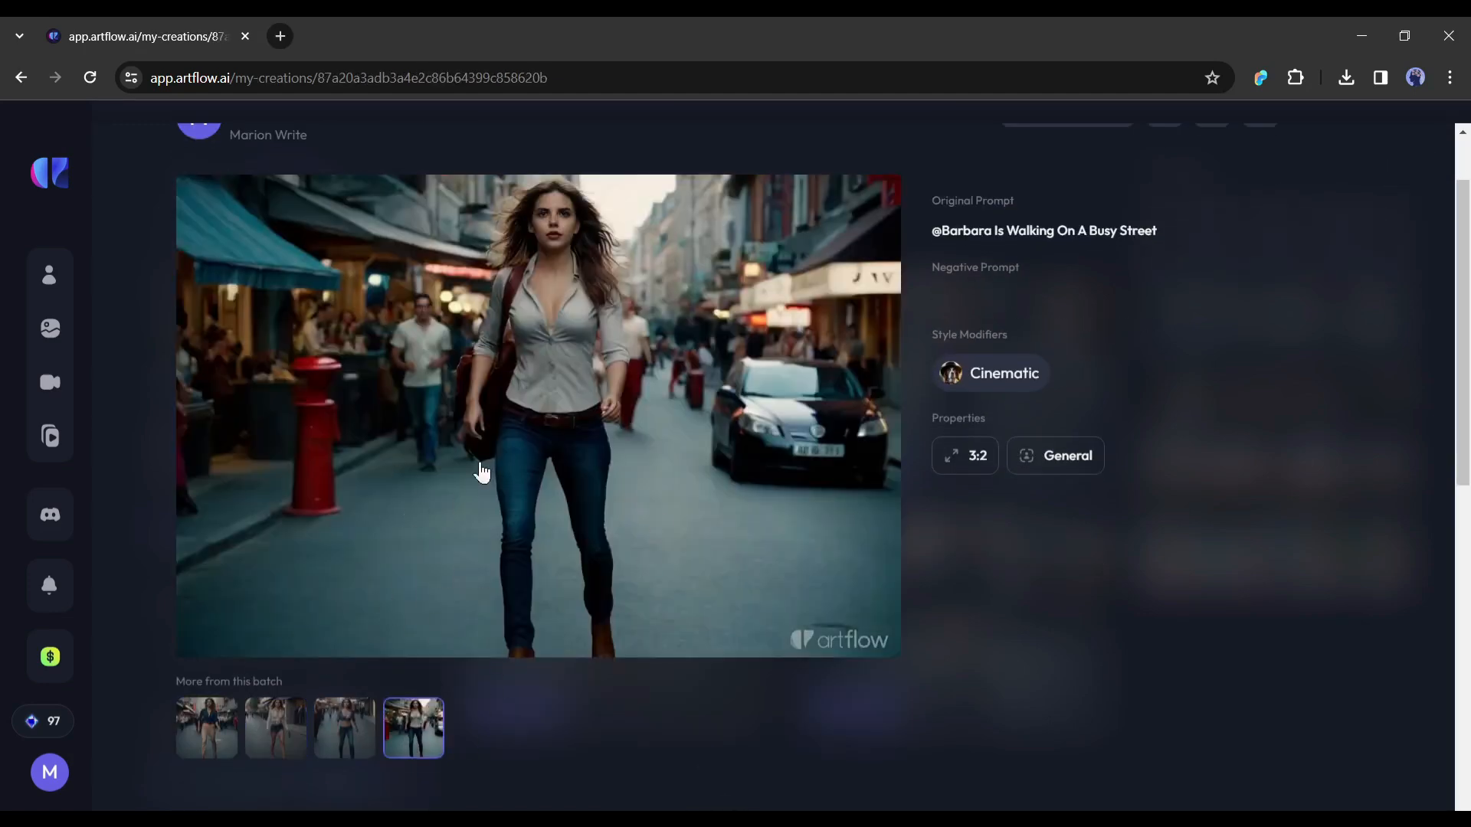
scroll(up, 3)
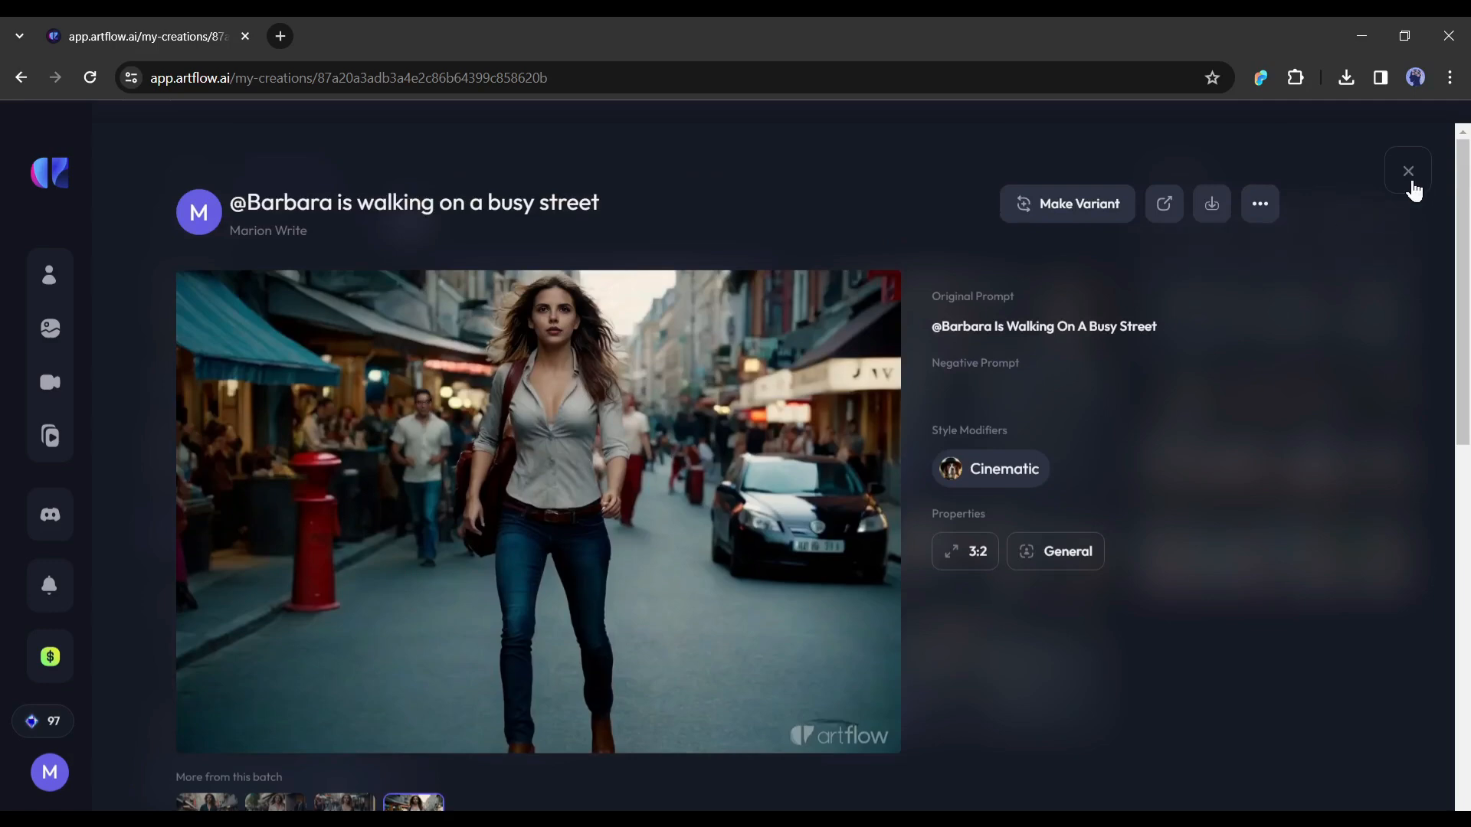
click(1066, 204)
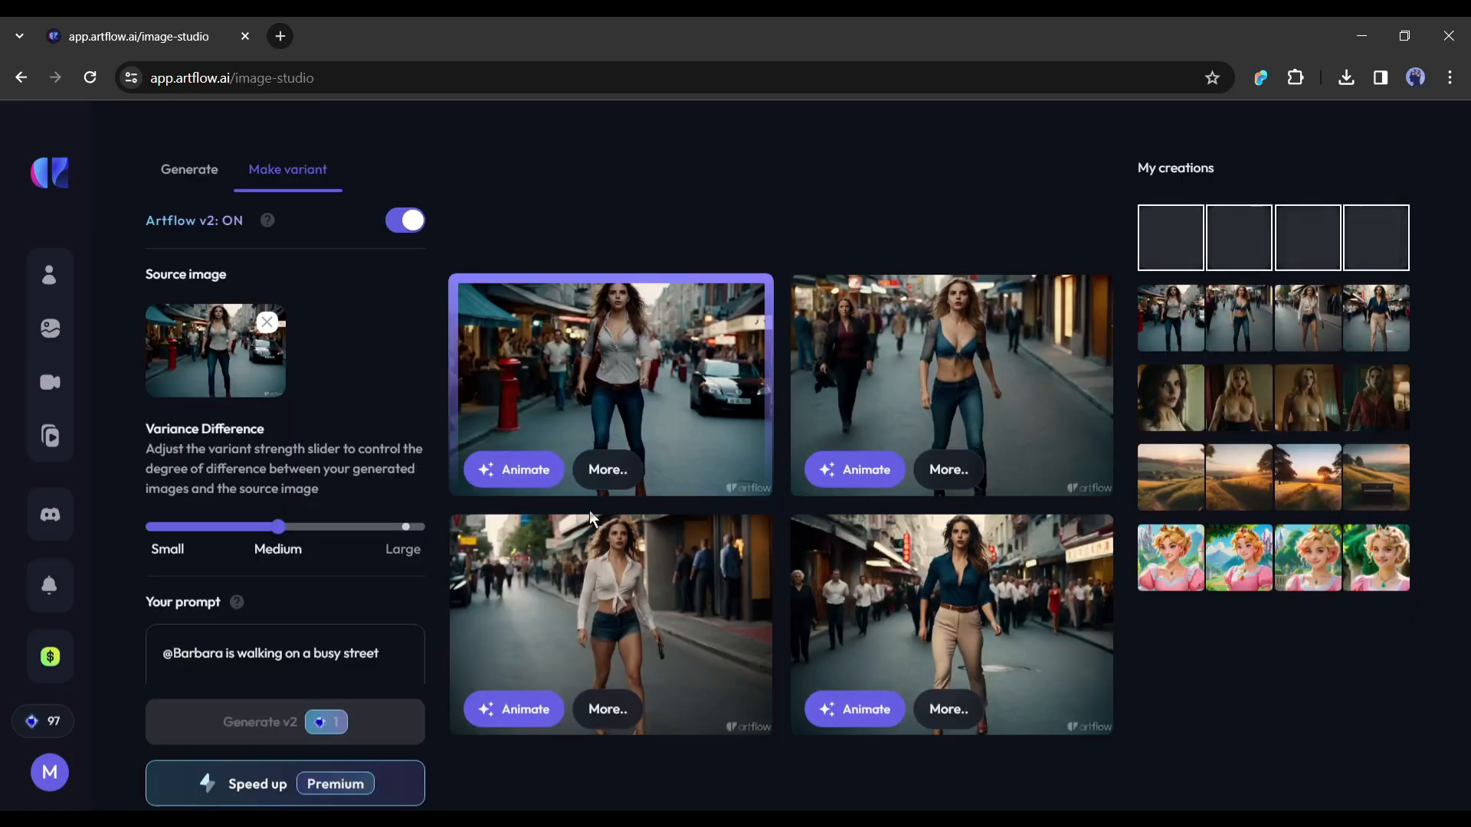
mouse_move(877, 408)
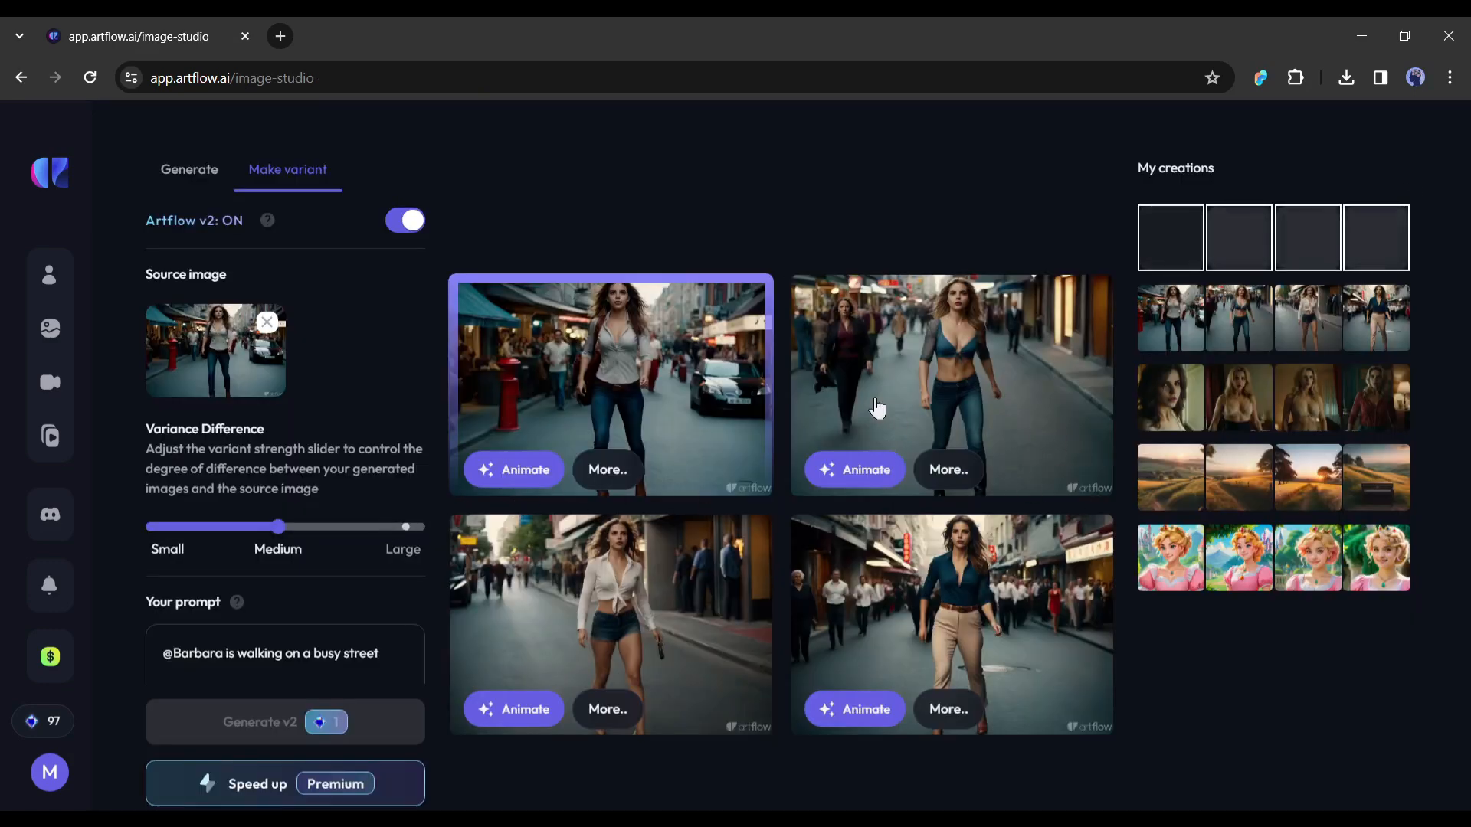
mouse_move(514, 448)
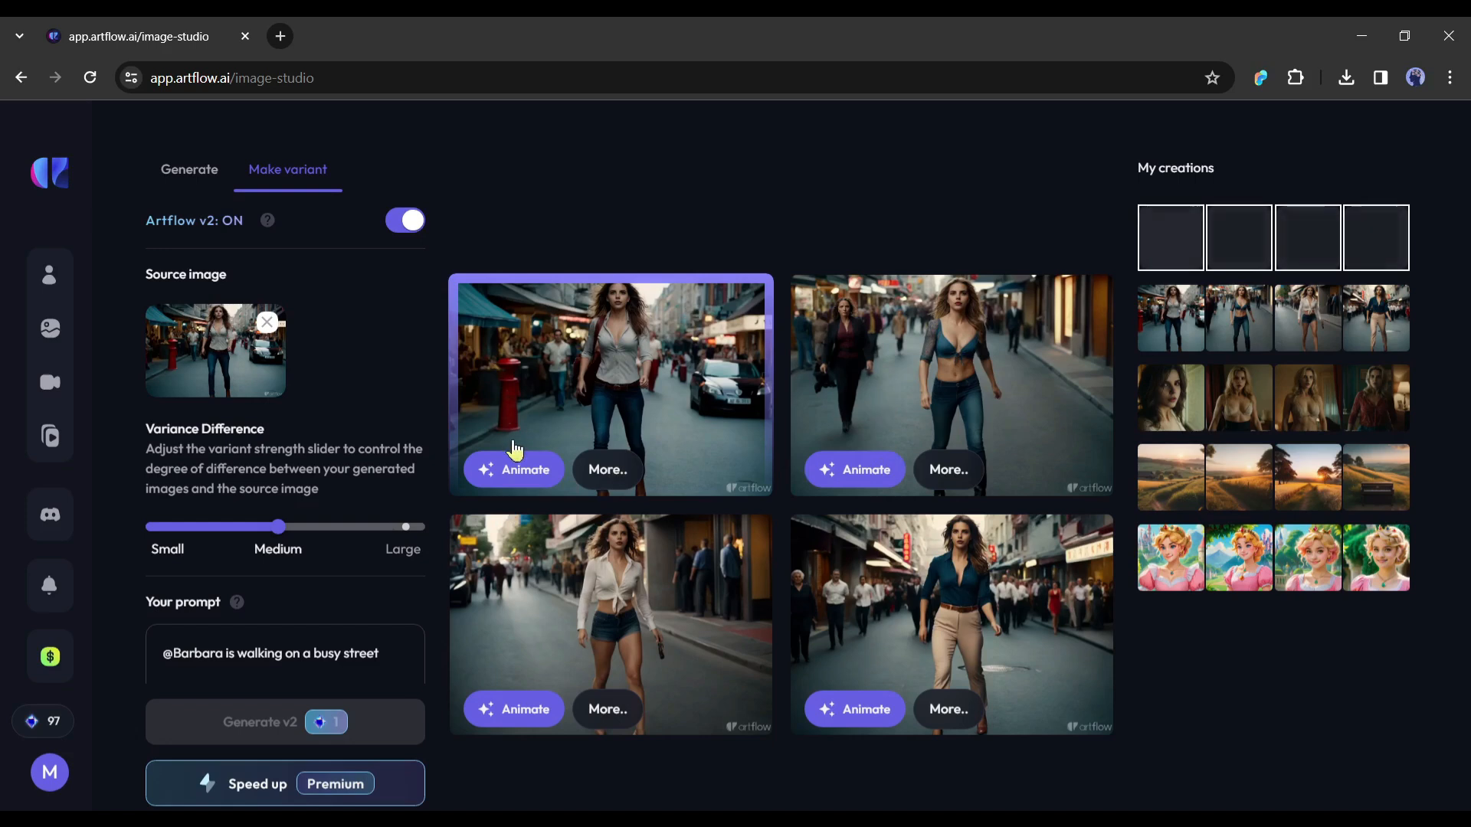
mouse_move(1118, 258)
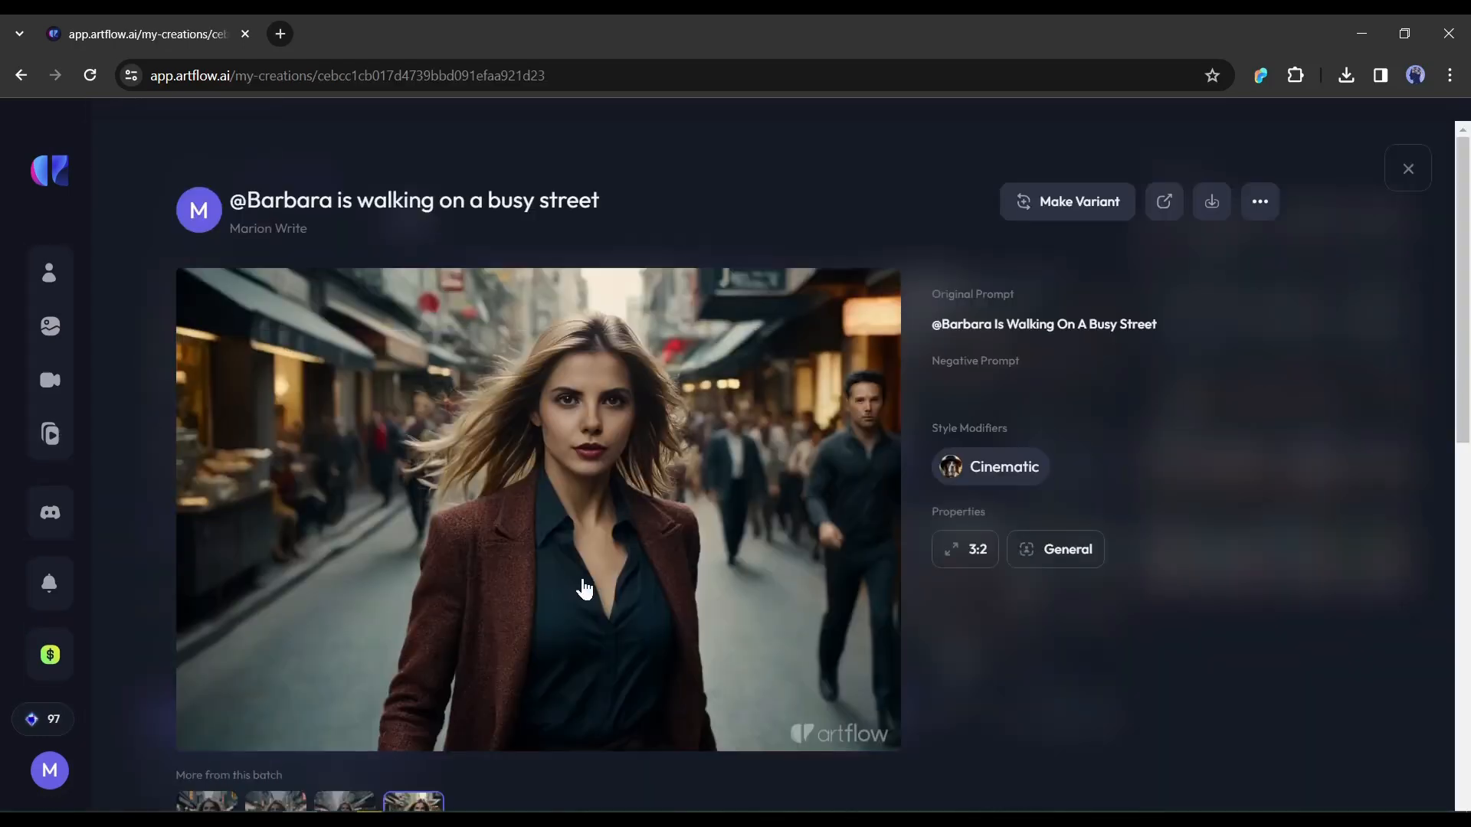
Step: View another image from the batch, then close the image details
click(343, 798)
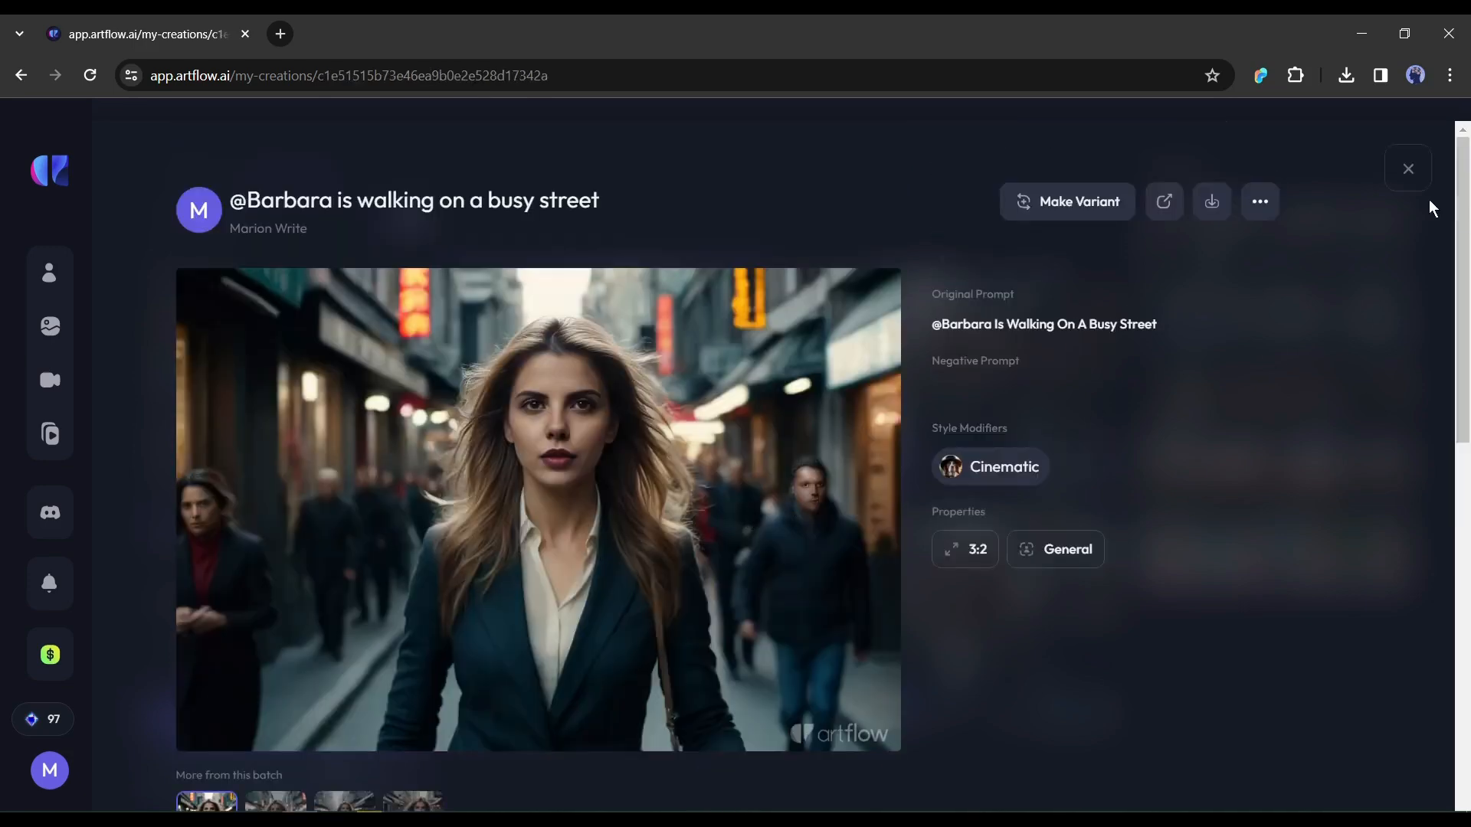
click(1066, 200)
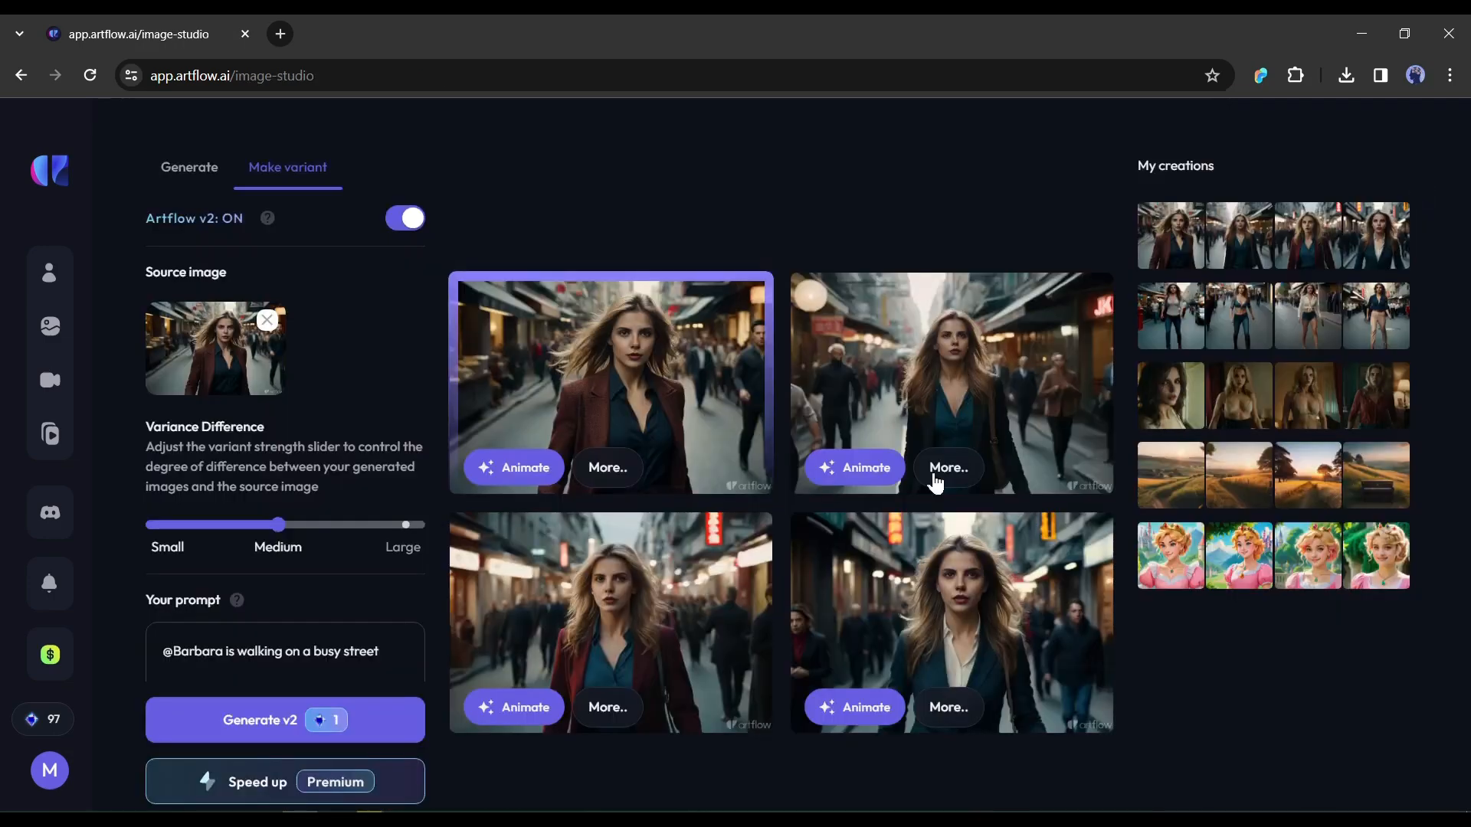
mouse_move(1160, 410)
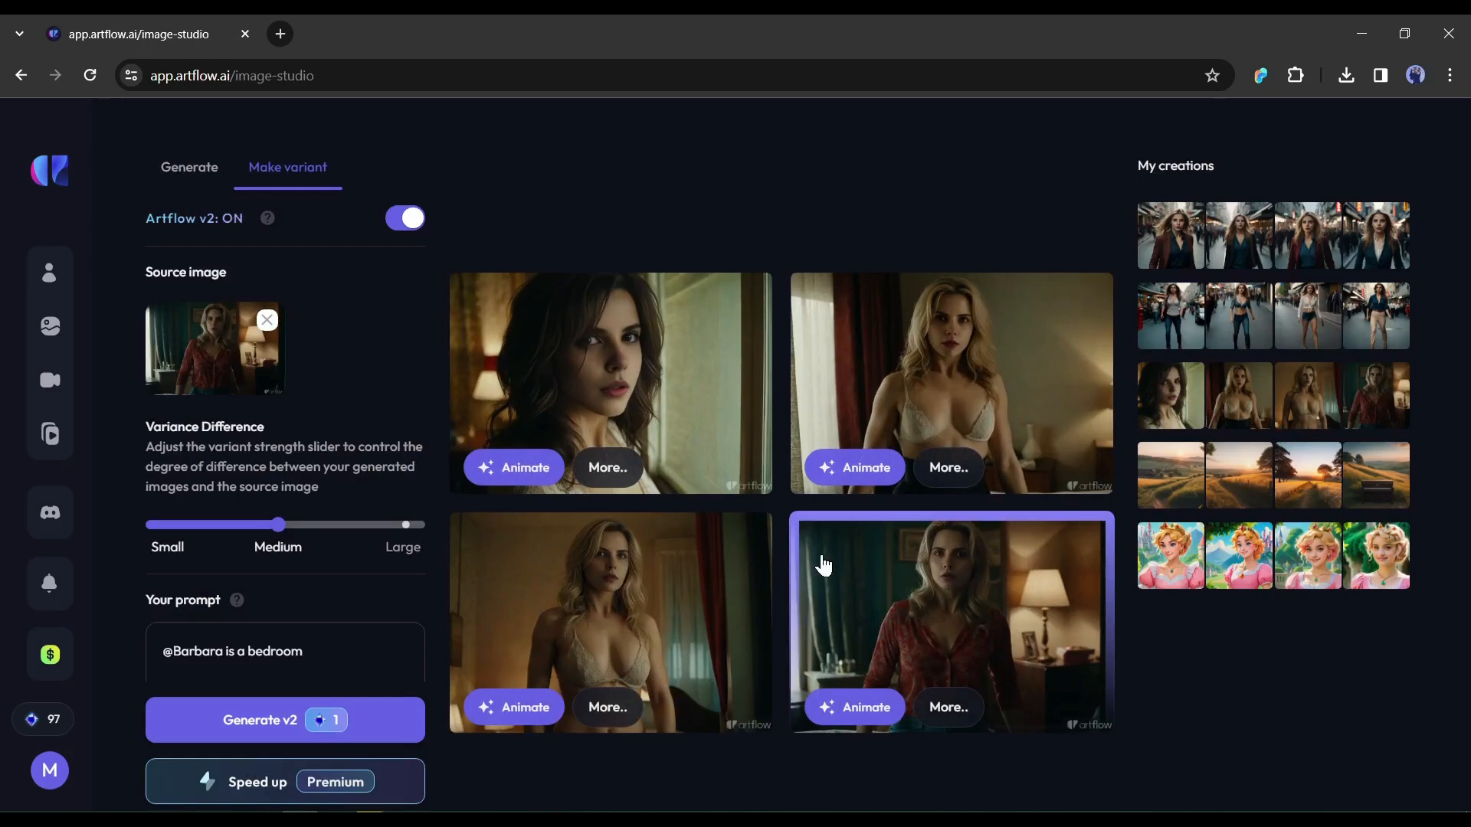
mouse_move(841, 661)
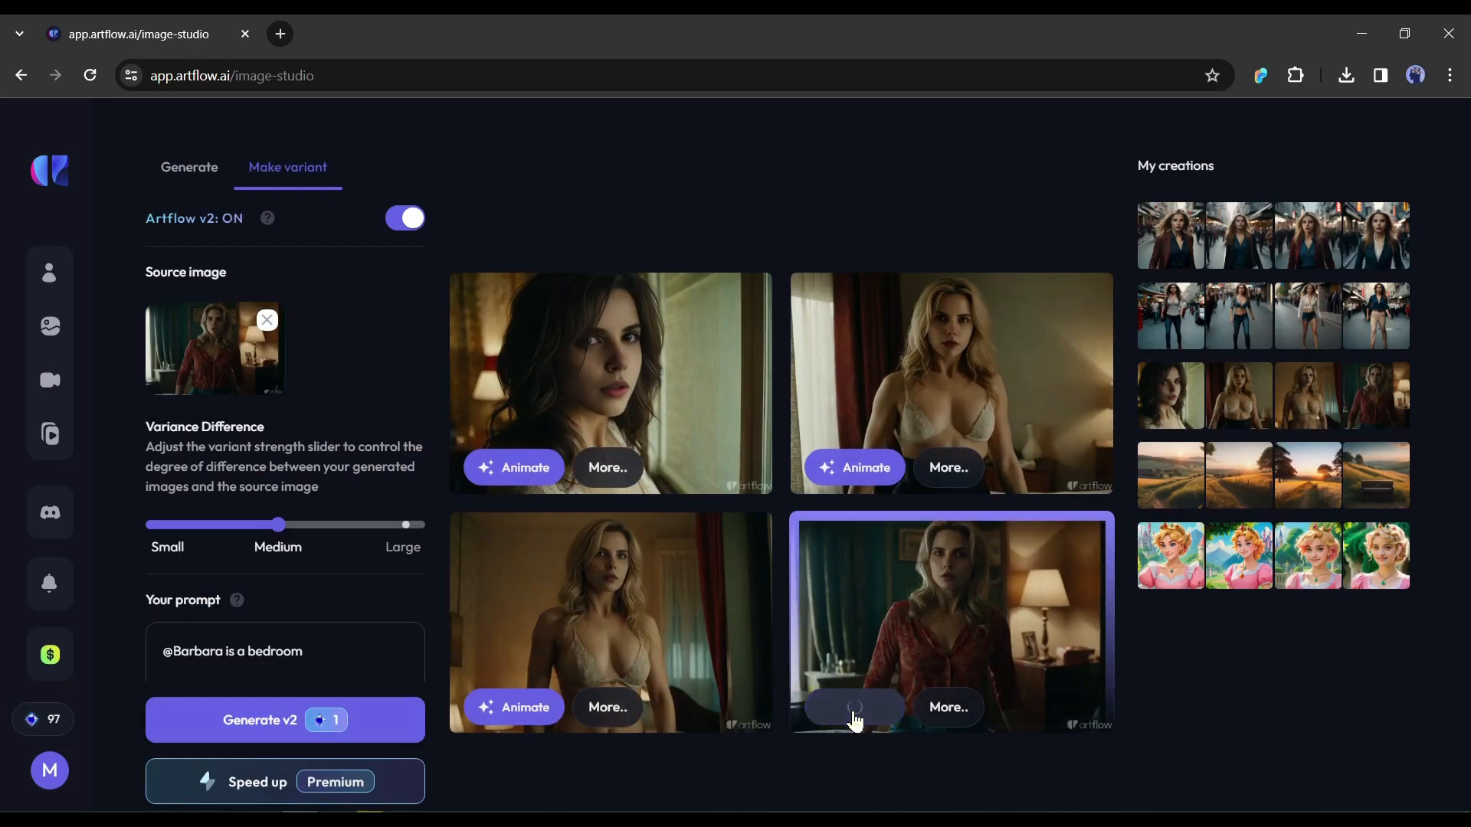
Step: Animate the red-shirt bedroom variant of Barbara in Story Studio
click(853, 707)
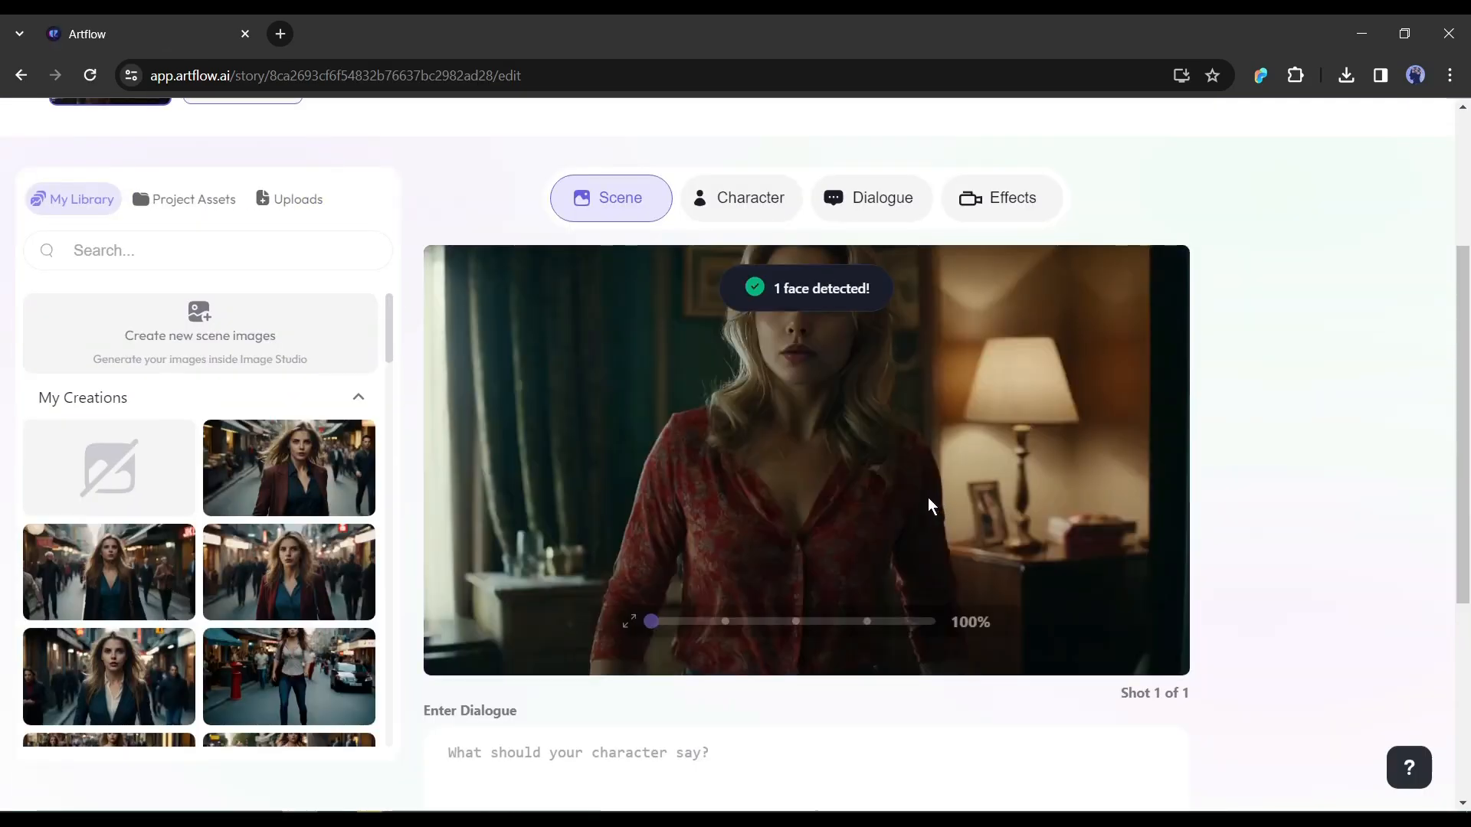
Step: Enable lip-sync animation on Barbara's detected face and play the Aida voice sample
click(881, 197)
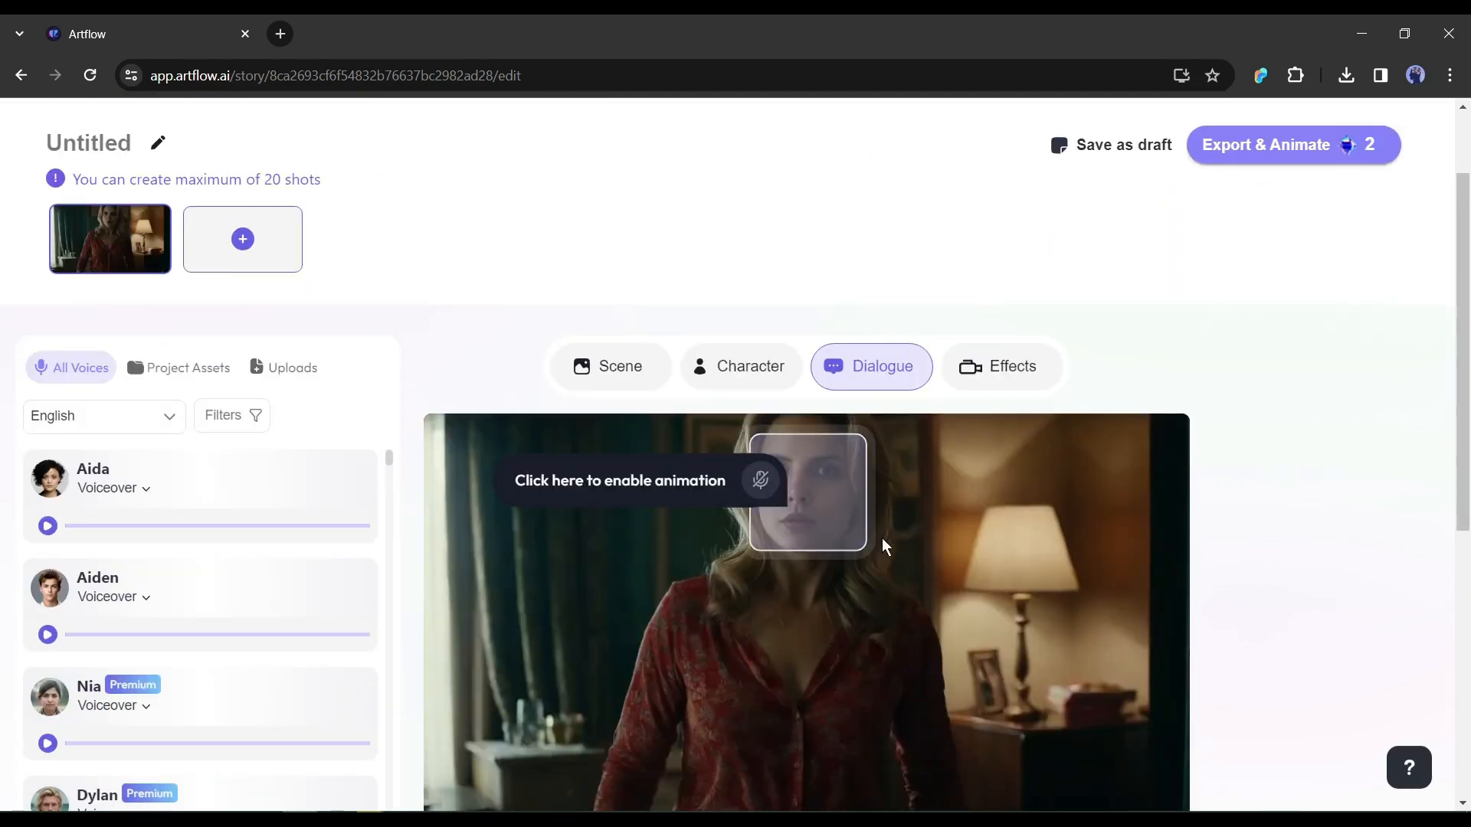
scroll(down, 3)
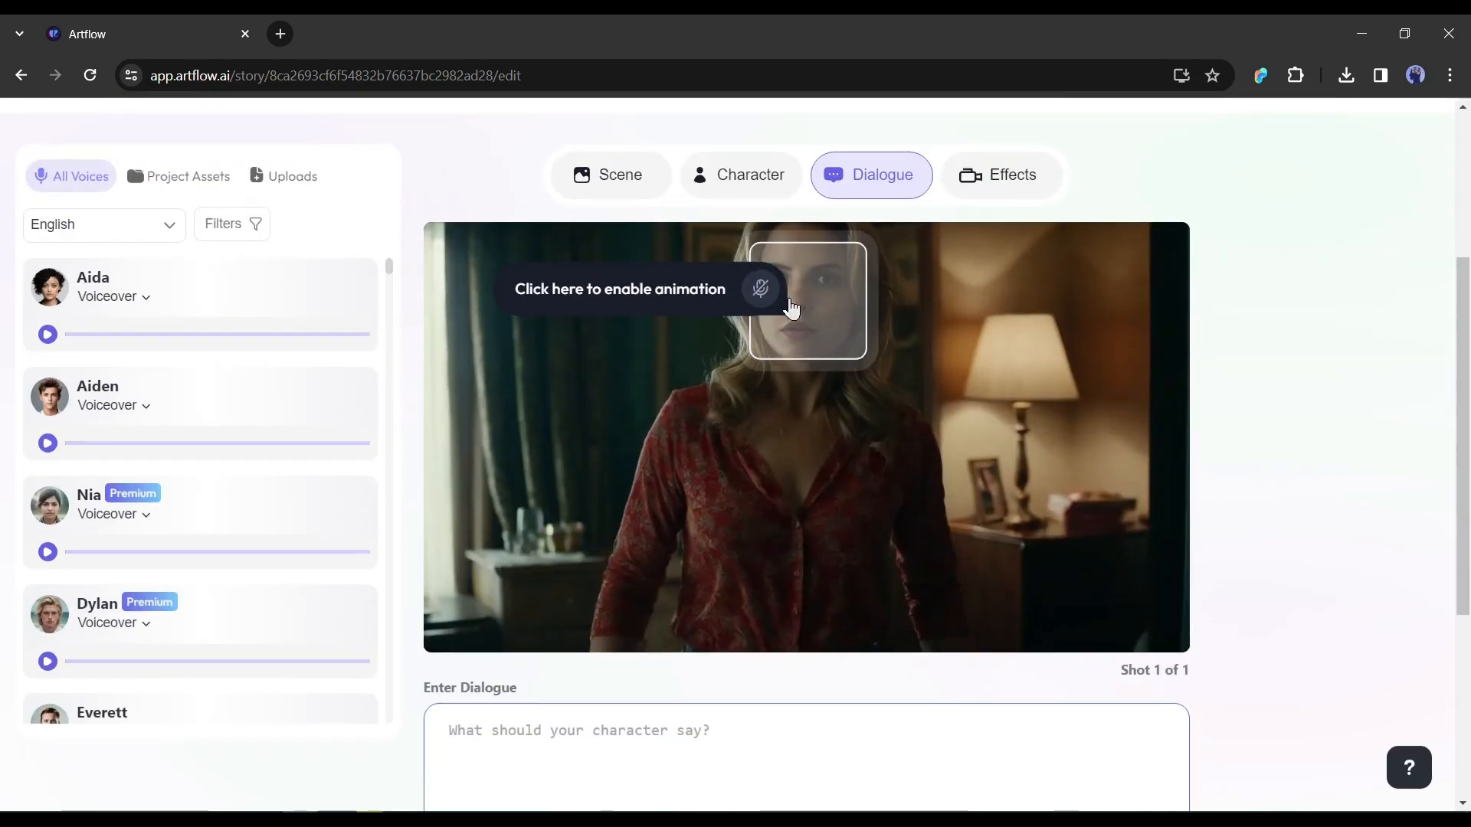
mouse_move(765, 298)
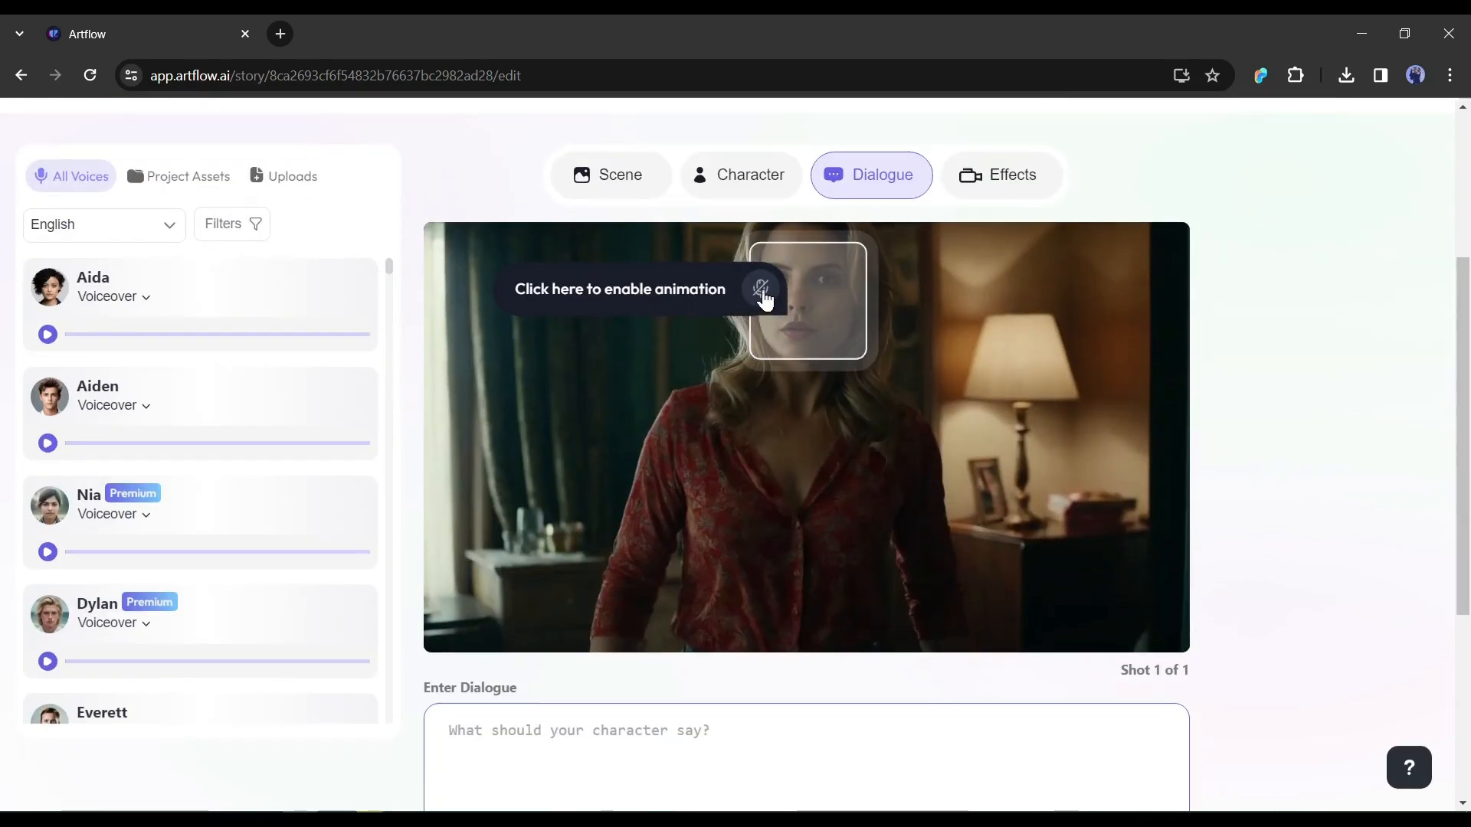
click(760, 289)
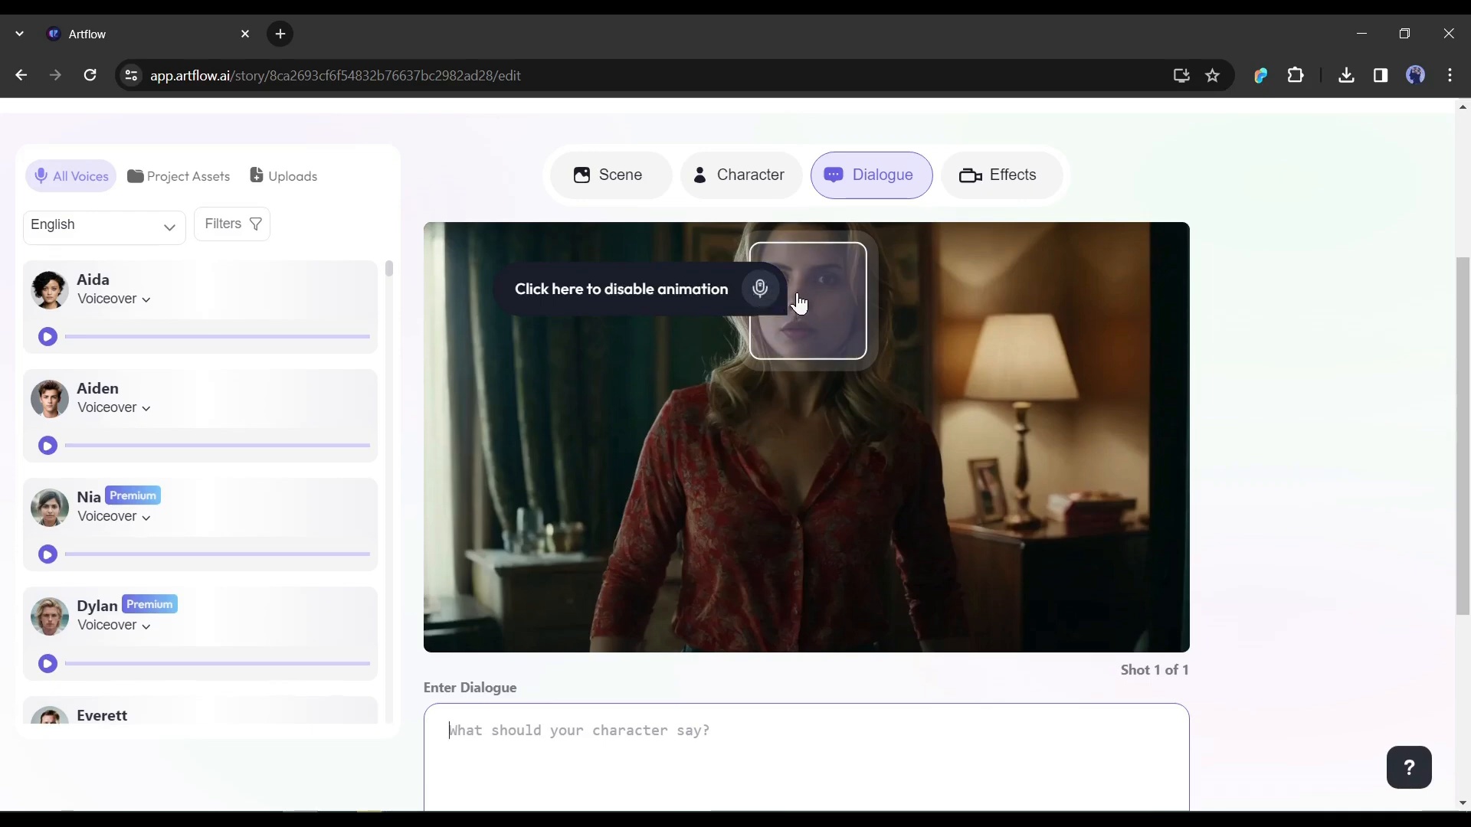
mouse_move(190, 309)
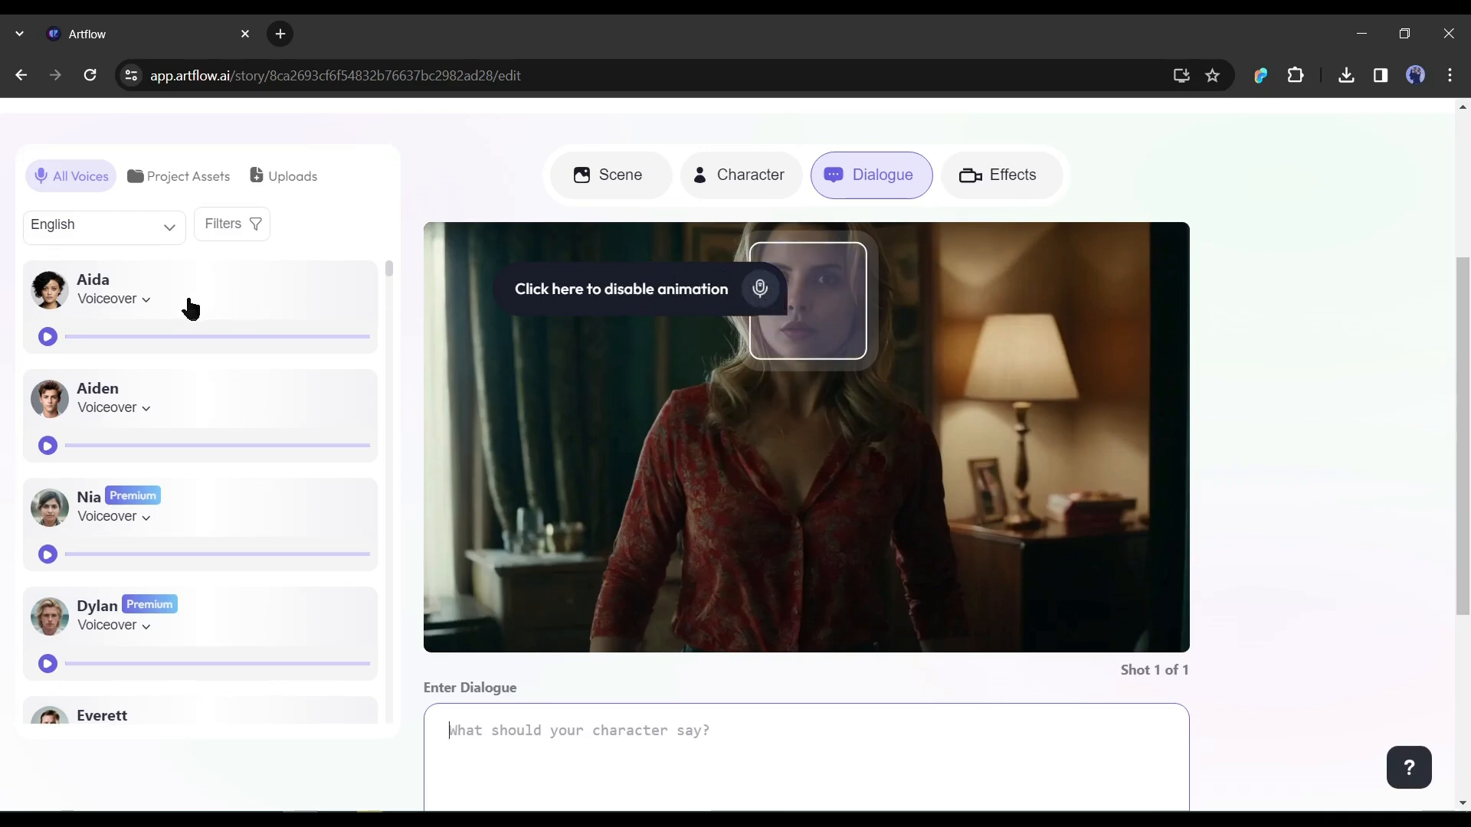
mouse_move(92, 304)
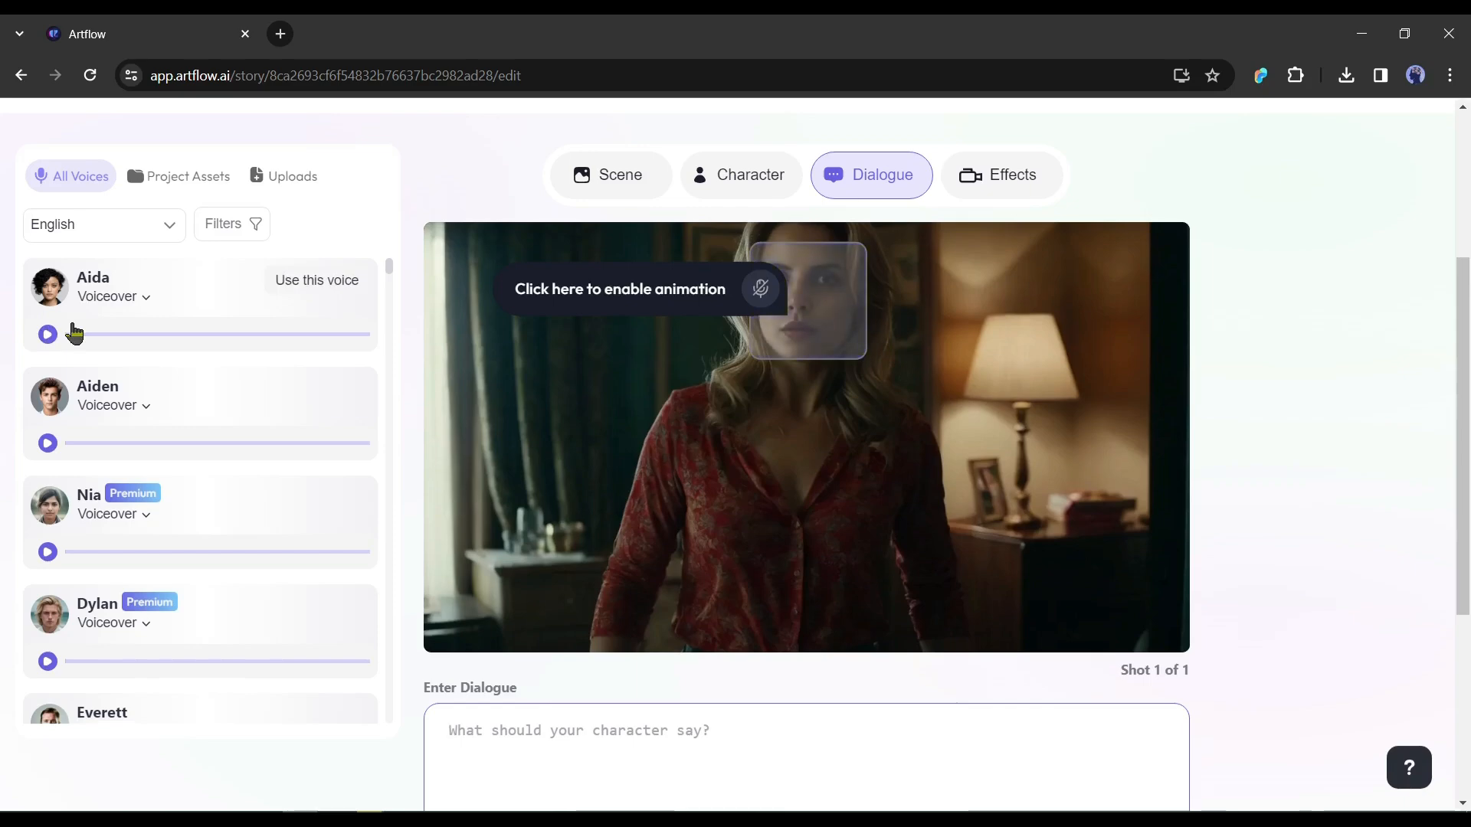
click(47, 334)
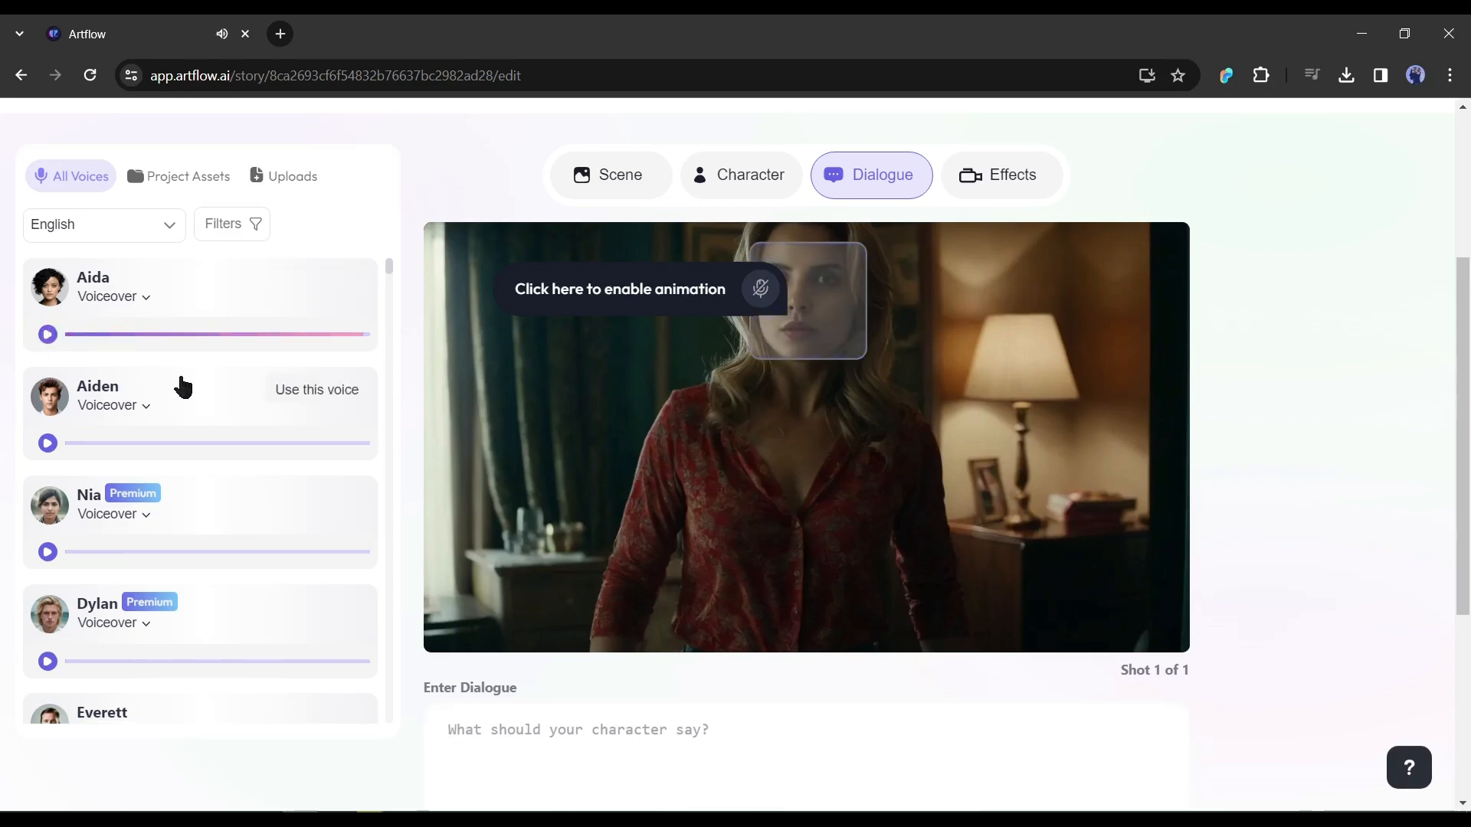
scroll(up, 3)
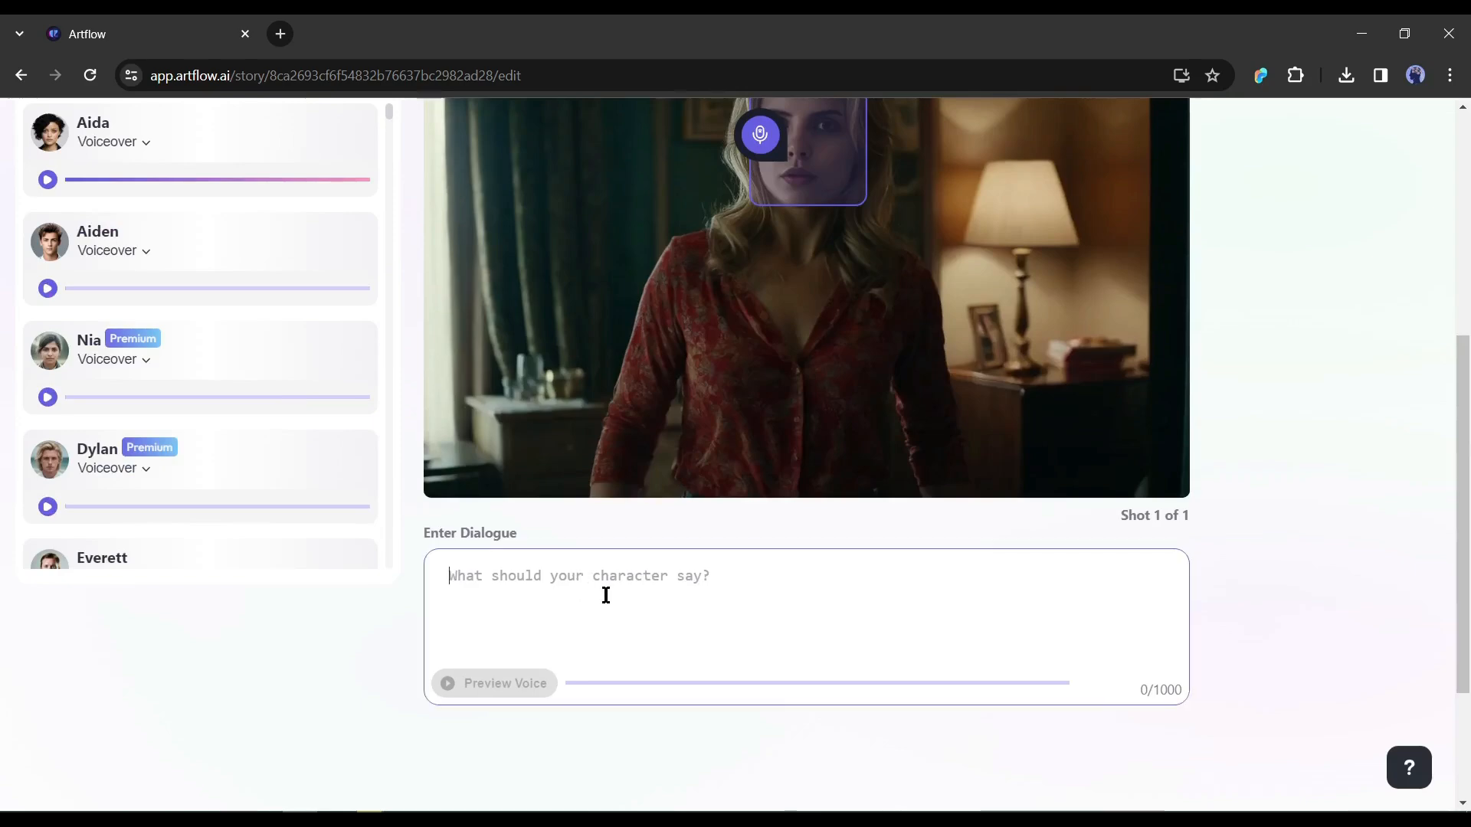
mouse_move(514, 575)
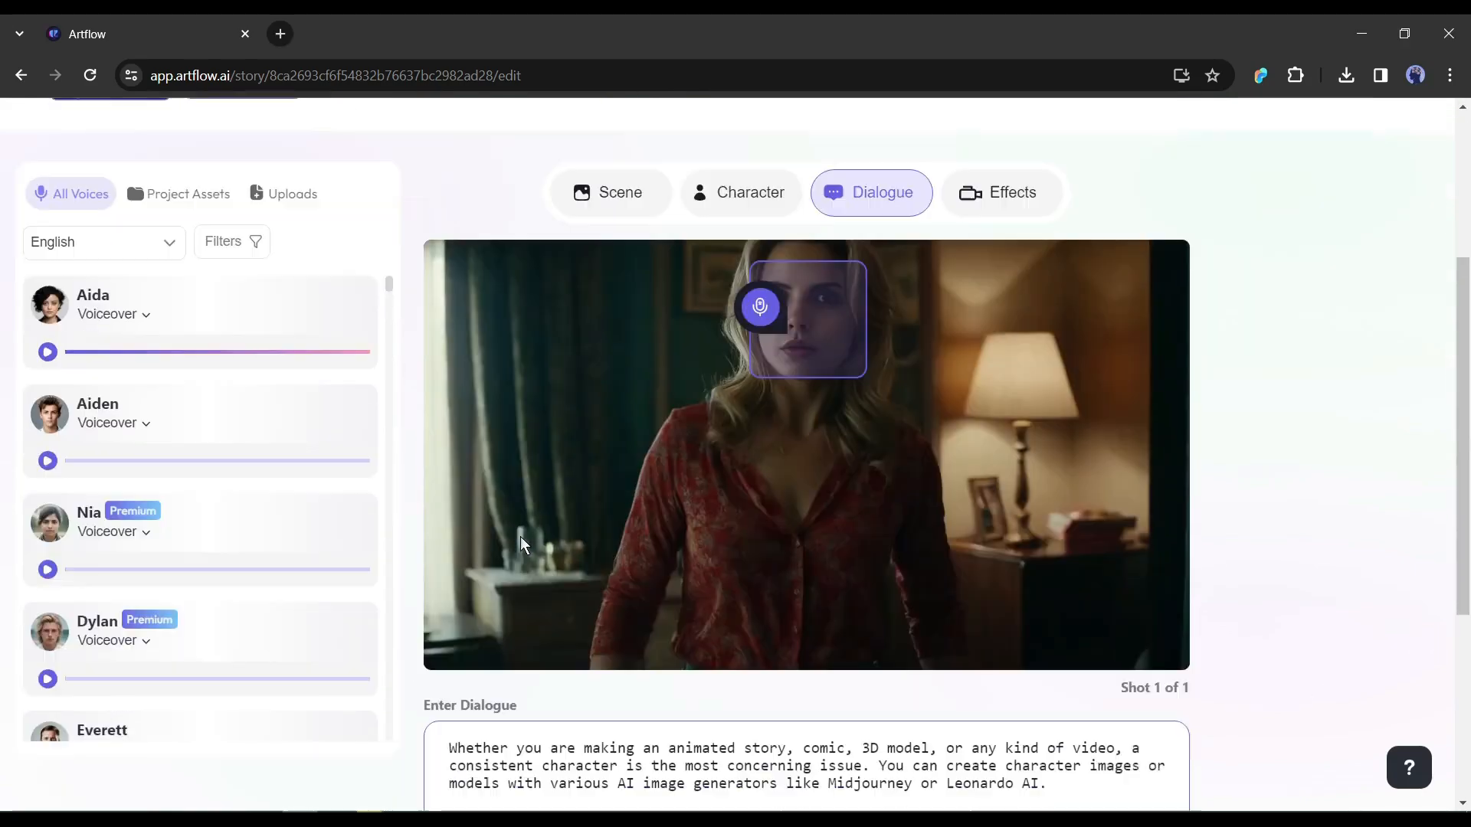
Step: Preview Barbara's 241-character dialogue about consistent AI characters, estimated at 13 credits
scroll(up, 3)
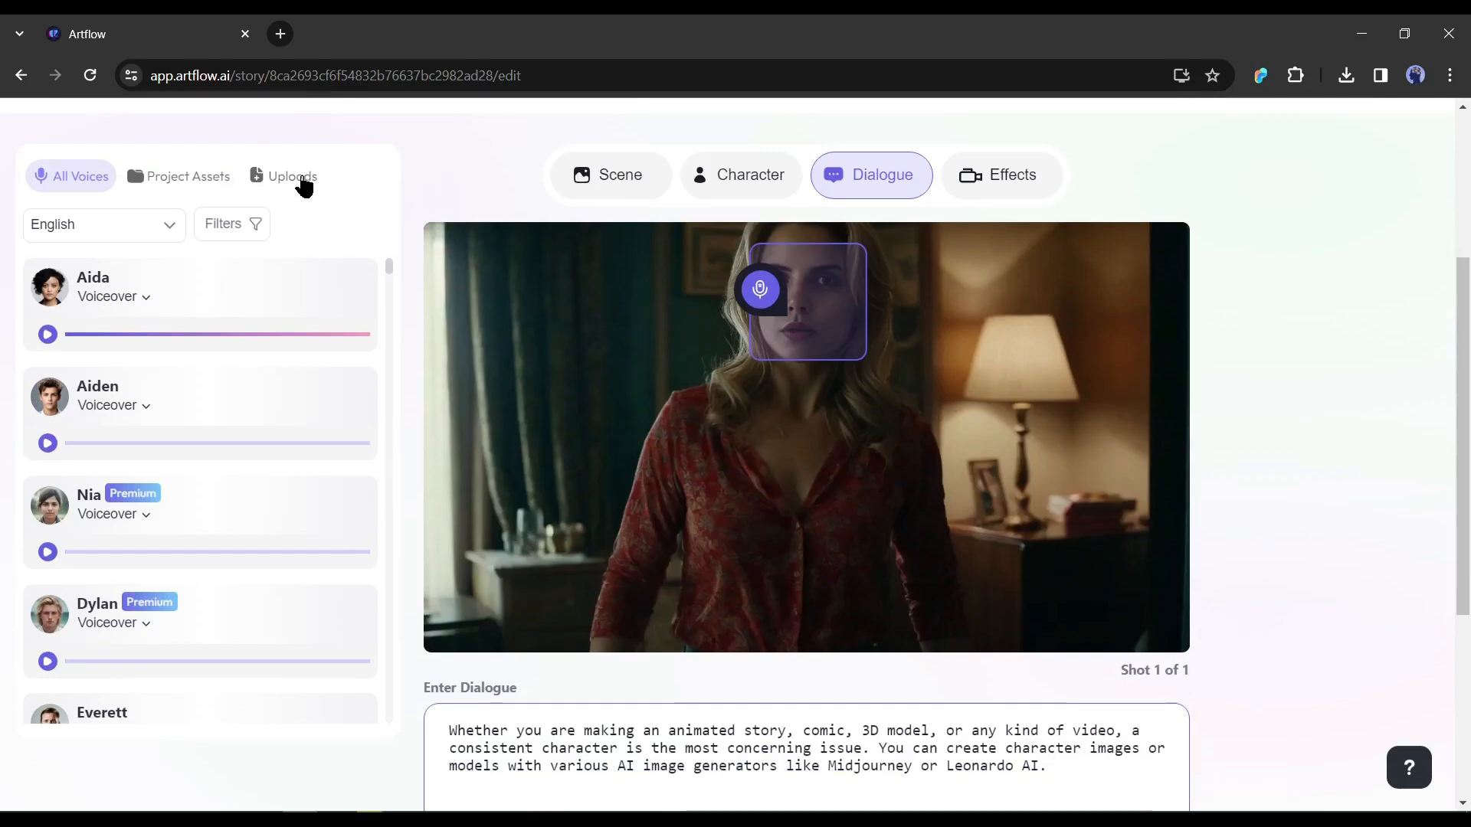
click(292, 176)
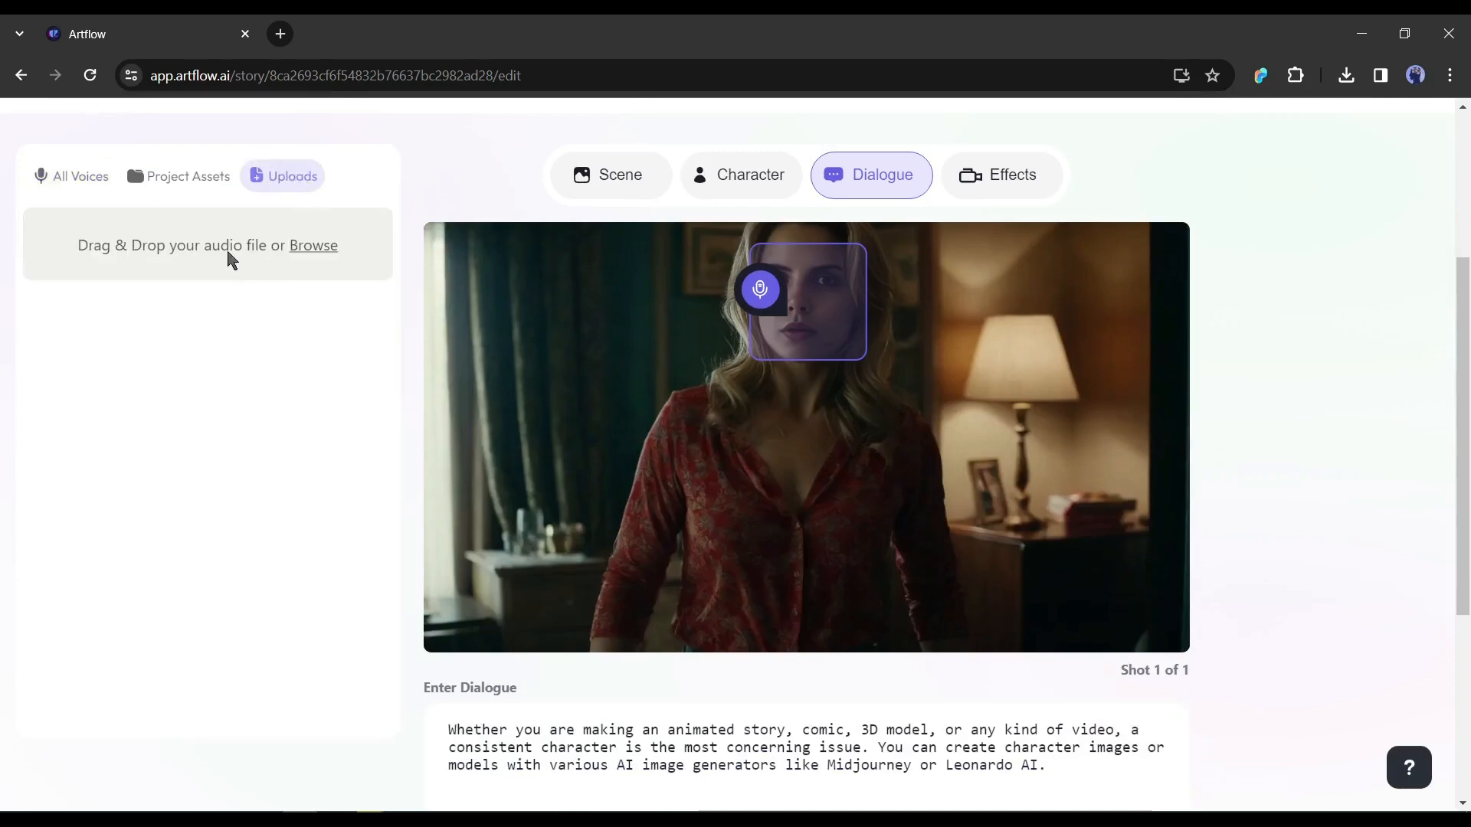
scroll(down, 3)
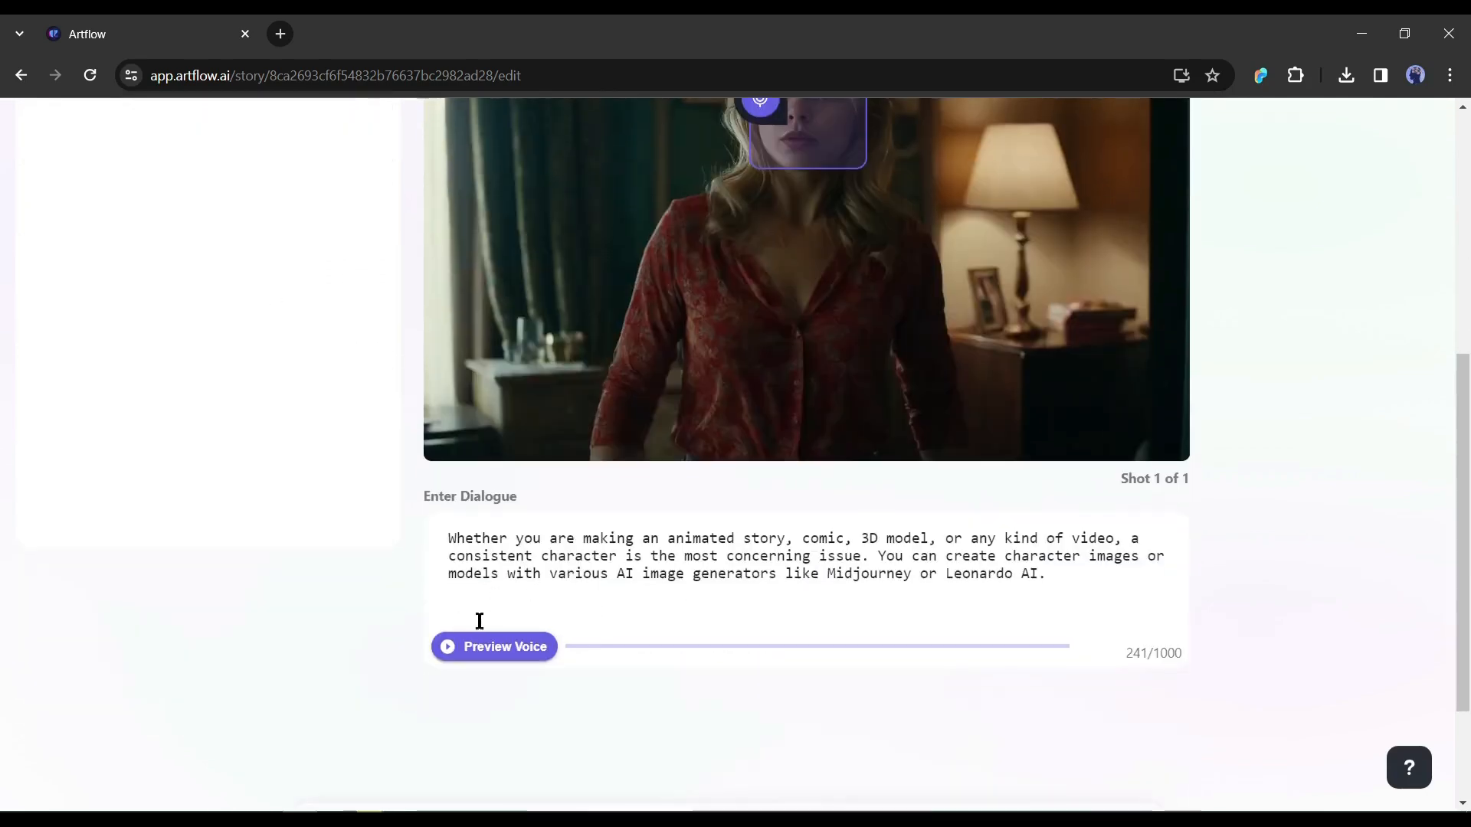
click(494, 646)
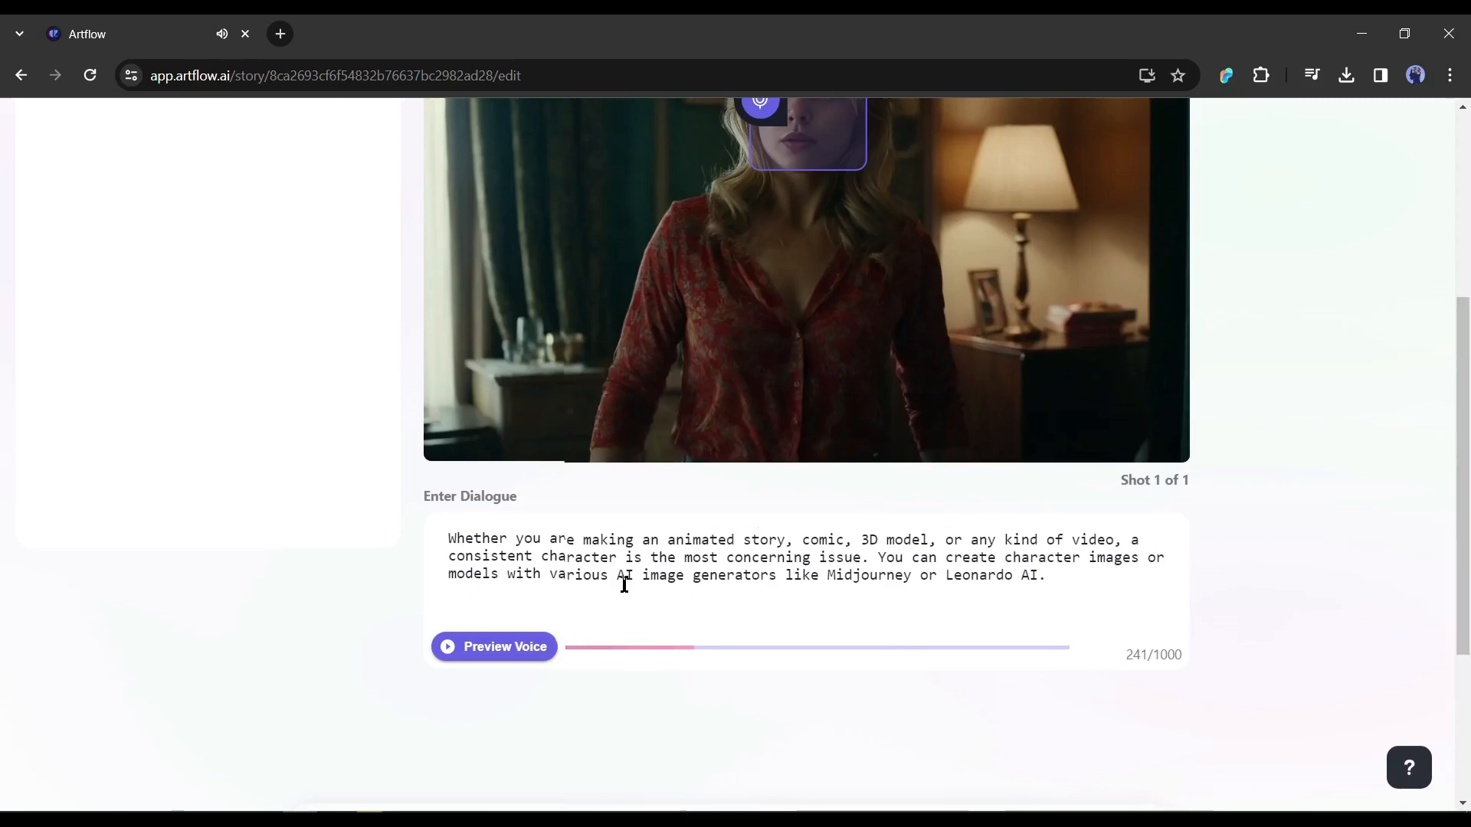
scroll(up, 3)
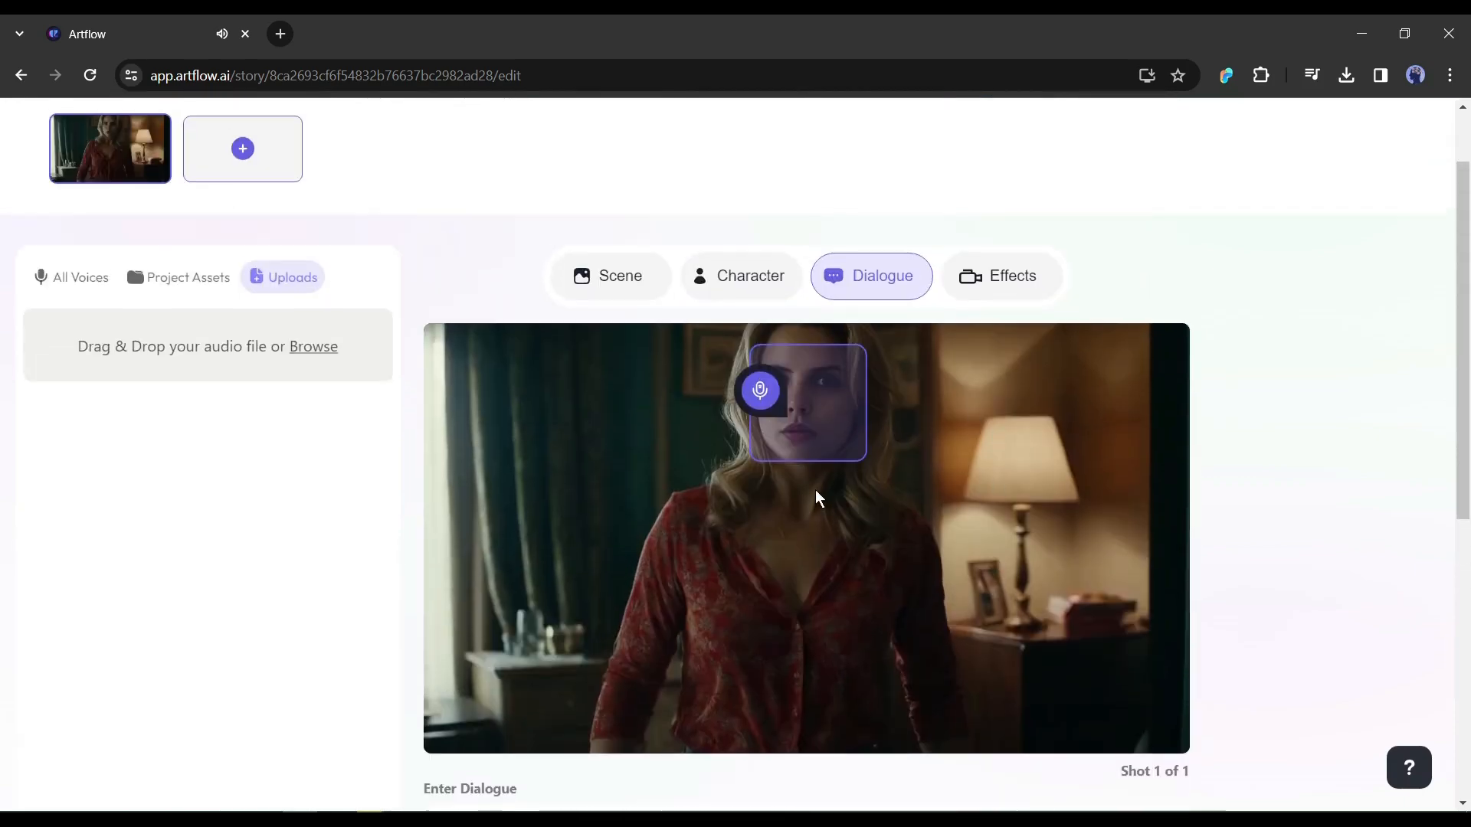
scroll(down, 3)
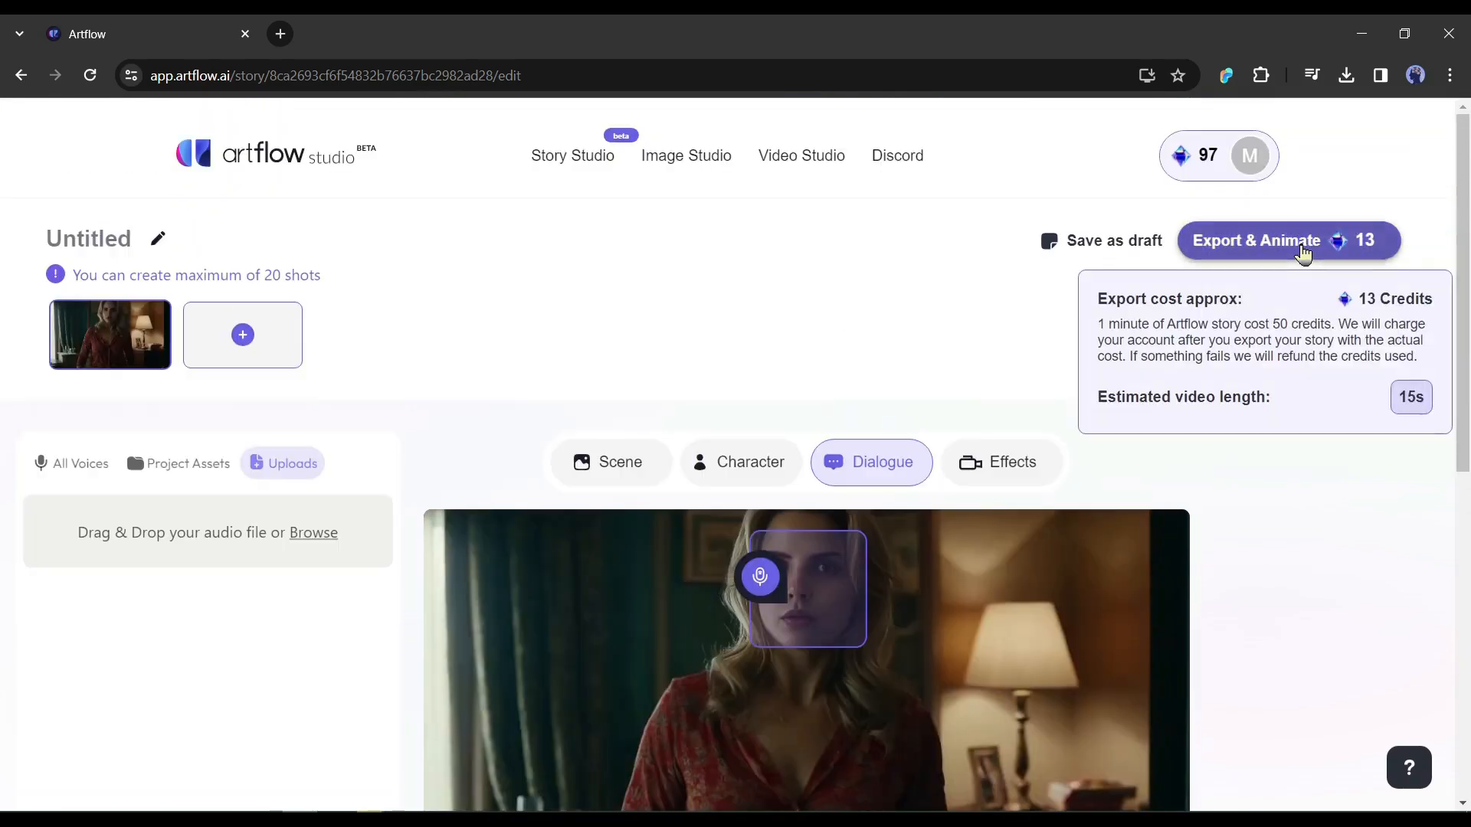
Step: Export and animate the story as the video 'Test' and open its playback
click(1254, 240)
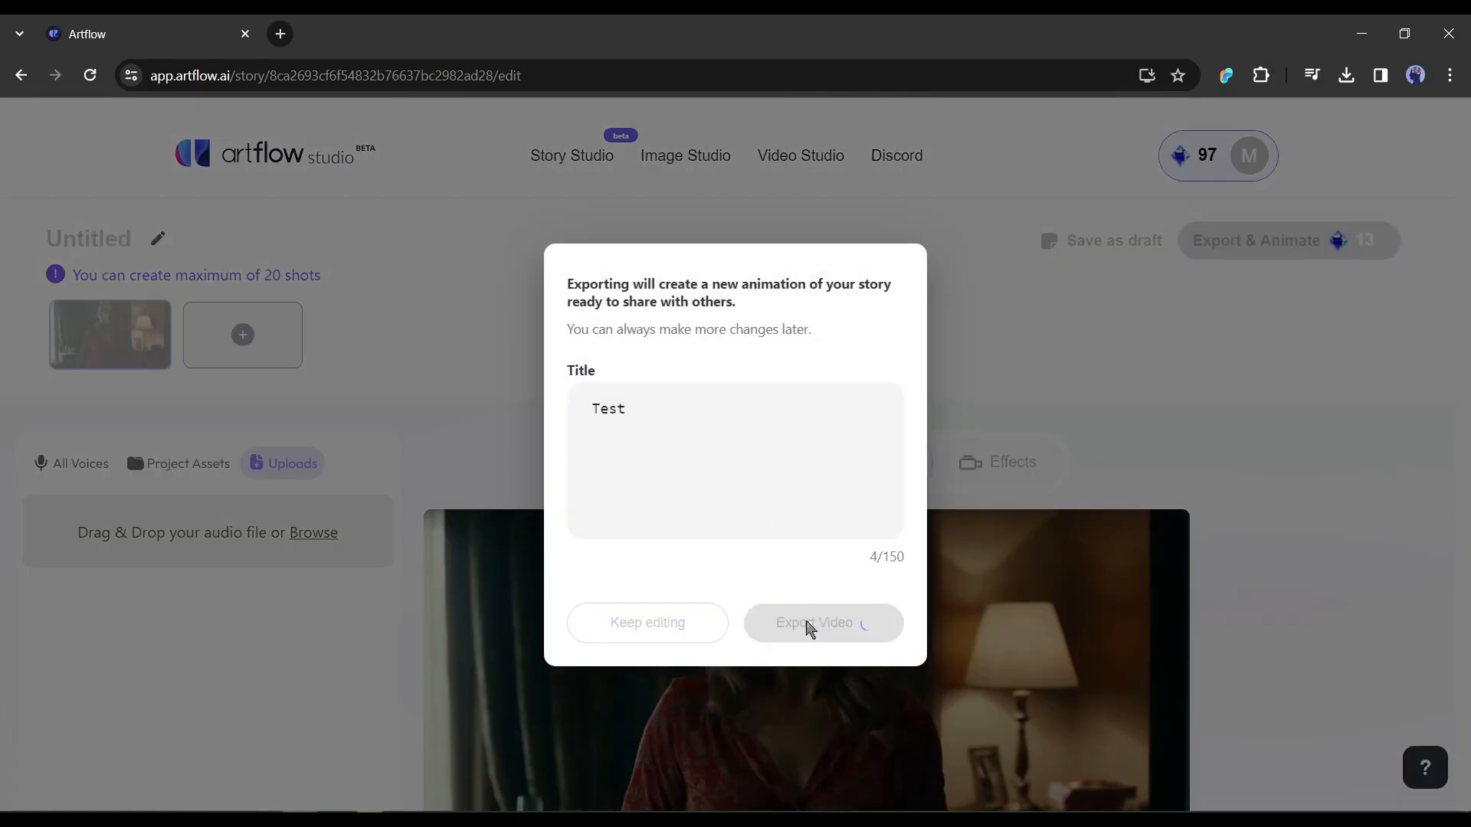
click(821, 622)
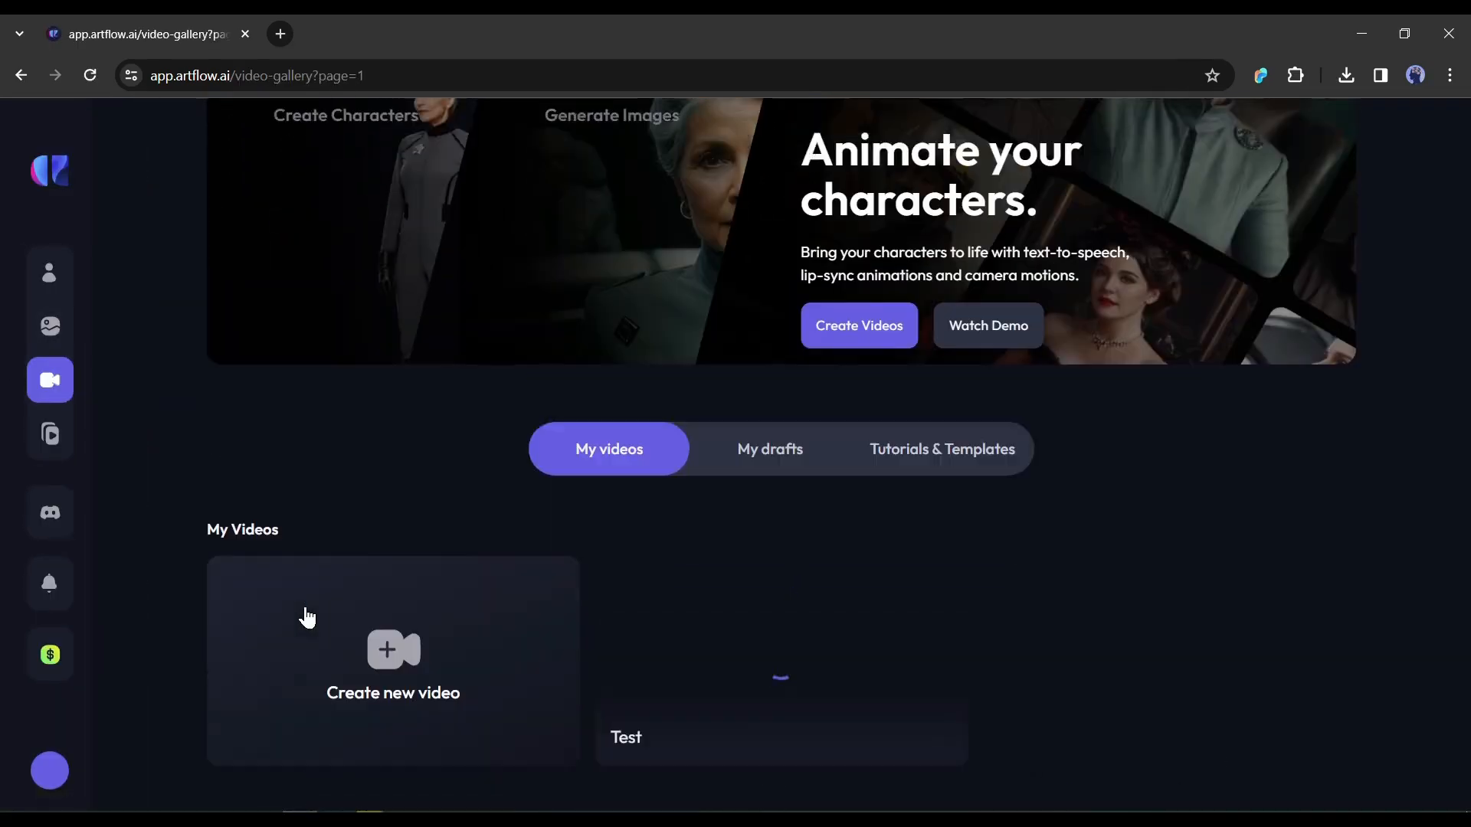
scroll(down, 3)
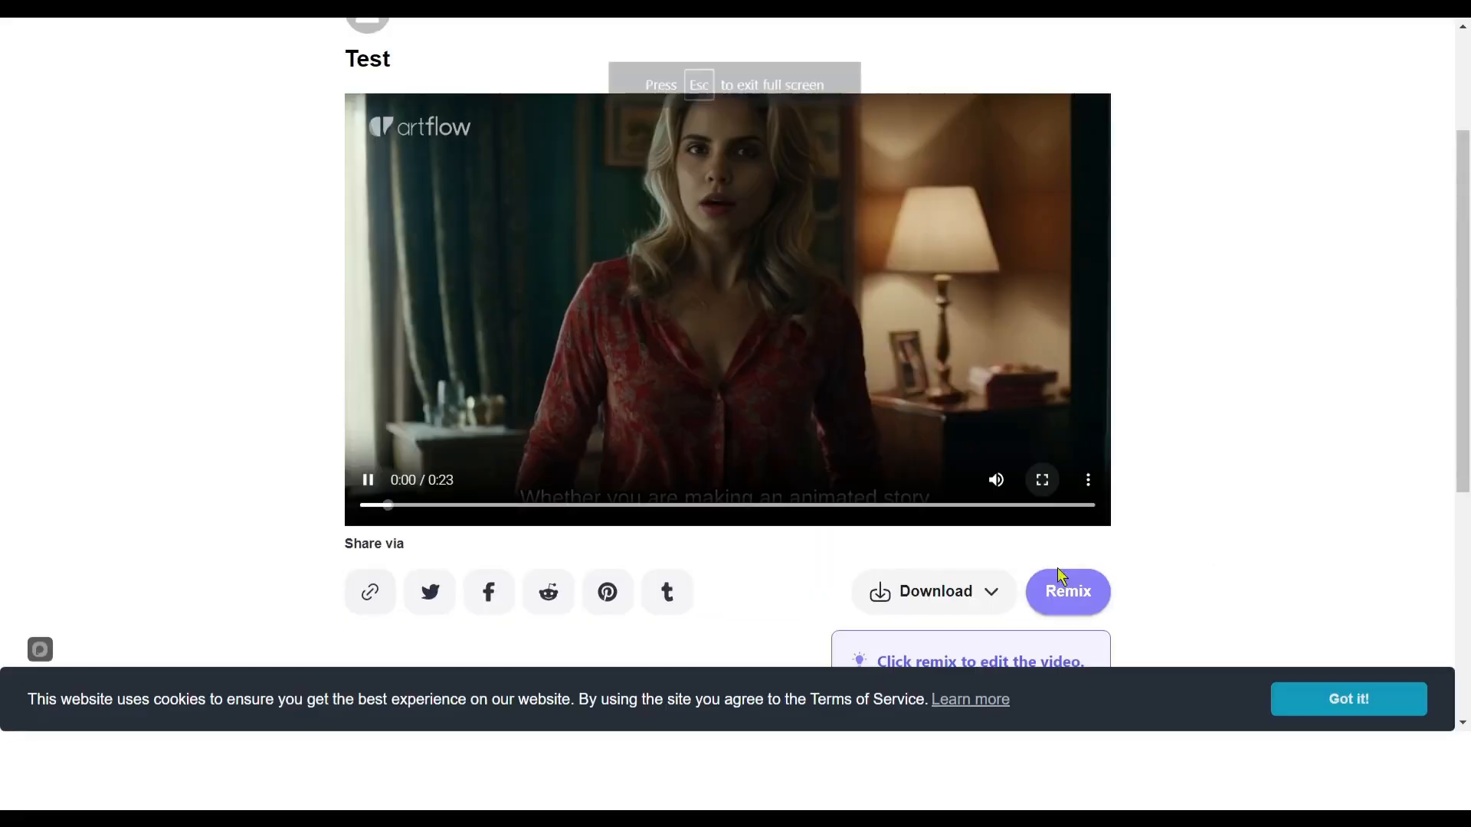
Step: Leave full-screen playback and download the 23-second 'Test' video
click(1041, 480)
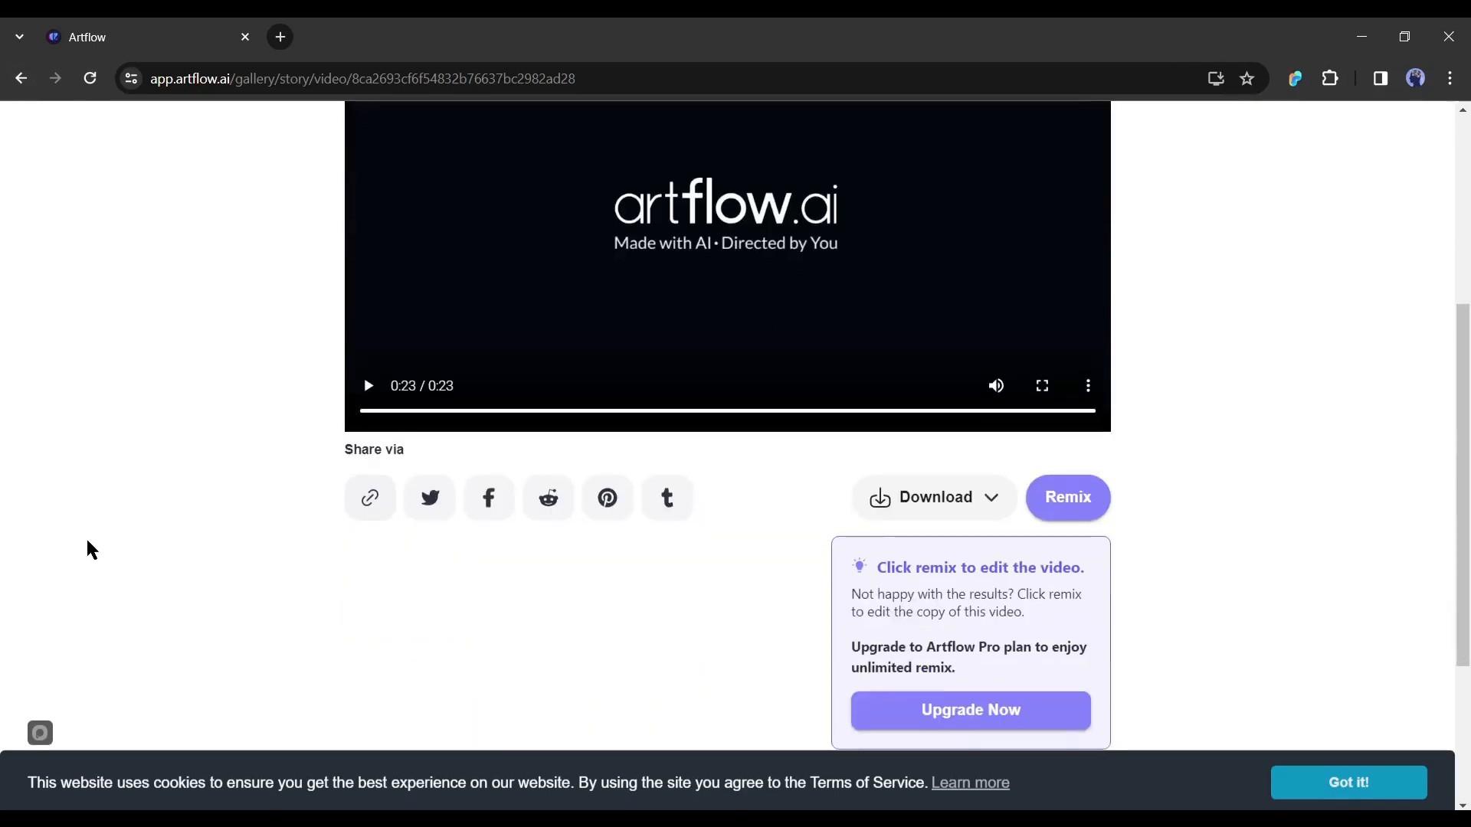
click(932, 496)
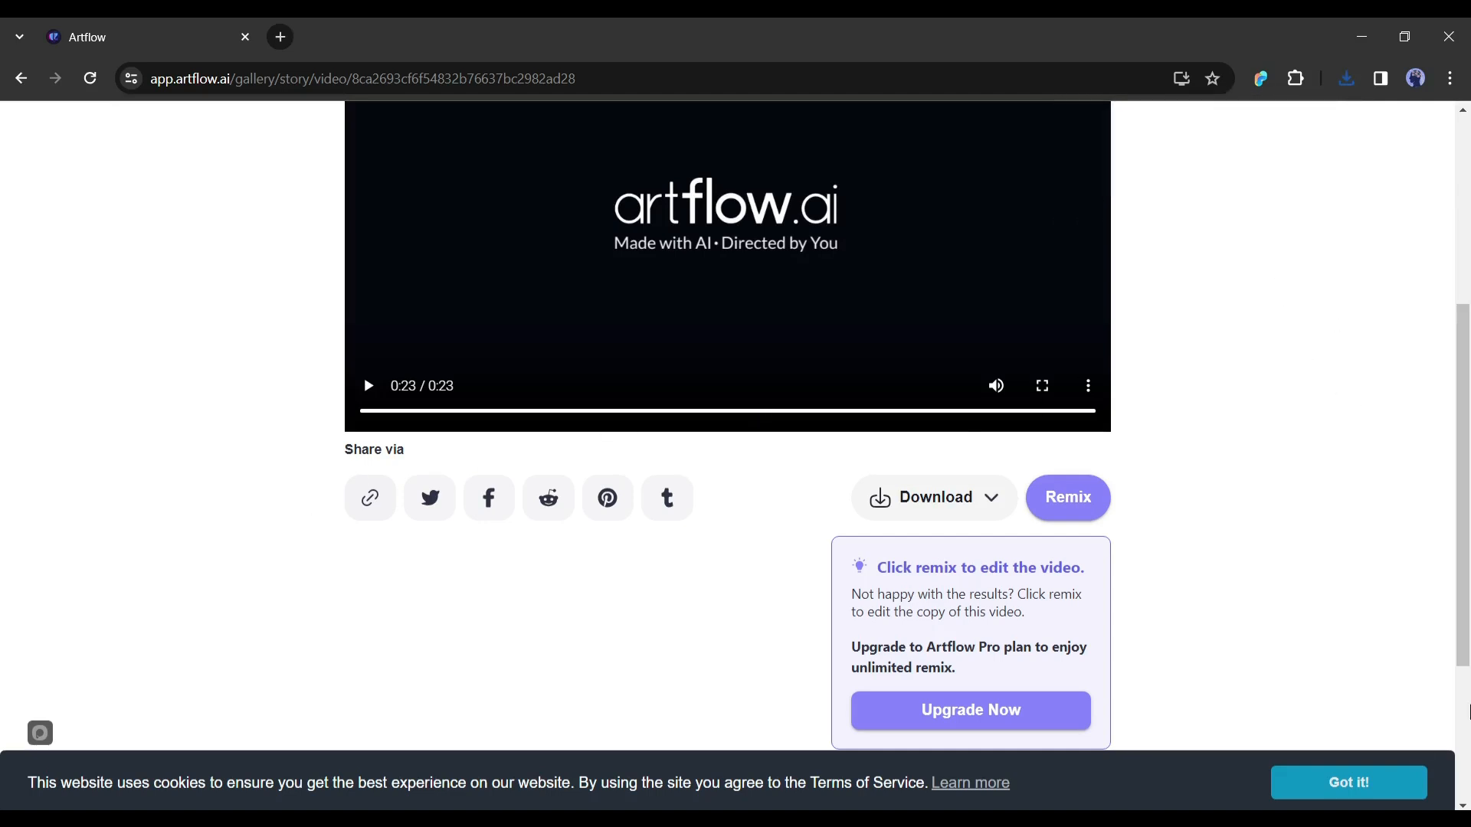
scroll(up, 3)
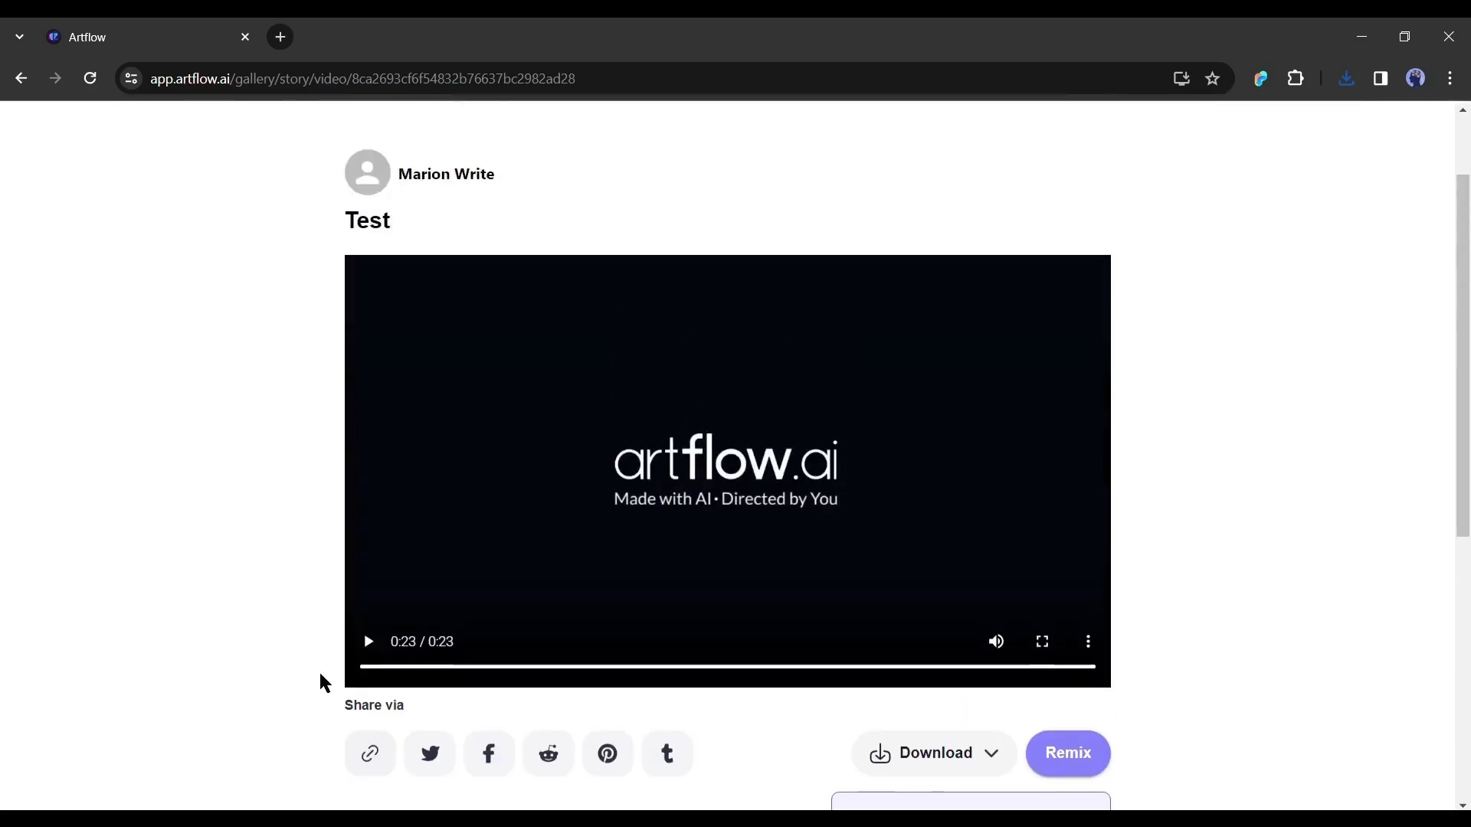
scroll(up, 3)
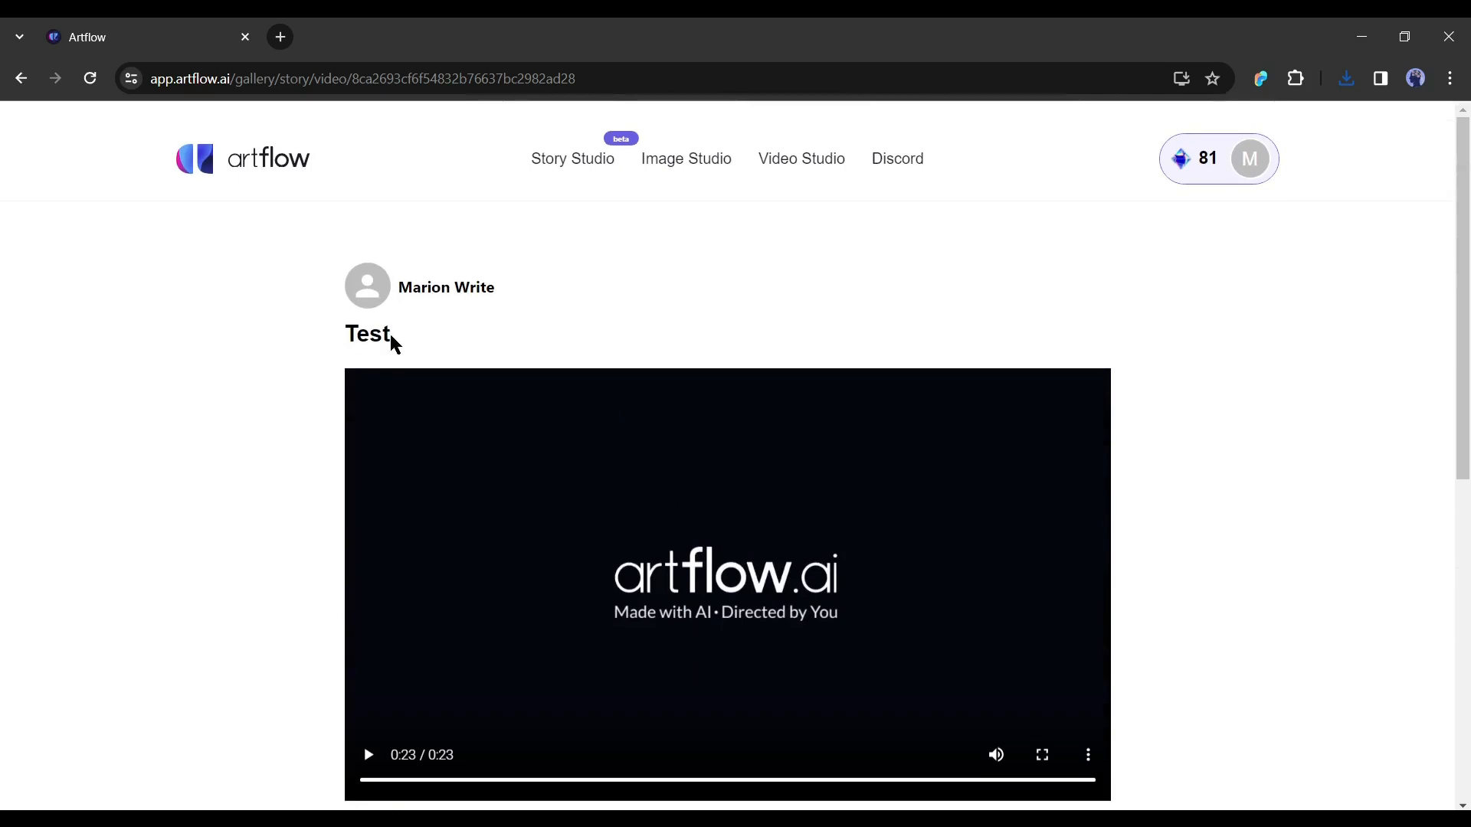